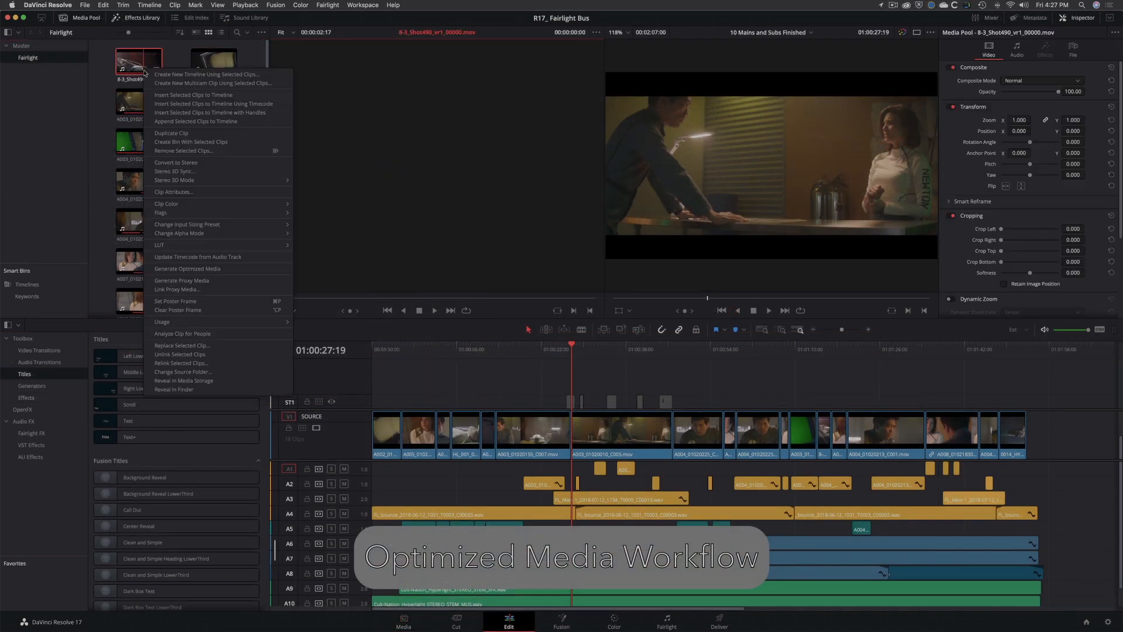
mouse_move(222, 270)
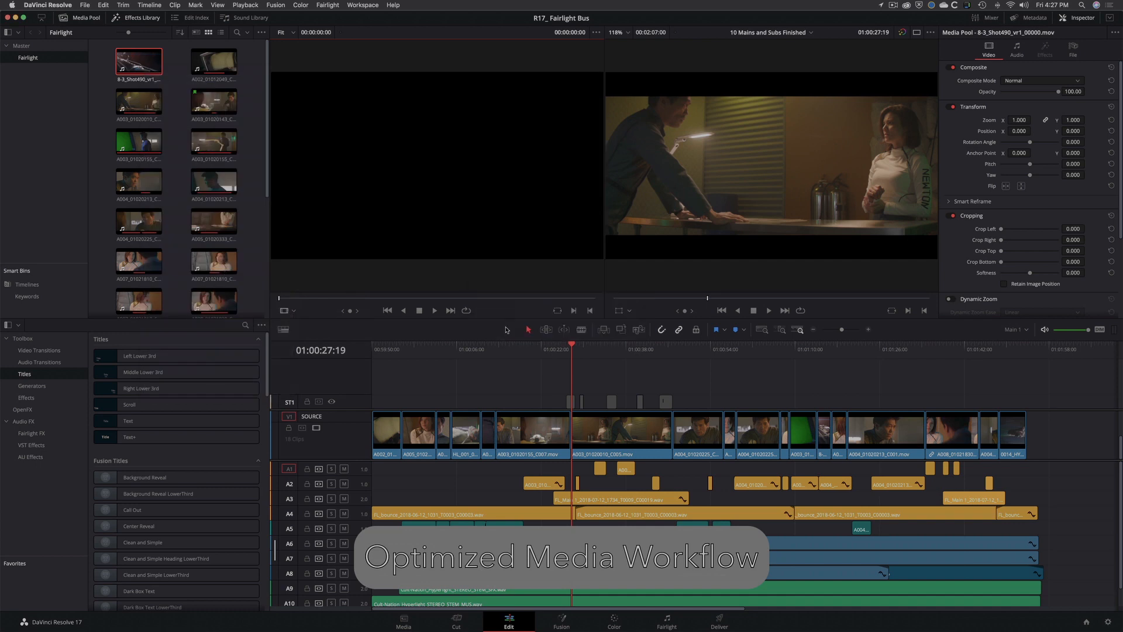
Step: Show the Playback menu's Use Optimized Media and Use Proxy Media If Available options
left_click(245, 5)
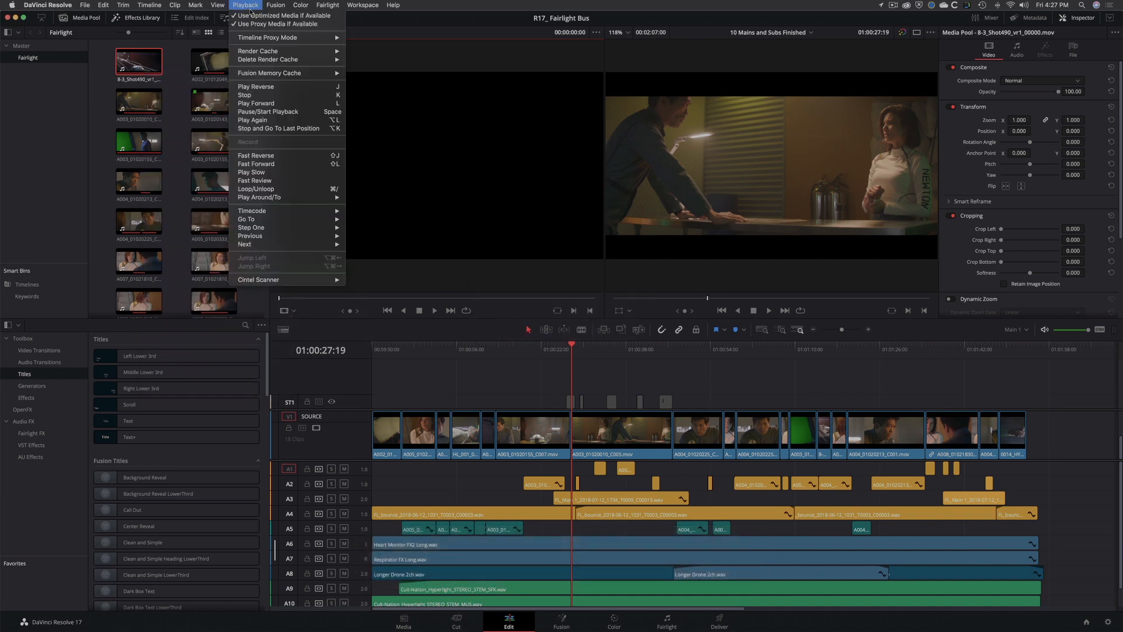
mouse_move(287, 15)
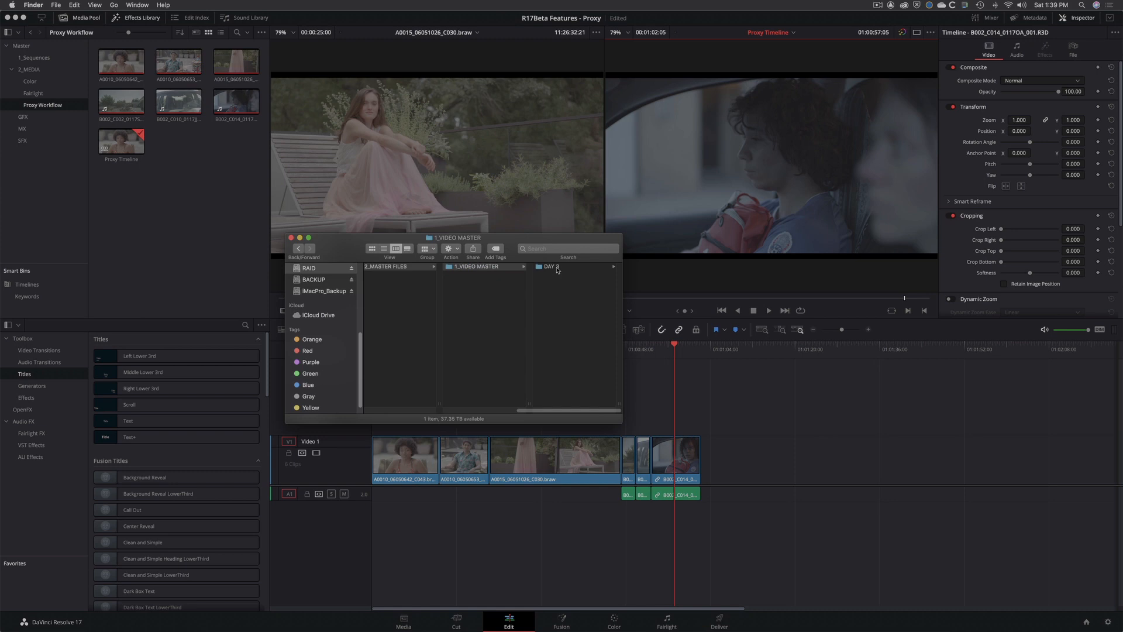
Step: Enter the DAY 3 master files folder and select the B002_C010_0117JJ_001 camera file
left_click(549, 266)
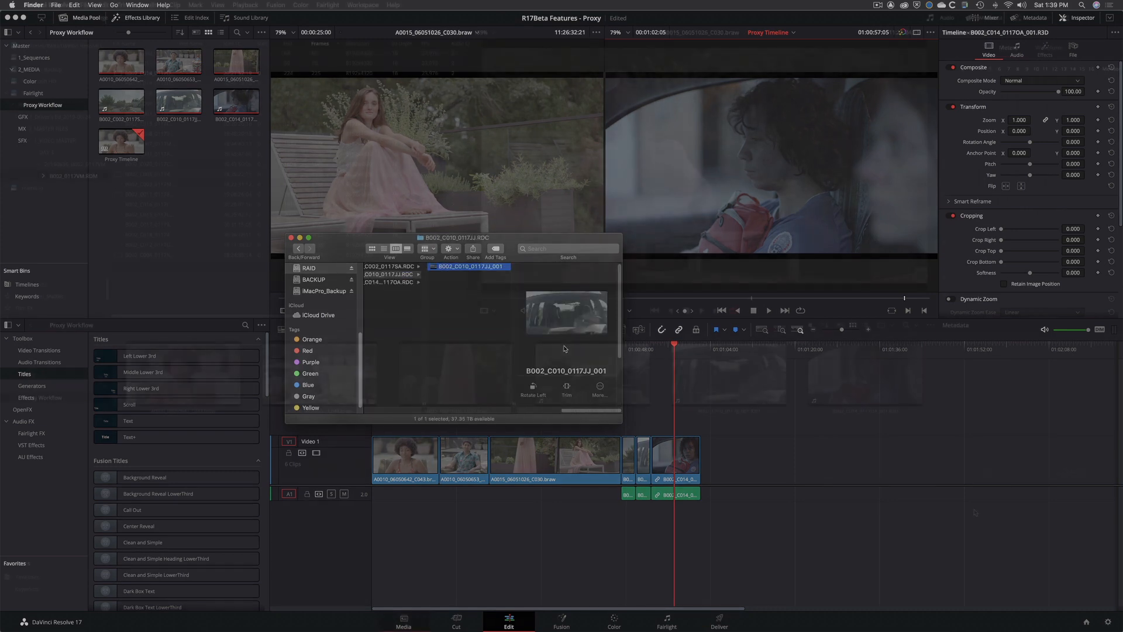
left_click(403, 620)
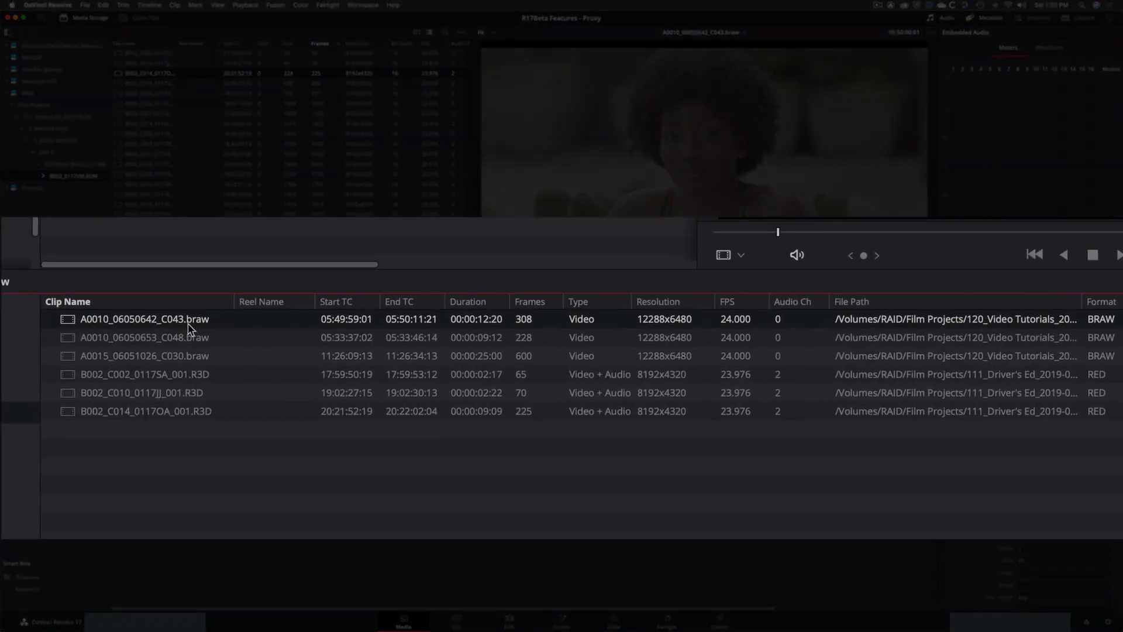
mouse_move(648, 329)
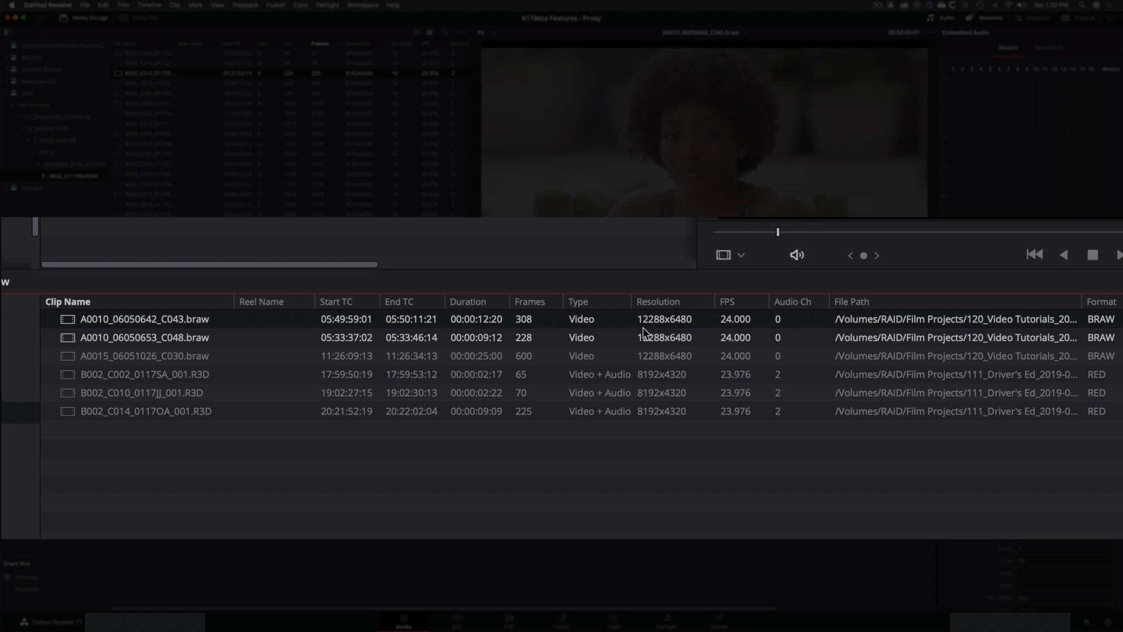
Step: Preview the B002_C002_0117SA_001 and B002_C014_0117OA_001 R3D clips in the viewer
left_click(143, 374)
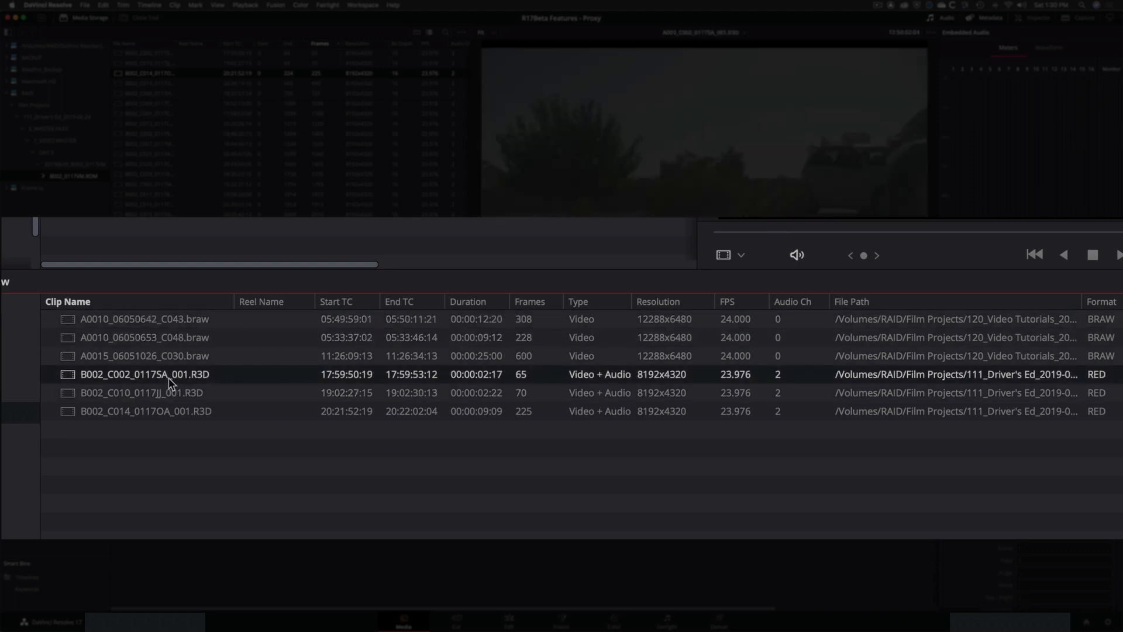
mouse_move(644, 385)
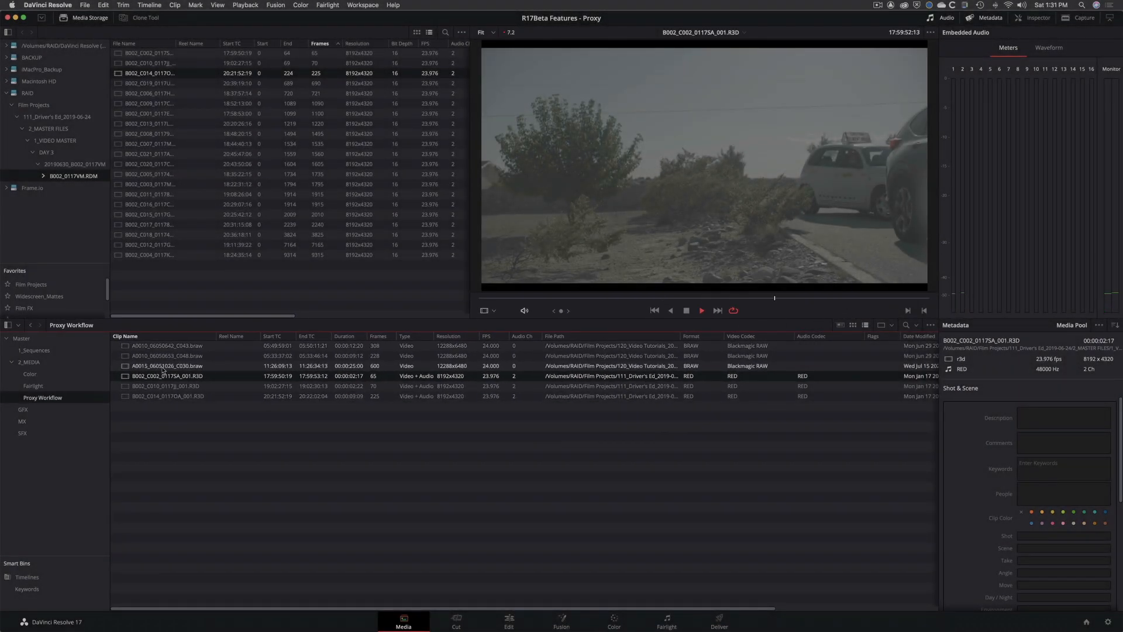
left_click(168, 396)
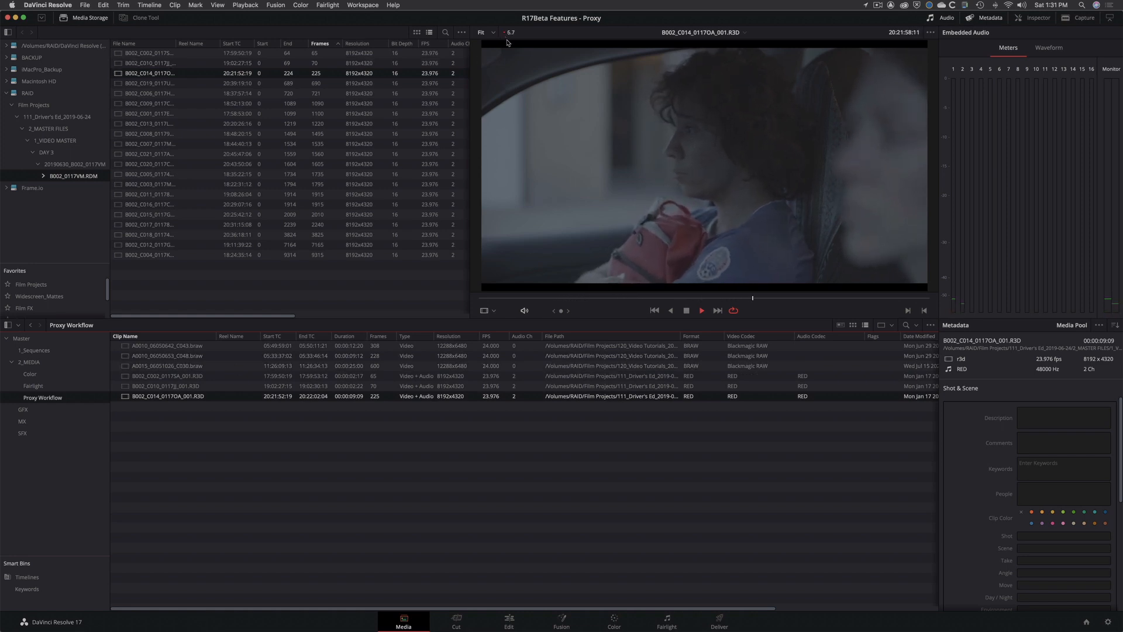
left_click(701, 310)
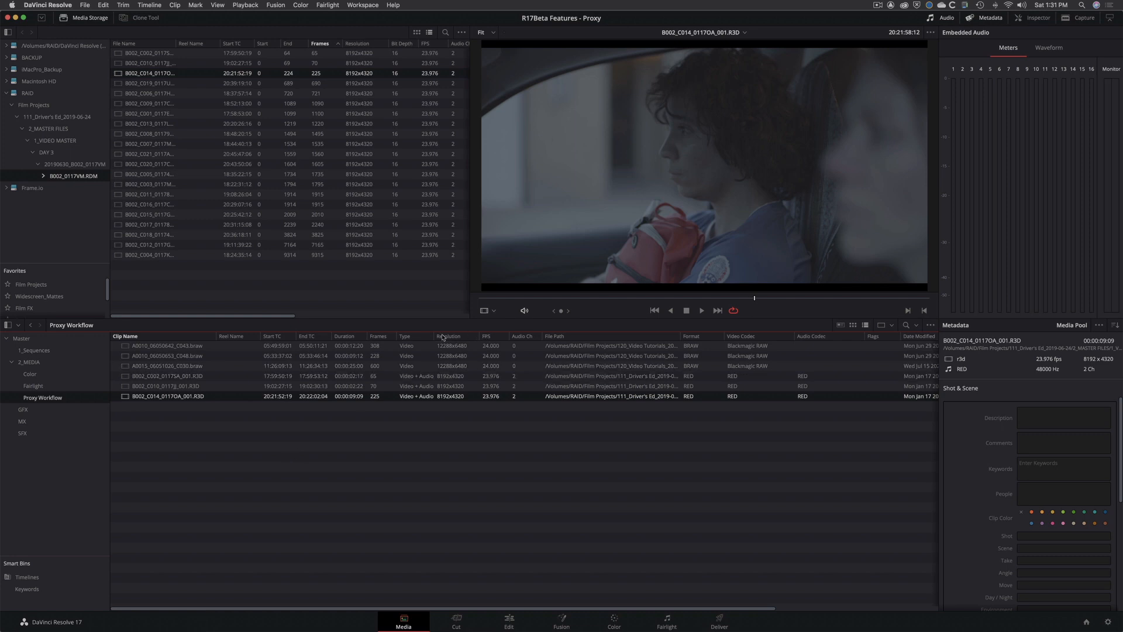
mouse_move(460, 339)
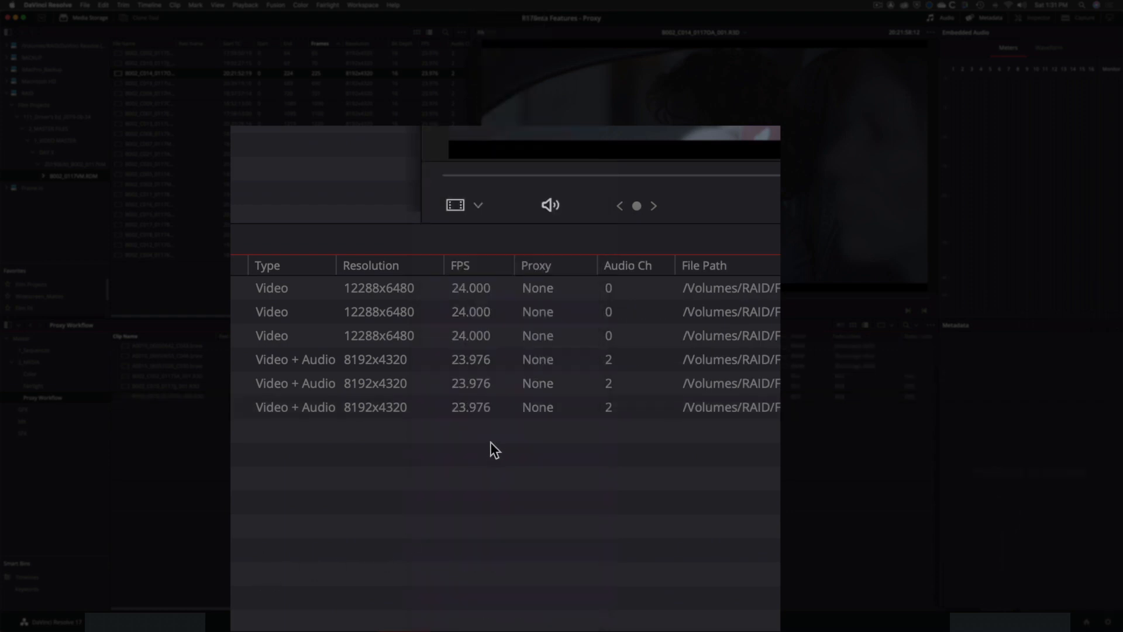
mouse_move(555, 275)
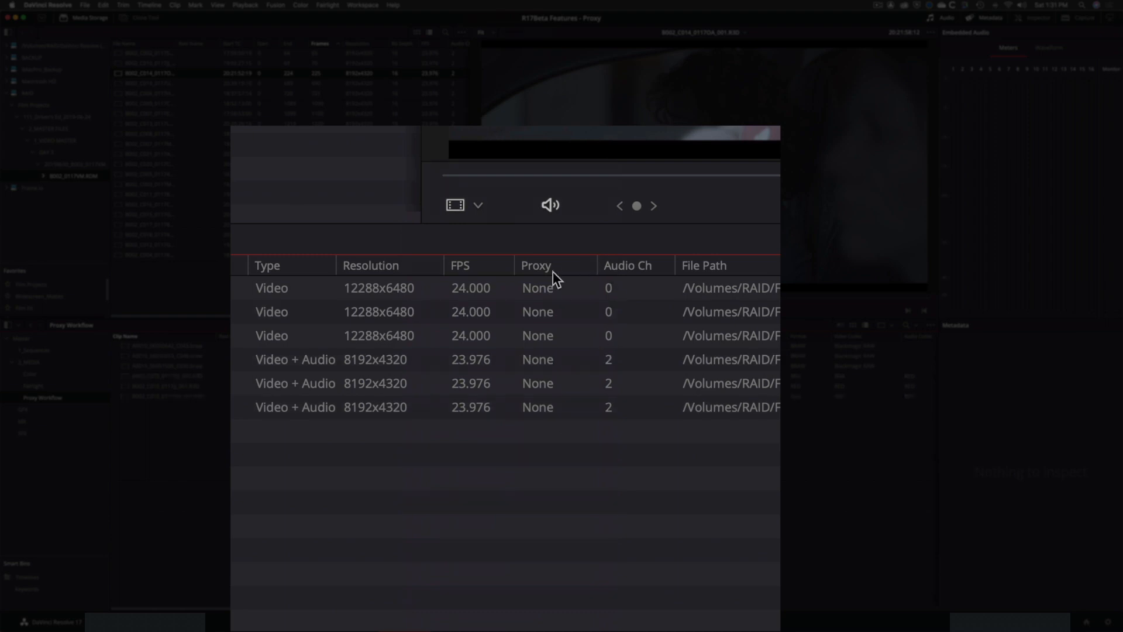
Step: Confirm the Proxy column reads None for all six Proxy Workflow clips
left_click(380, 335)
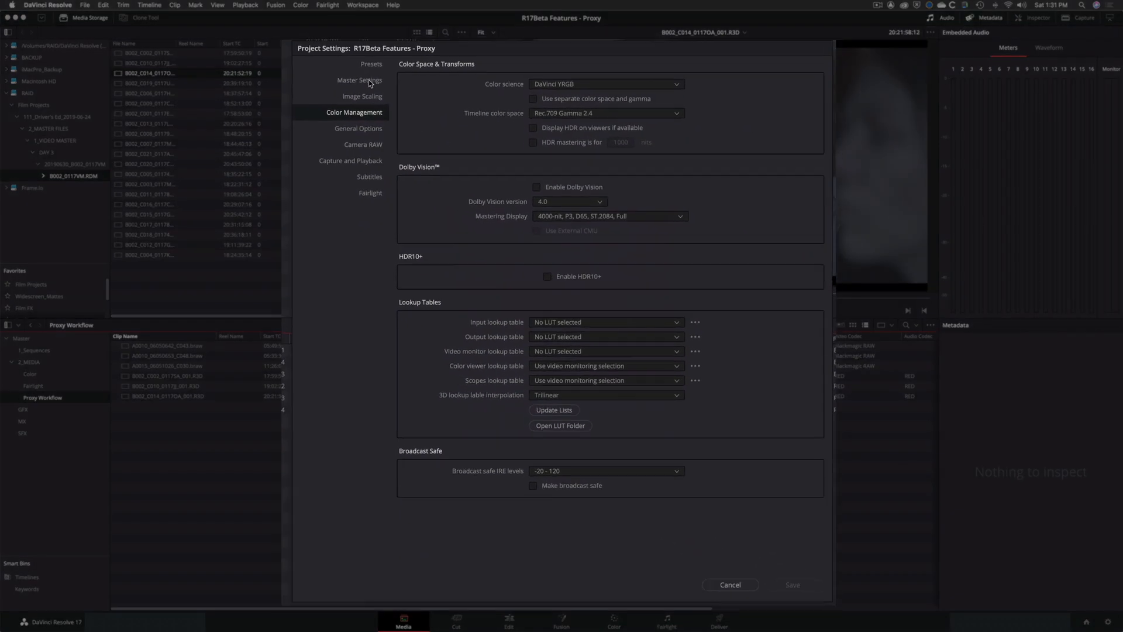
Step: In Master Settings, set proxy resolution to One-Sixteenth and format to ProRes 422 Proxy
left_click(359, 79)
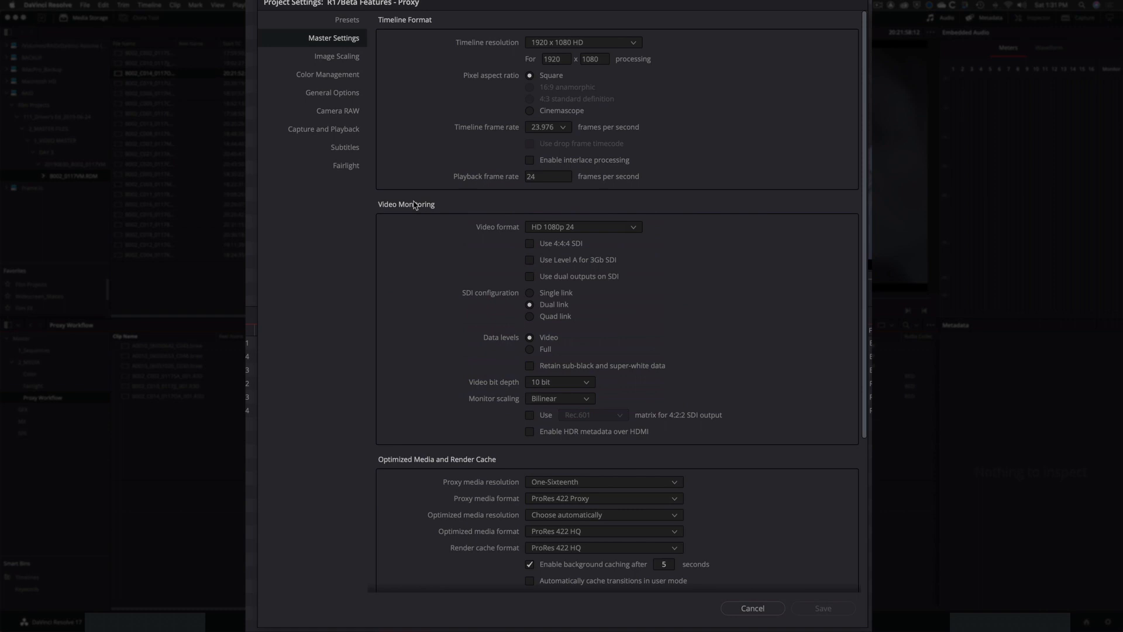
scroll("down", 3)
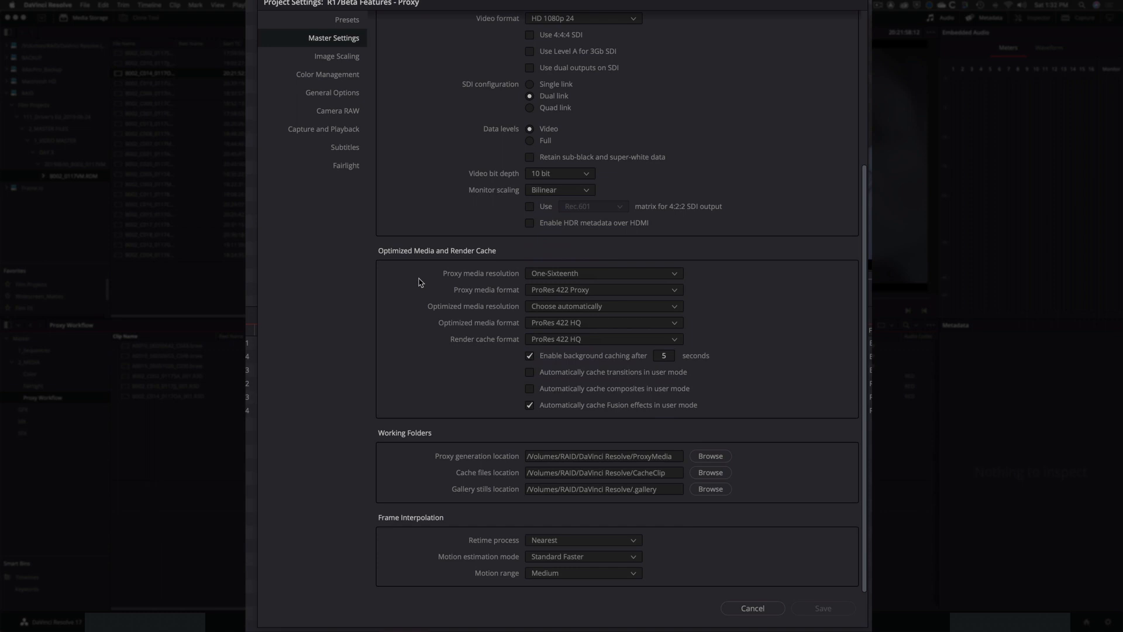
mouse_move(654, 281)
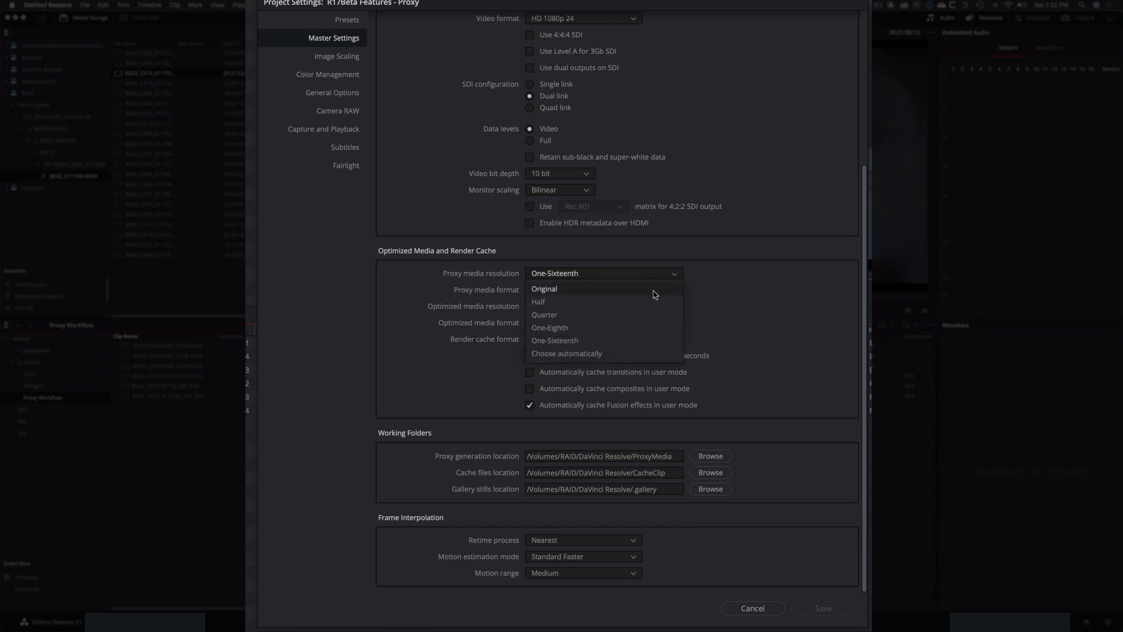
mouse_move(630, 341)
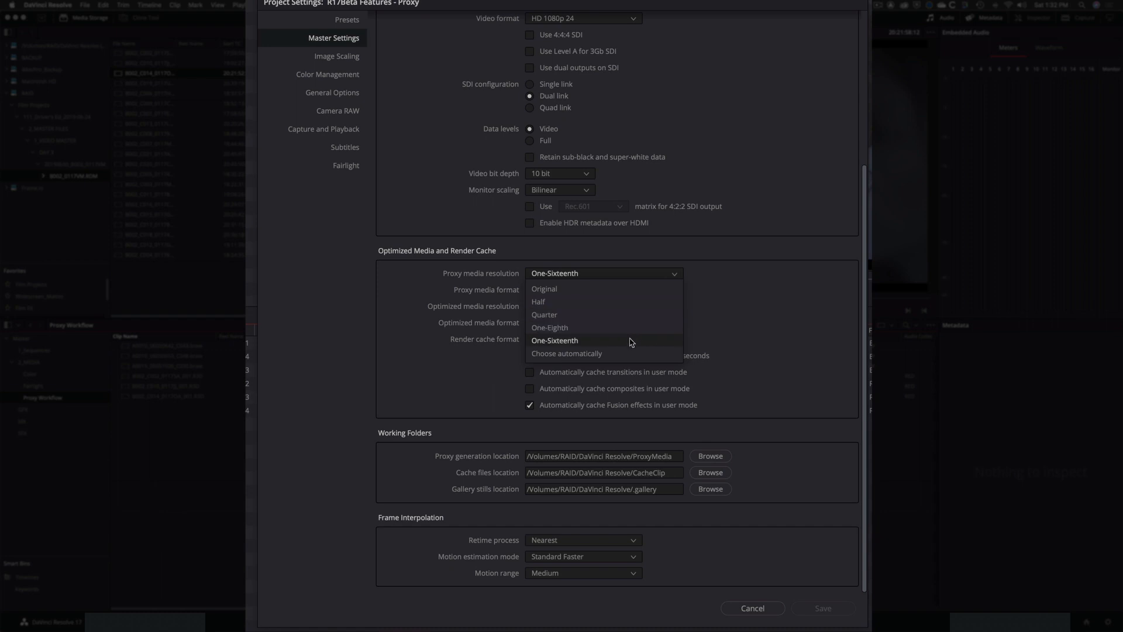
mouse_move(626, 356)
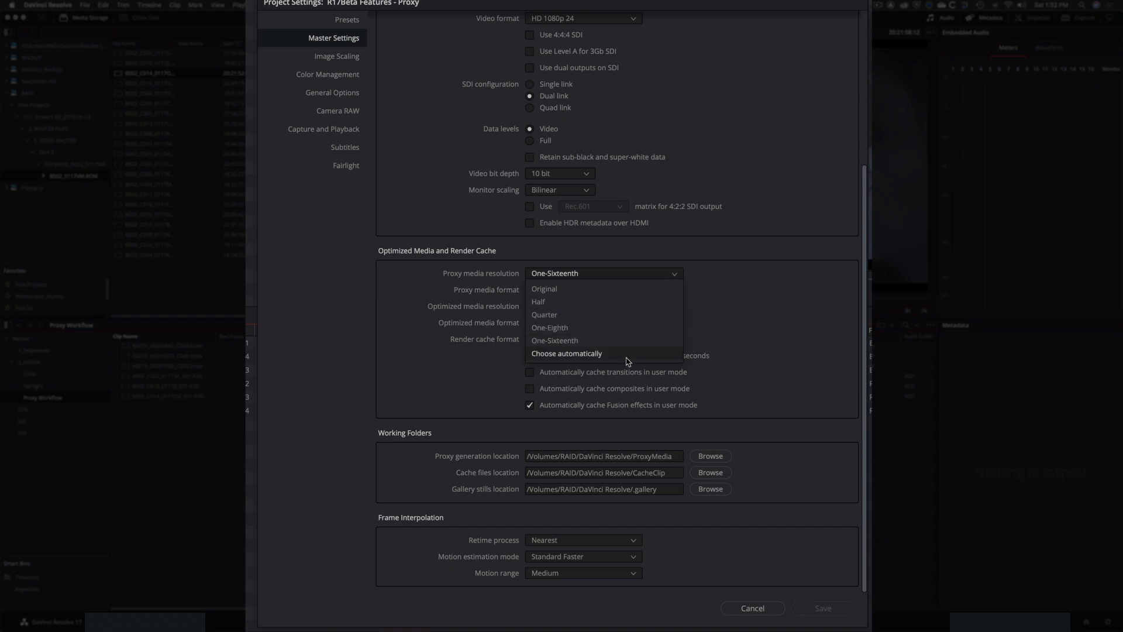
mouse_move(583, 340)
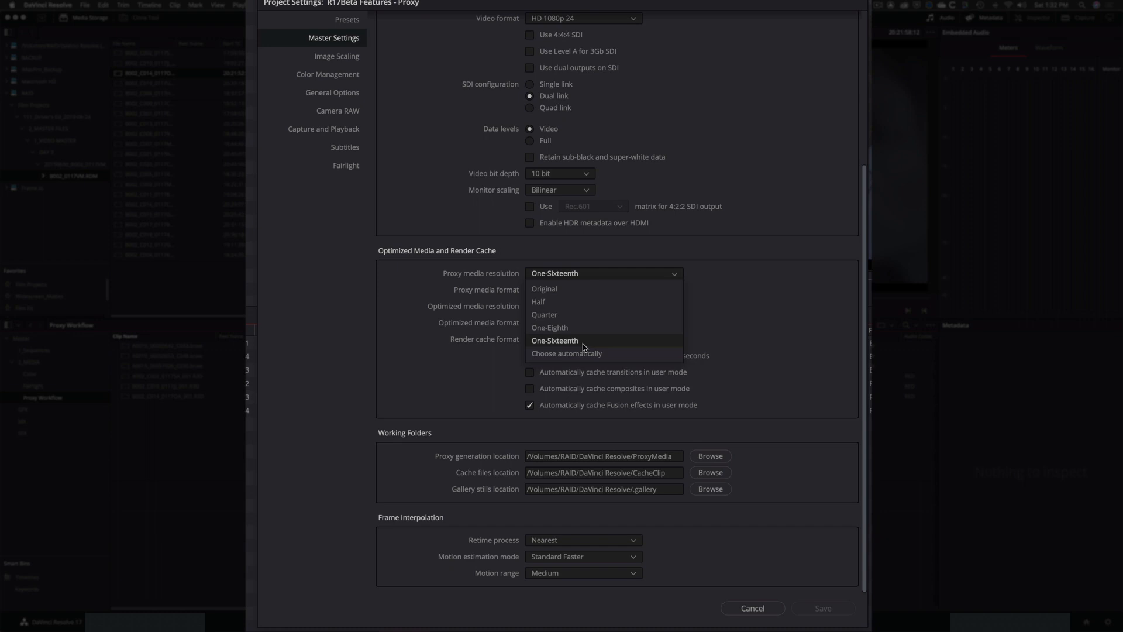
left_click(555, 341)
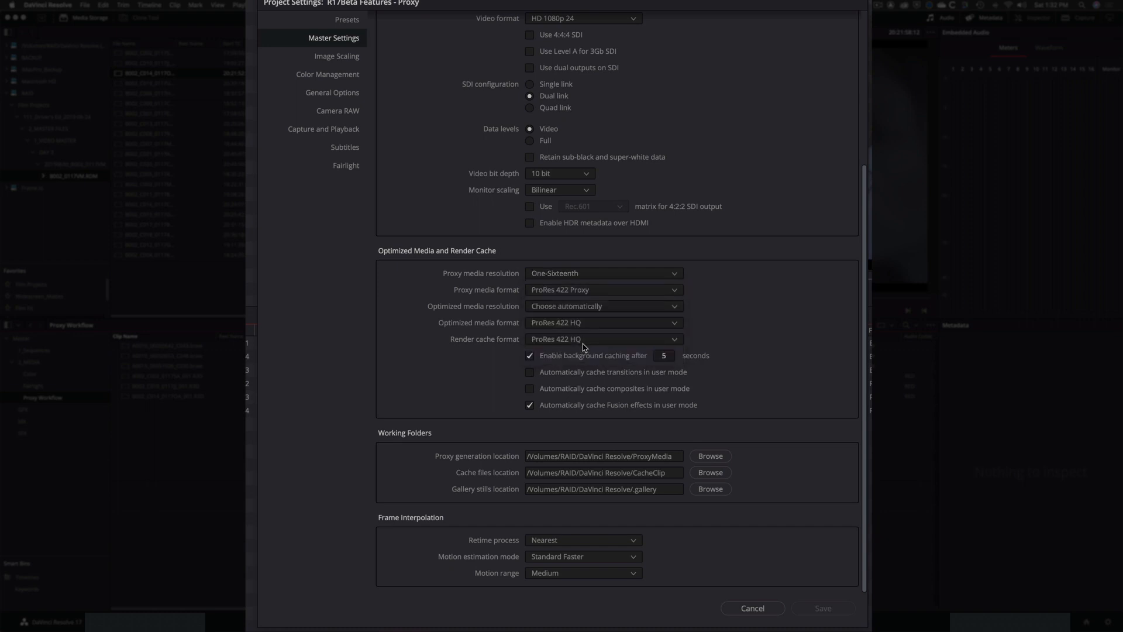
left_click(672, 289)
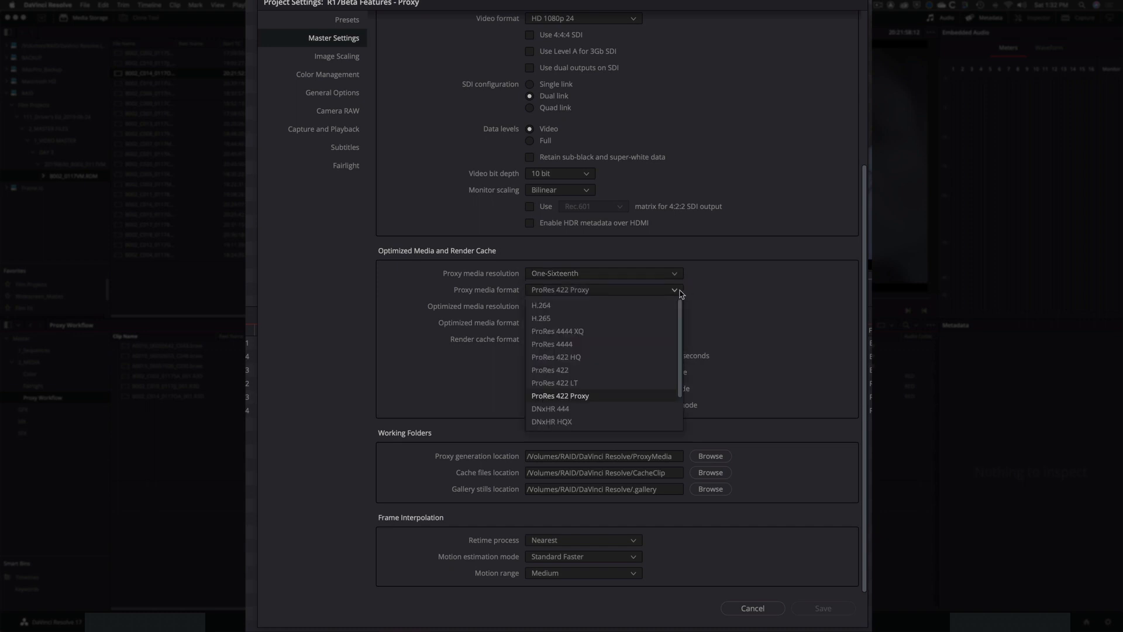
scroll("down", 3)
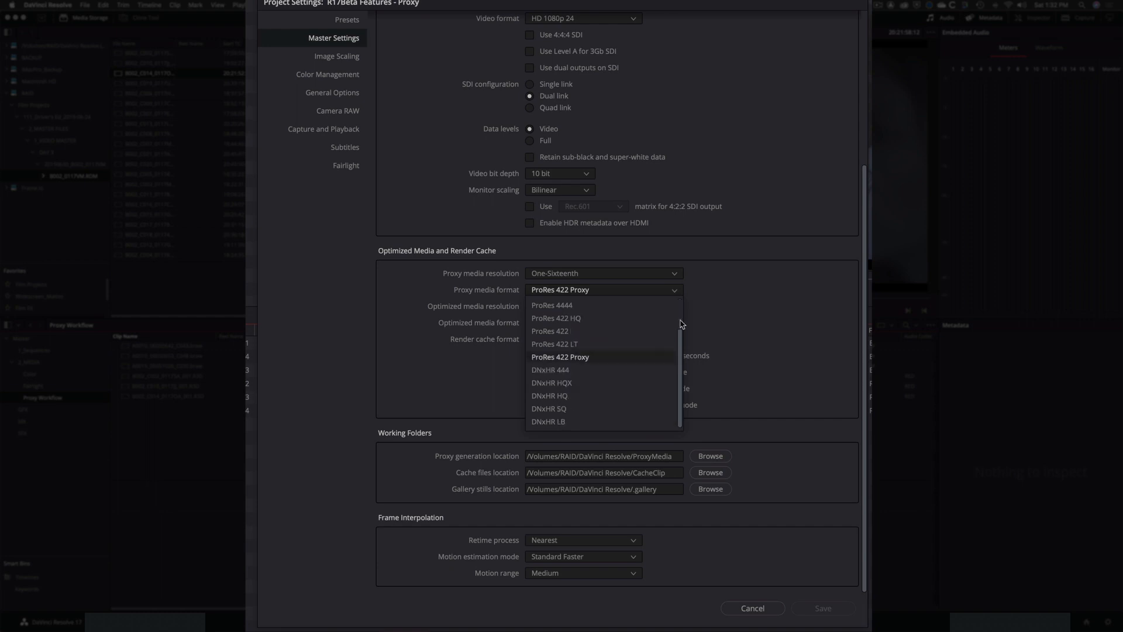
mouse_move(595, 366)
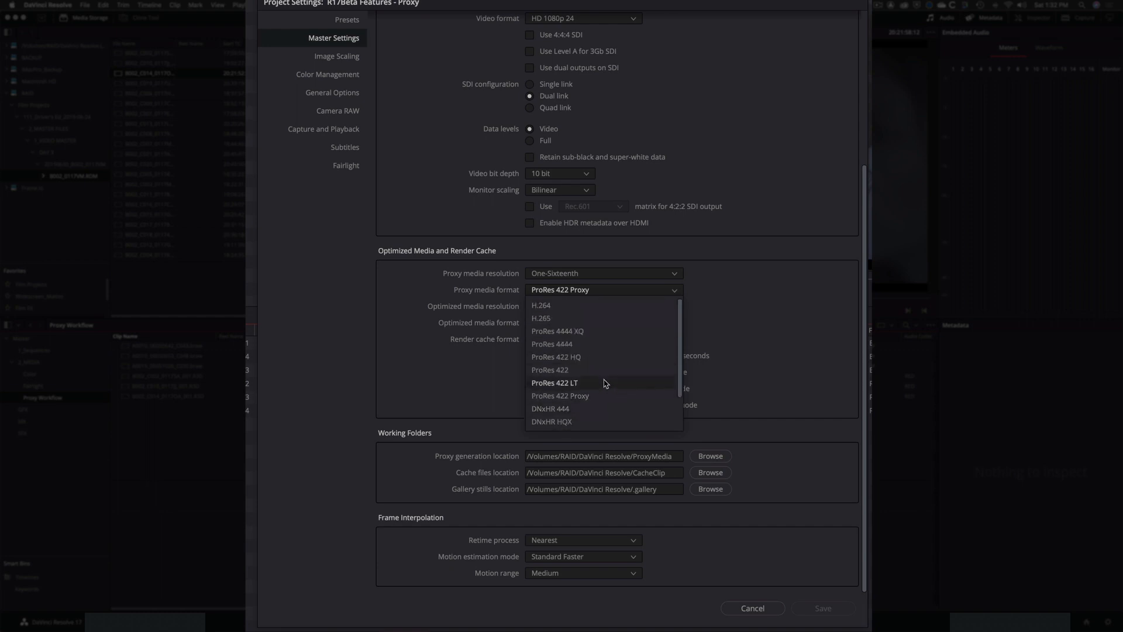
mouse_move(586, 395)
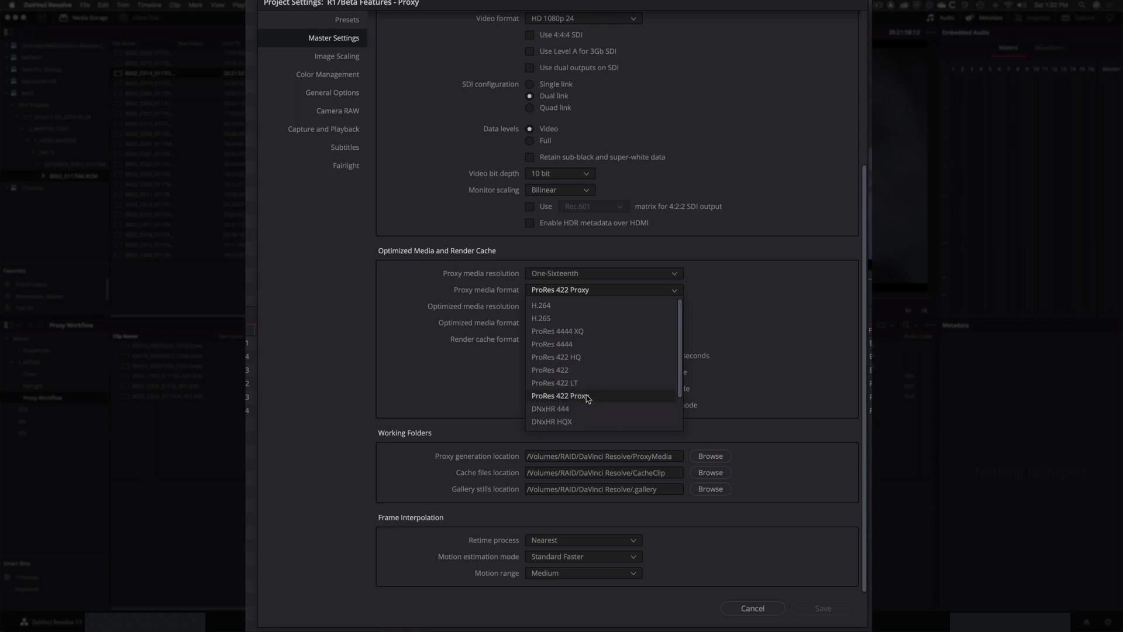
left_click(561, 395)
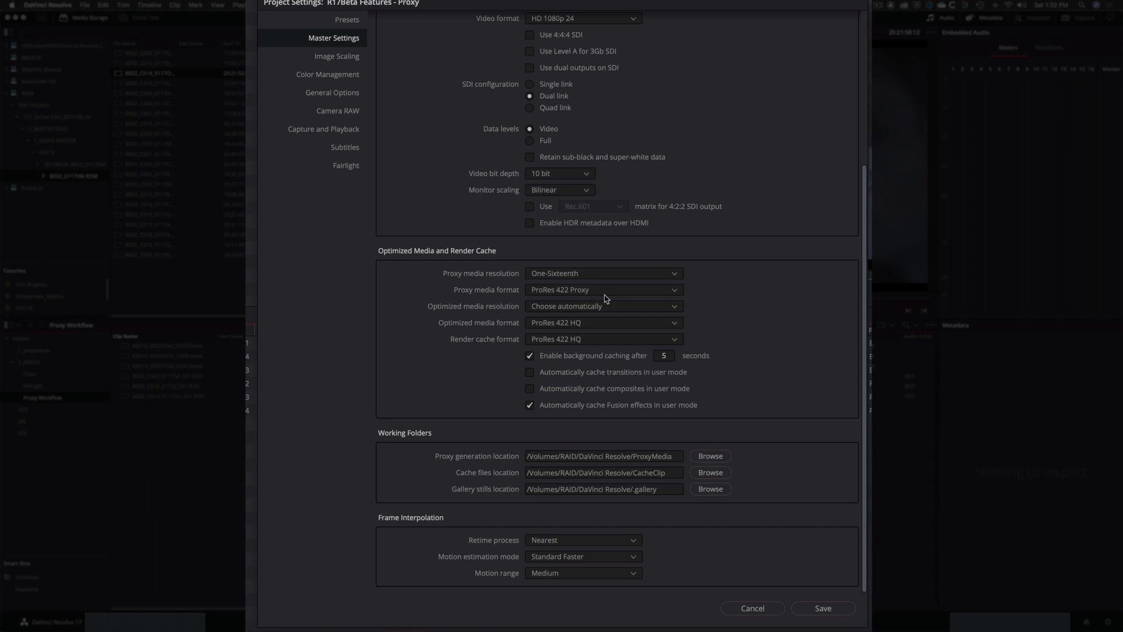
mouse_move(444, 301)
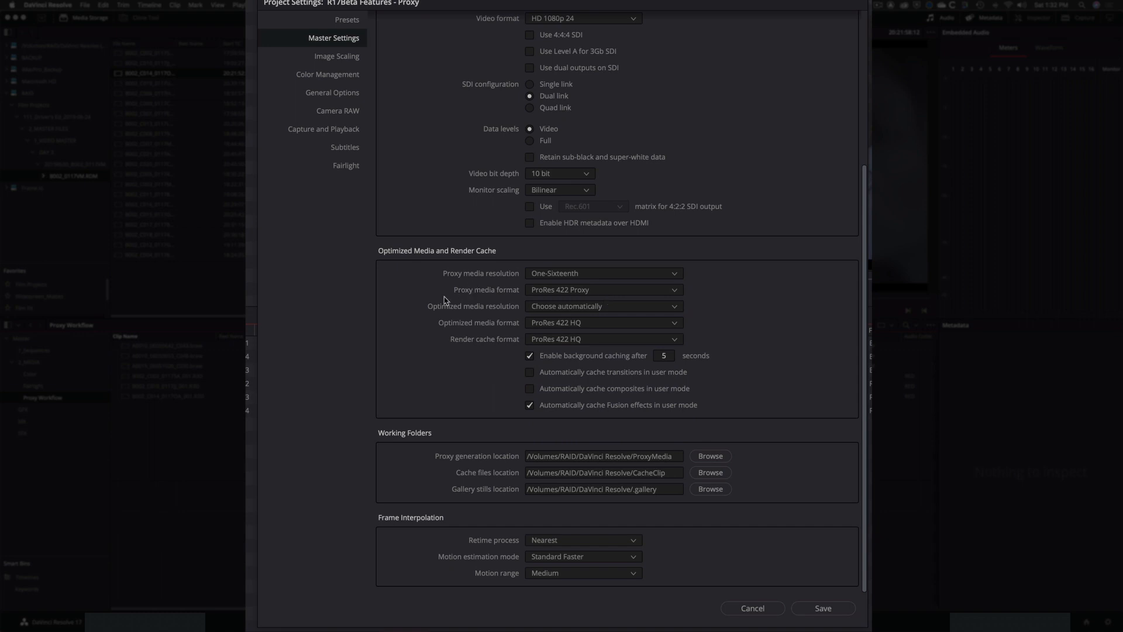
mouse_move(421, 456)
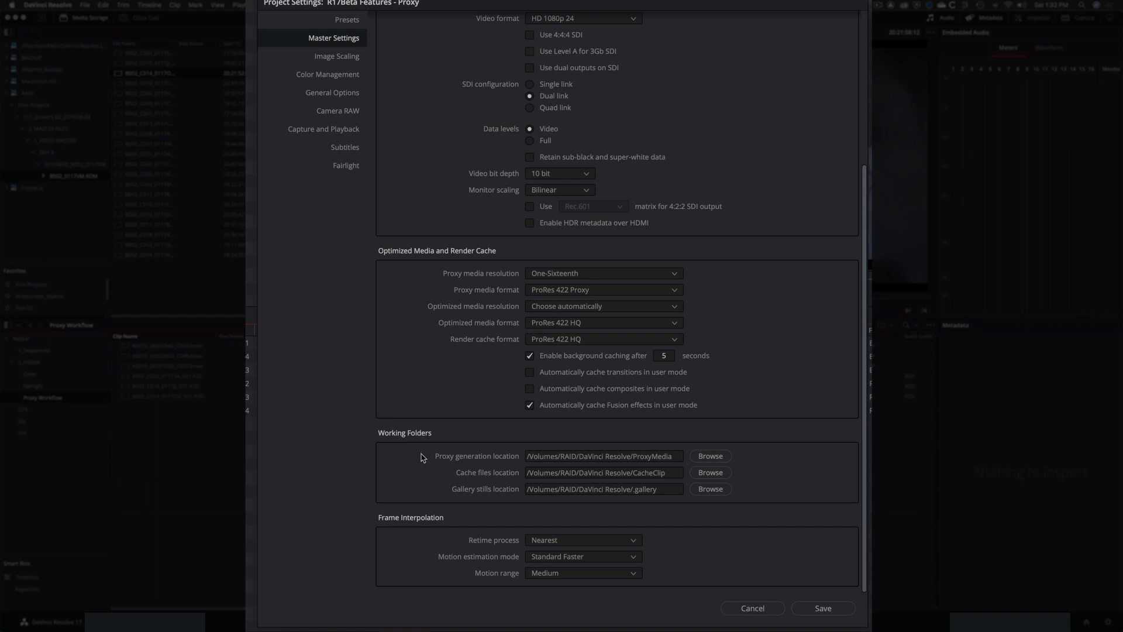
mouse_move(462, 466)
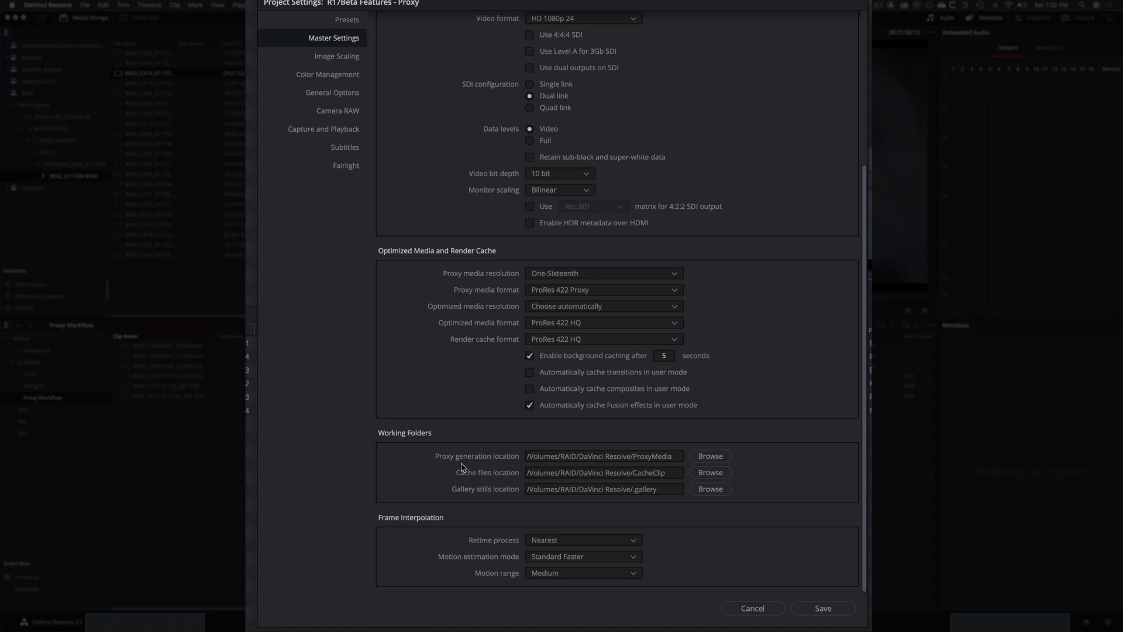
mouse_move(499, 472)
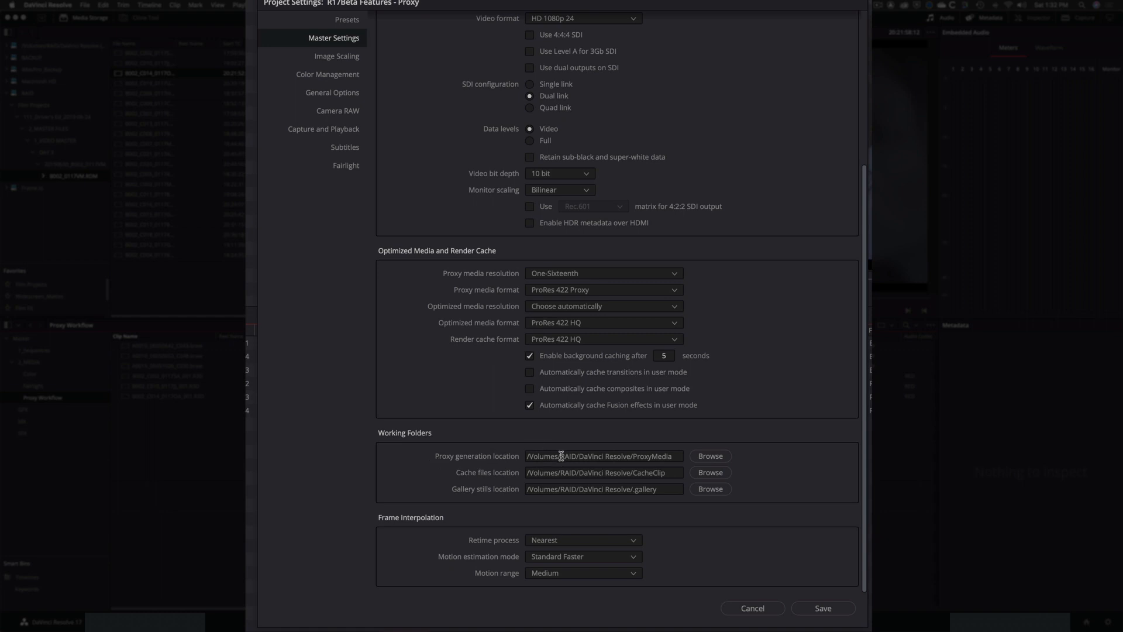
mouse_move(805, 456)
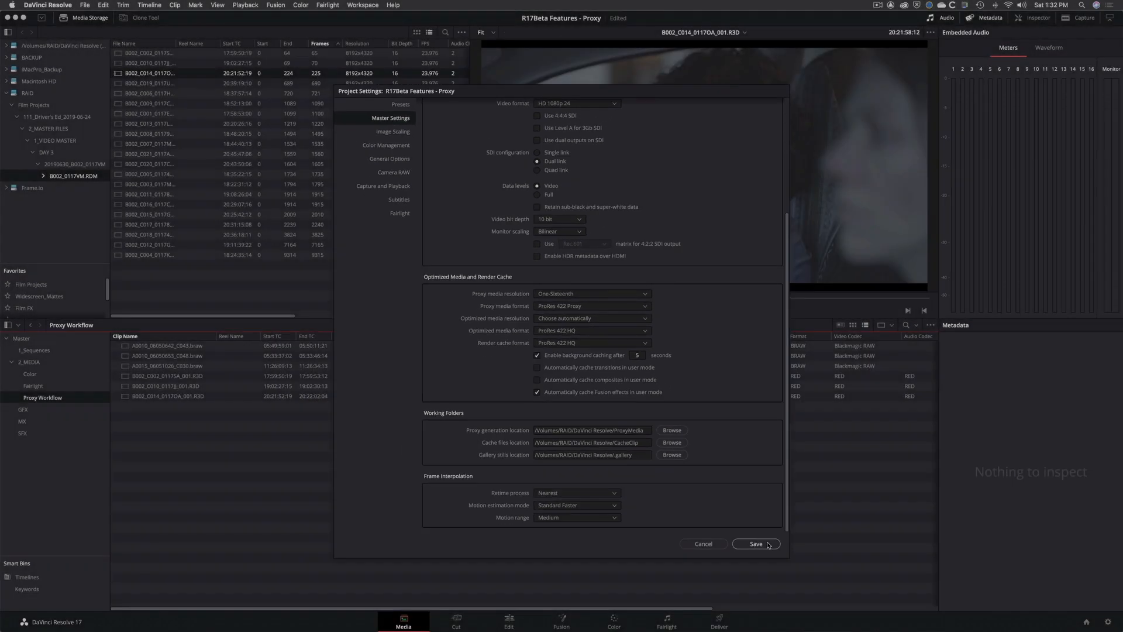
Step: Save the proxy settings and generate proxy media for the six selected clips
left_click(755, 543)
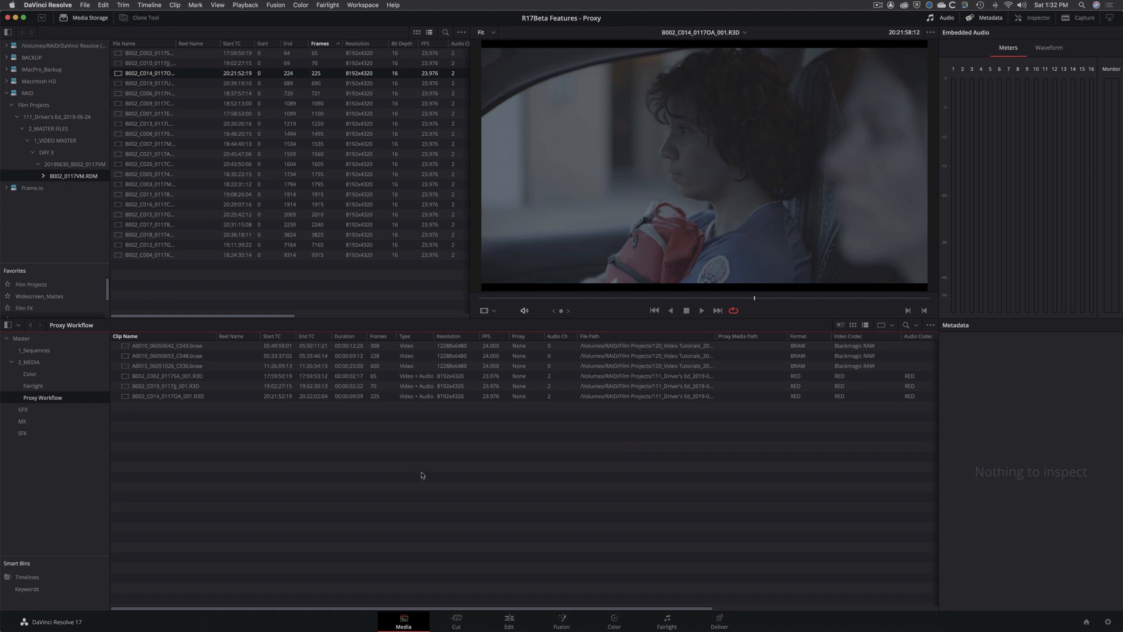
mouse_move(271, 425)
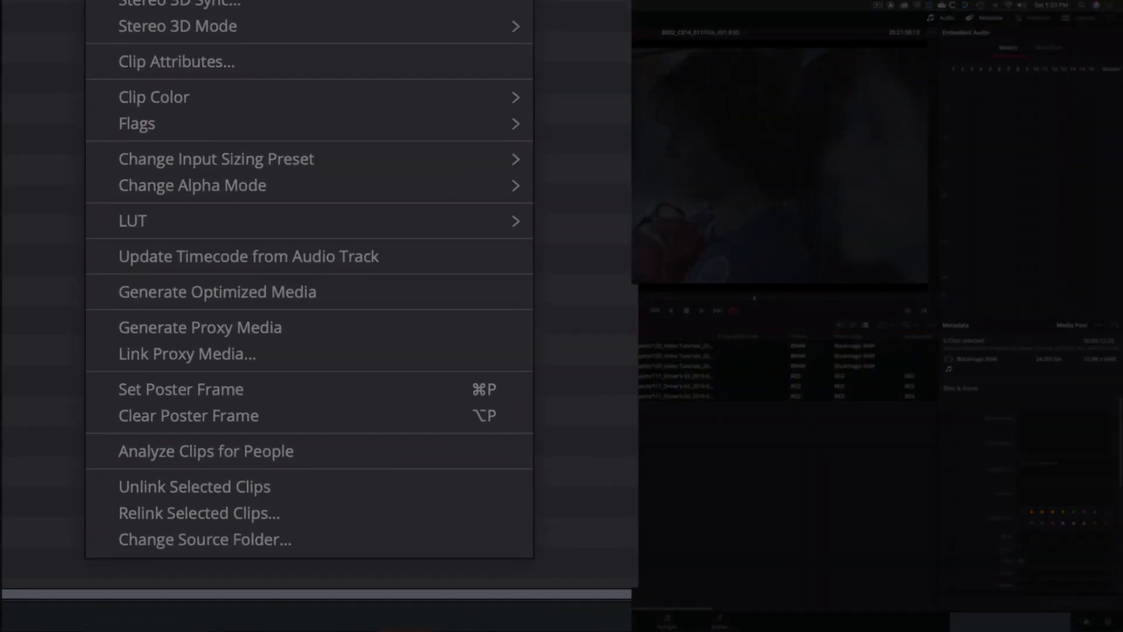
mouse_move(285, 291)
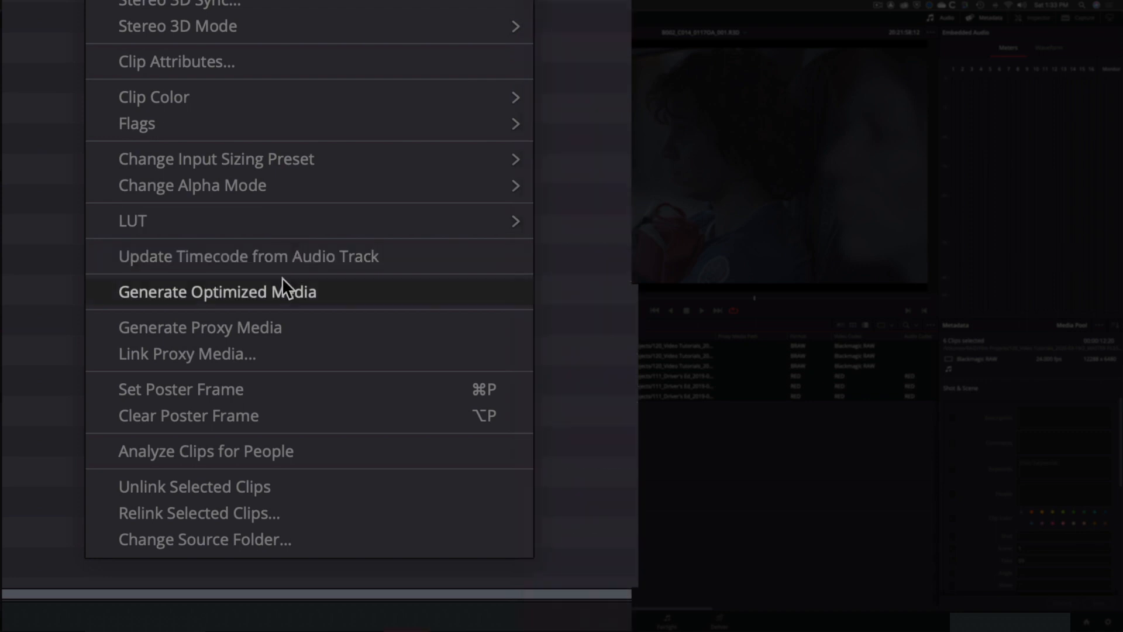
mouse_move(337, 329)
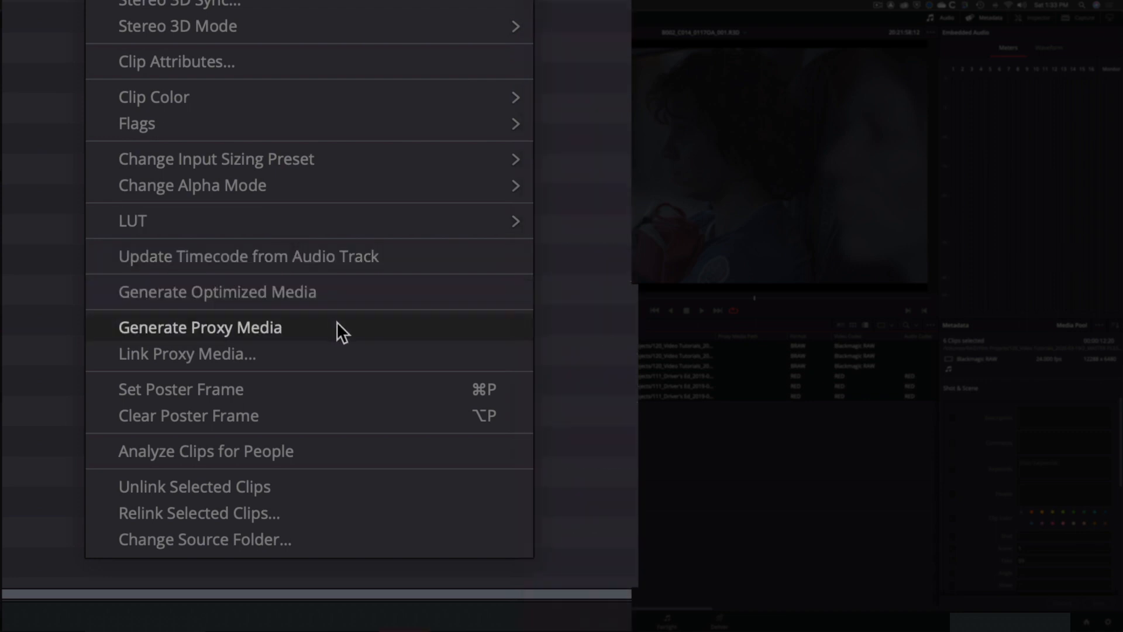
mouse_move(380, 334)
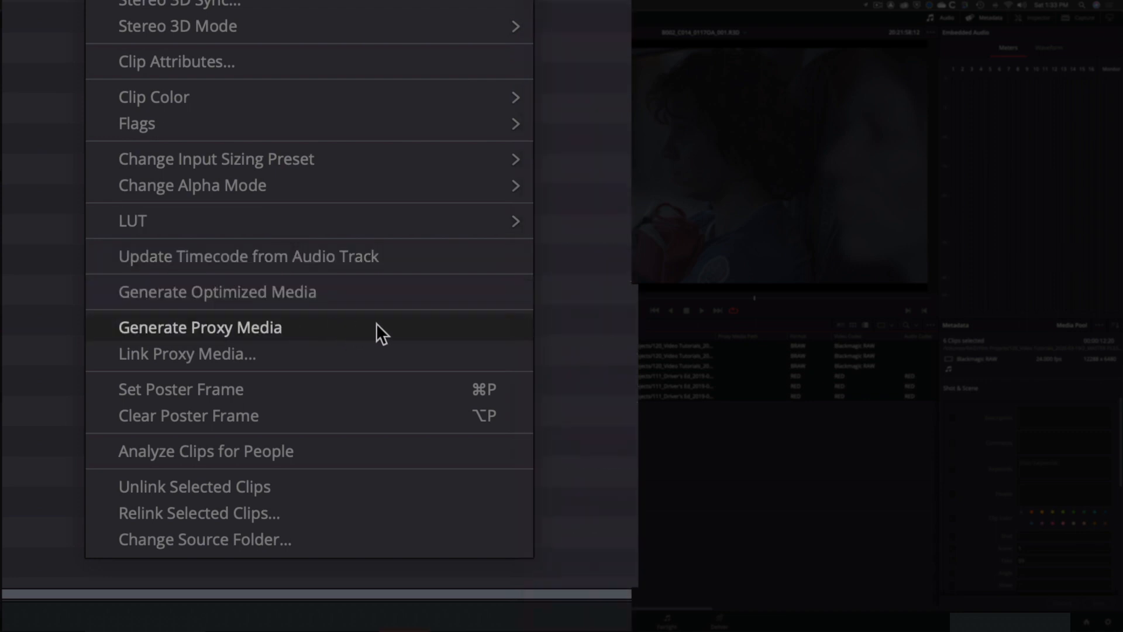
left_click(200, 326)
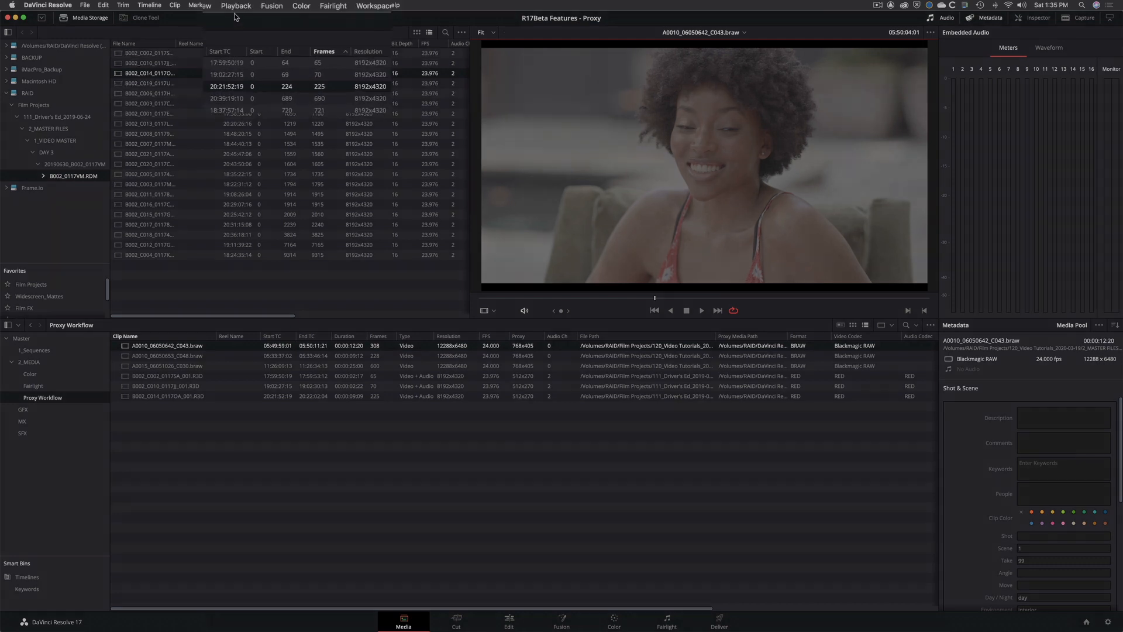
Step: Enable Use Proxy Media If Available and play B002_C014_0117OA_001 from its proxy
left_click(235, 6)
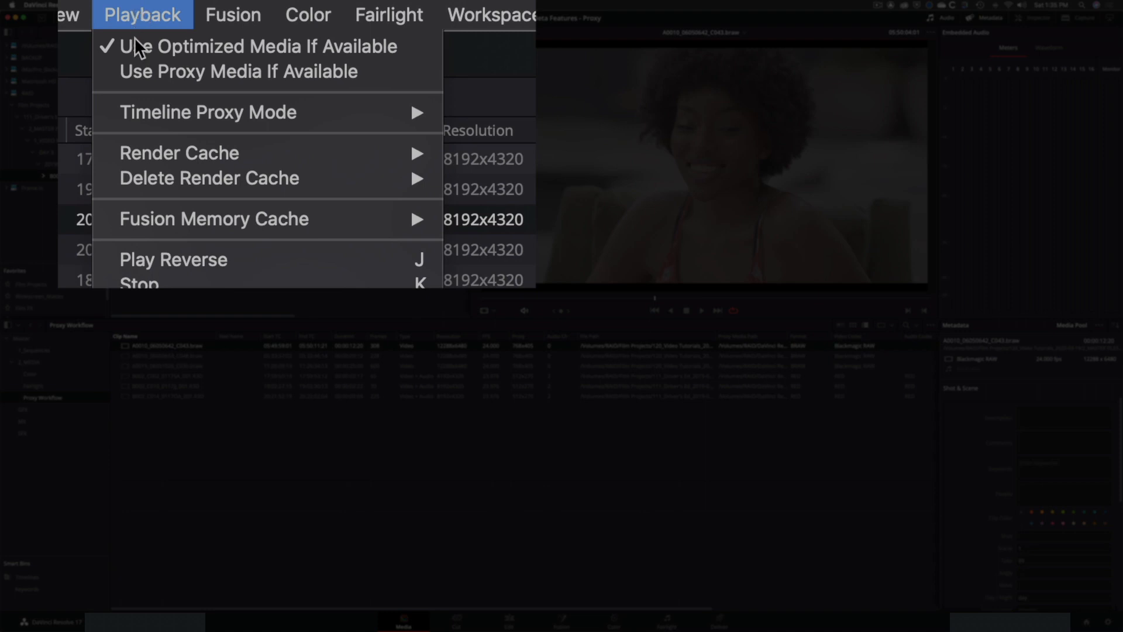
mouse_move(239, 71)
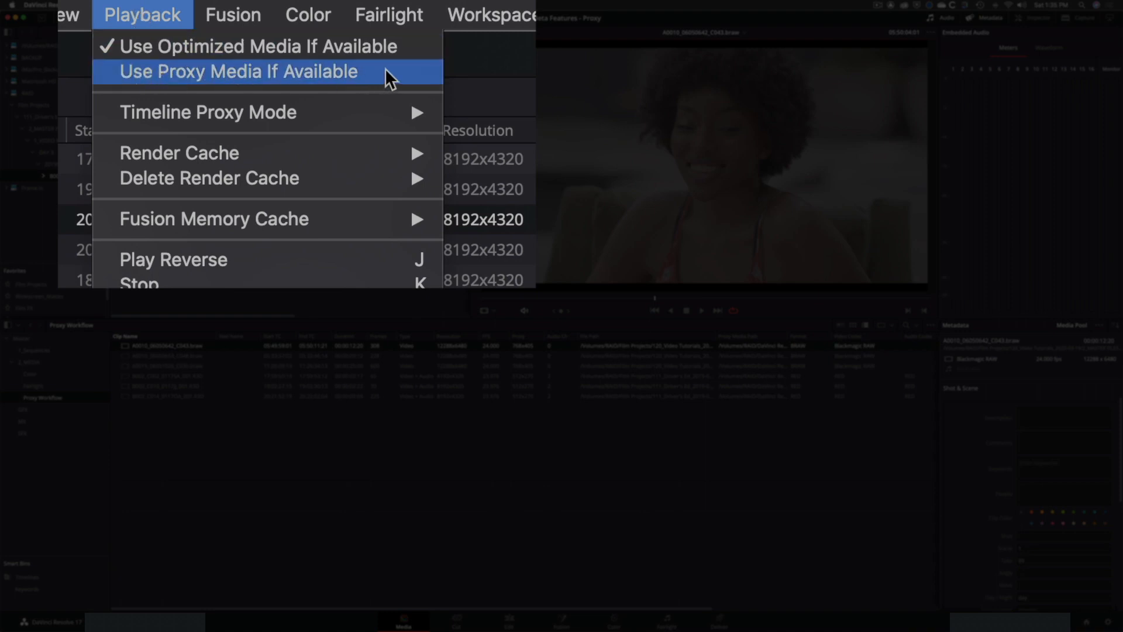
left_click(238, 71)
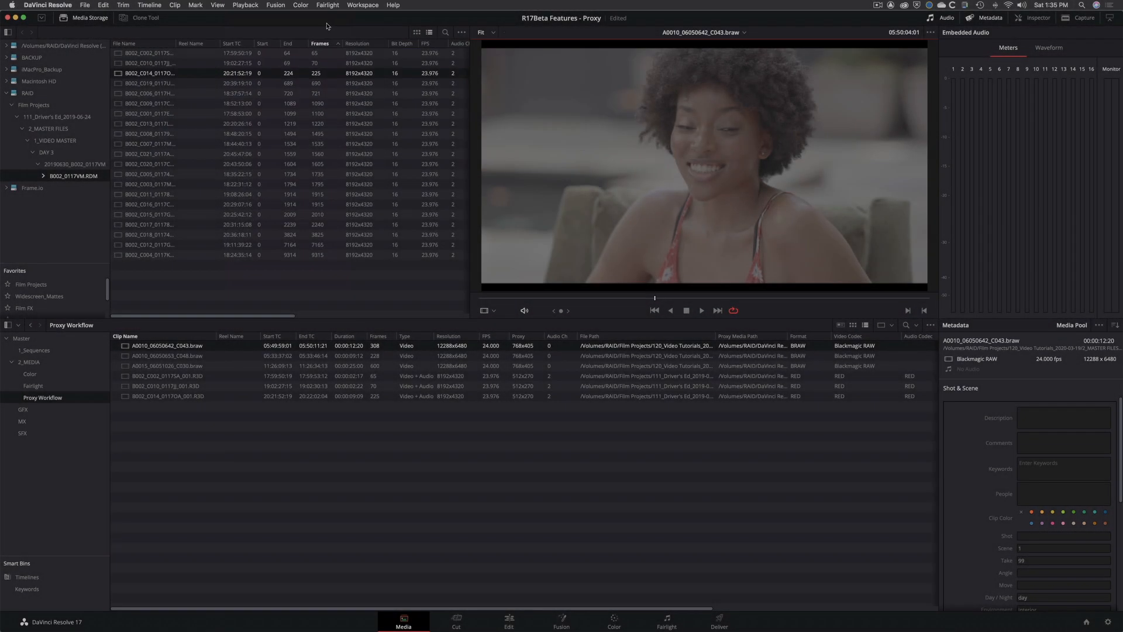
mouse_move(649, 127)
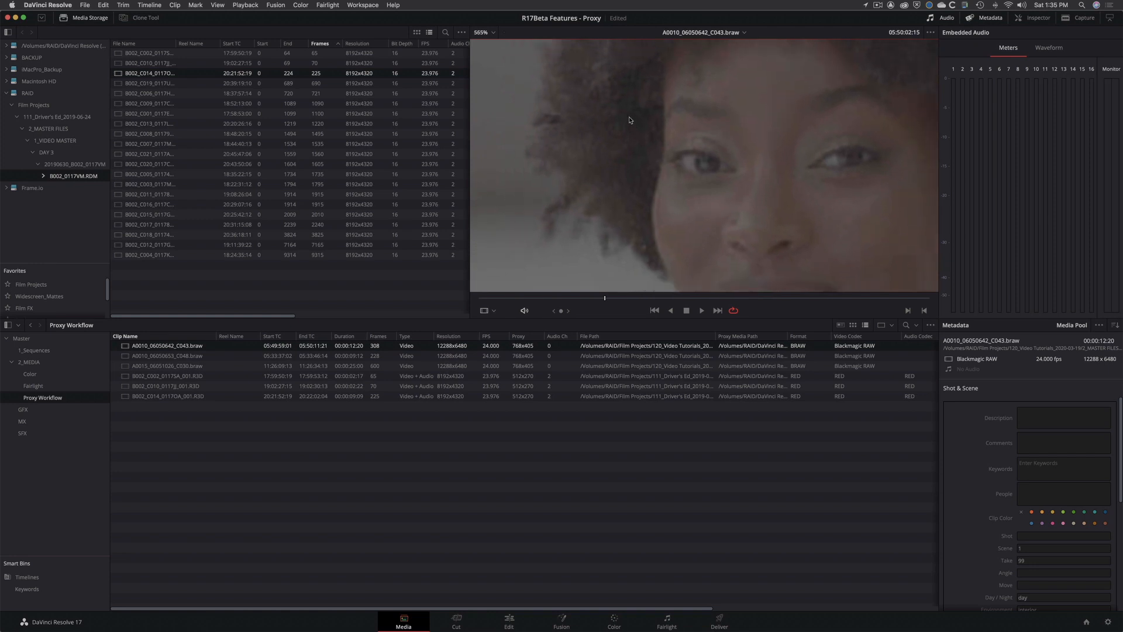
mouse_move(440, 358)
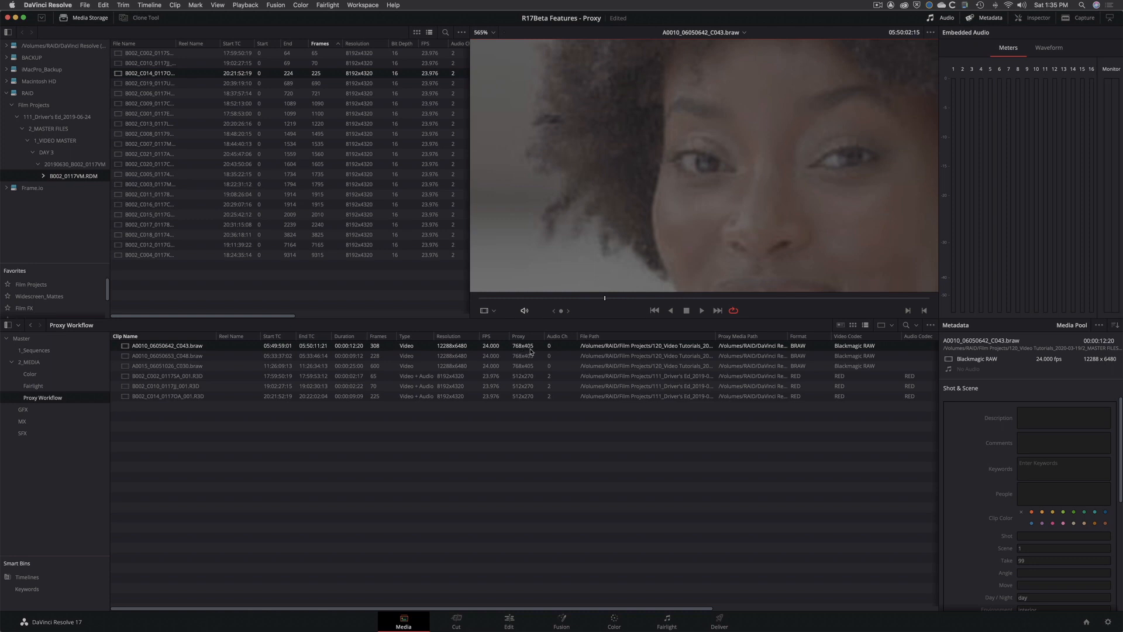
mouse_move(587, 275)
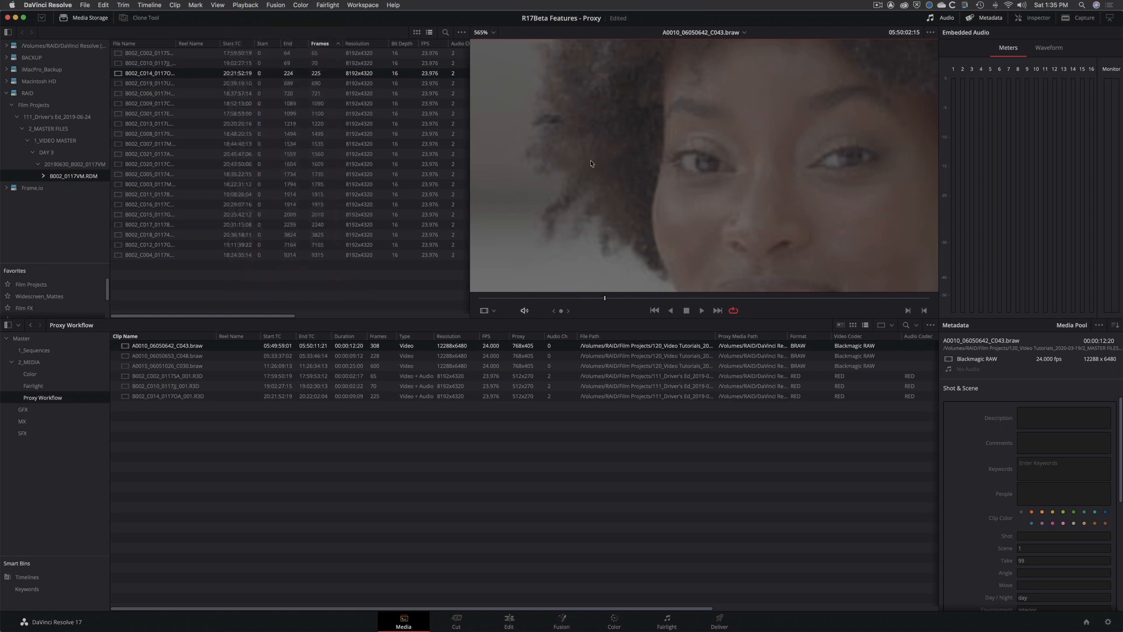
left_click(165, 396)
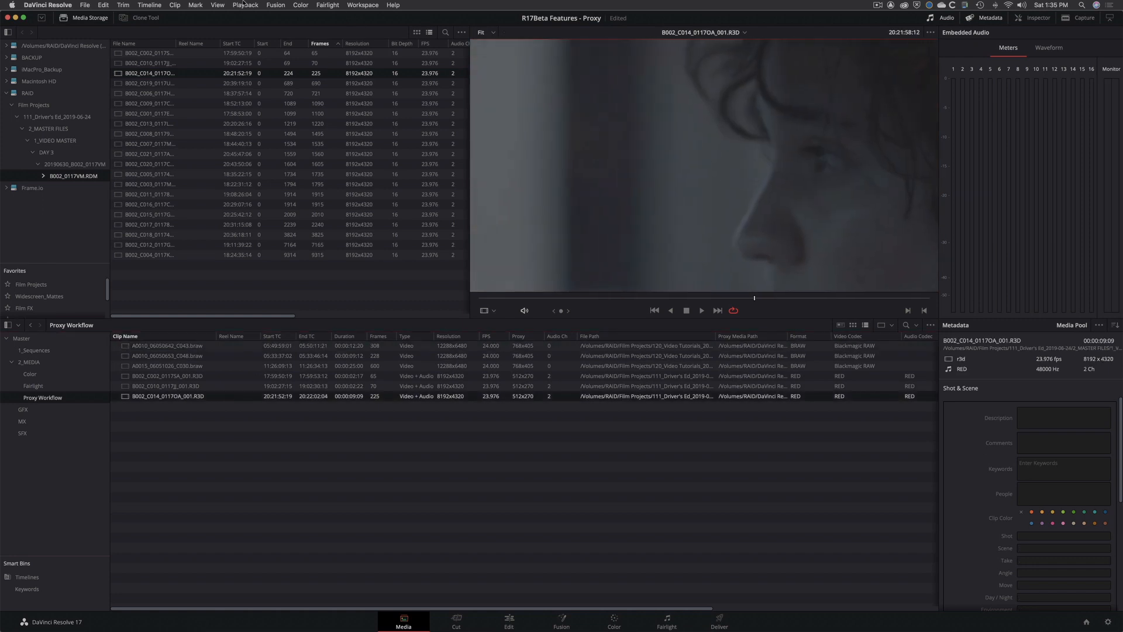
mouse_move(289, 63)
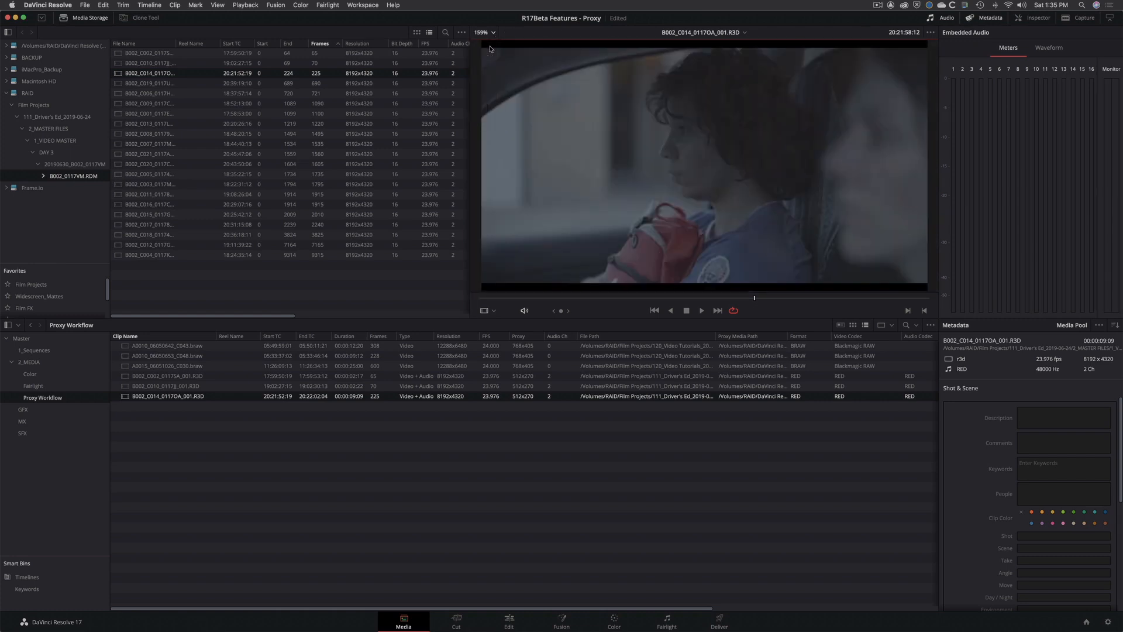
left_click(701, 310)
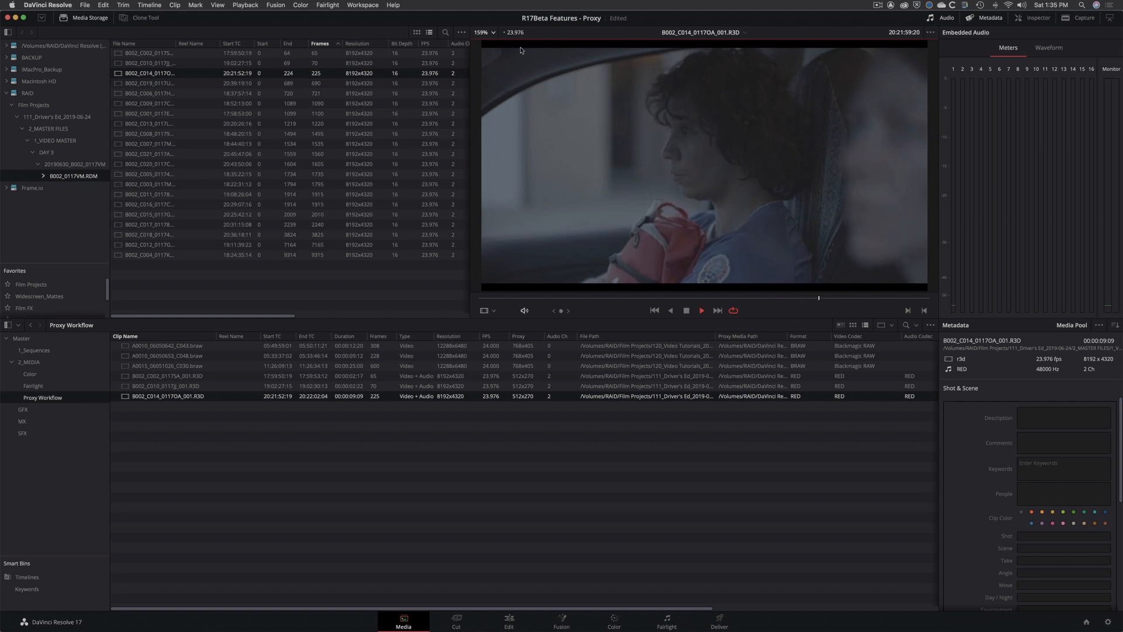
left_click(701, 310)
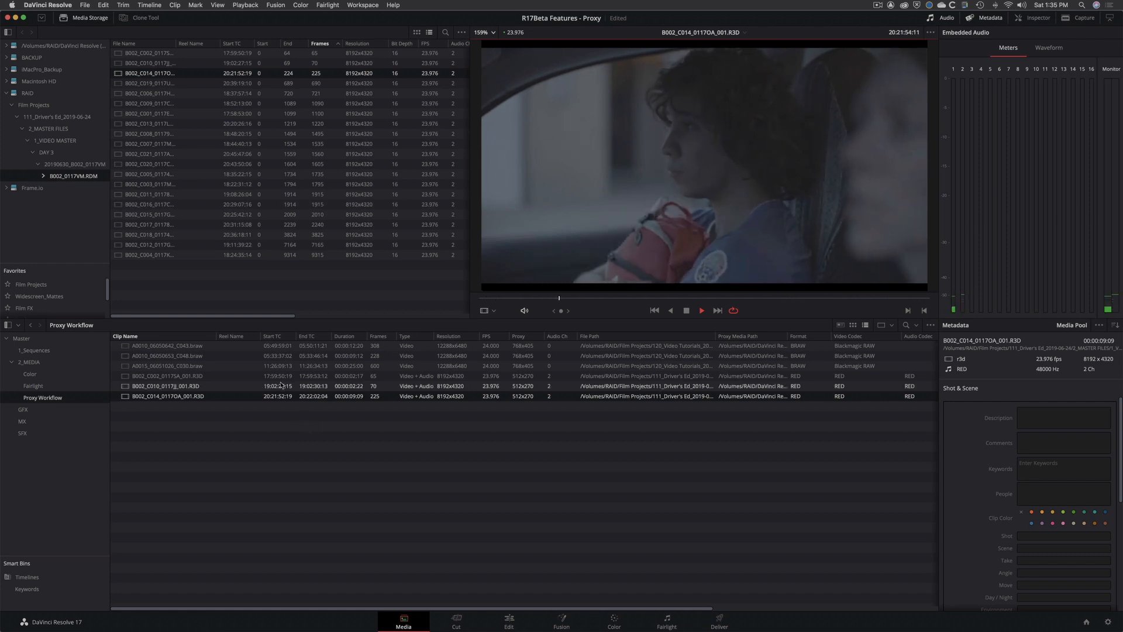
Step: Preview the car interior and woman-on-bench clips, then create the Proxy Timeline
left_click(165, 386)
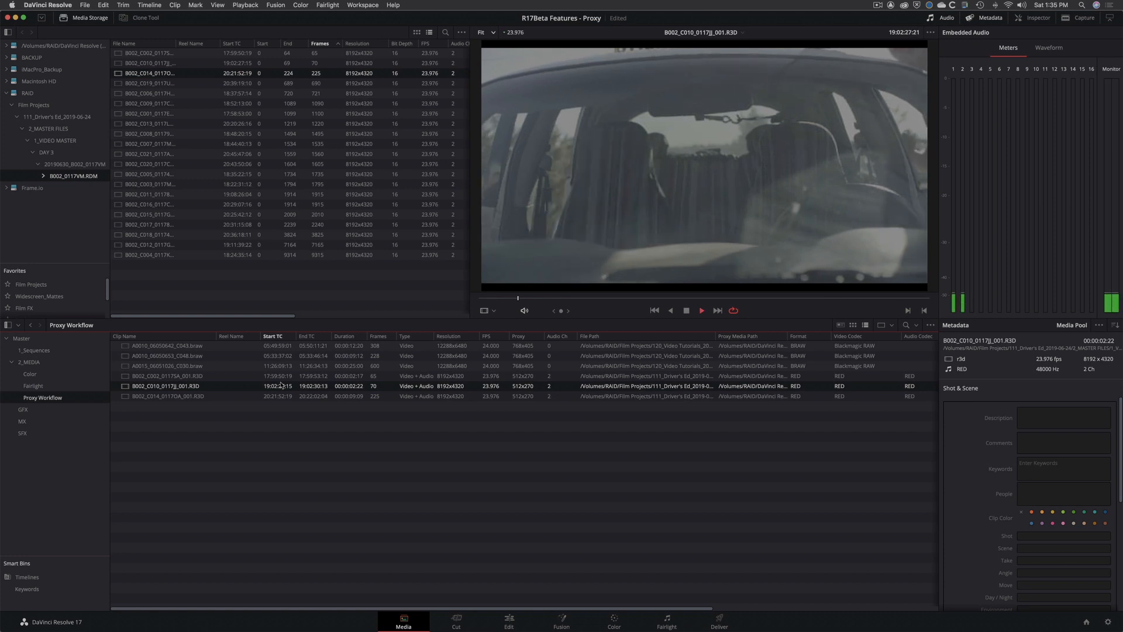
left_click(168, 365)
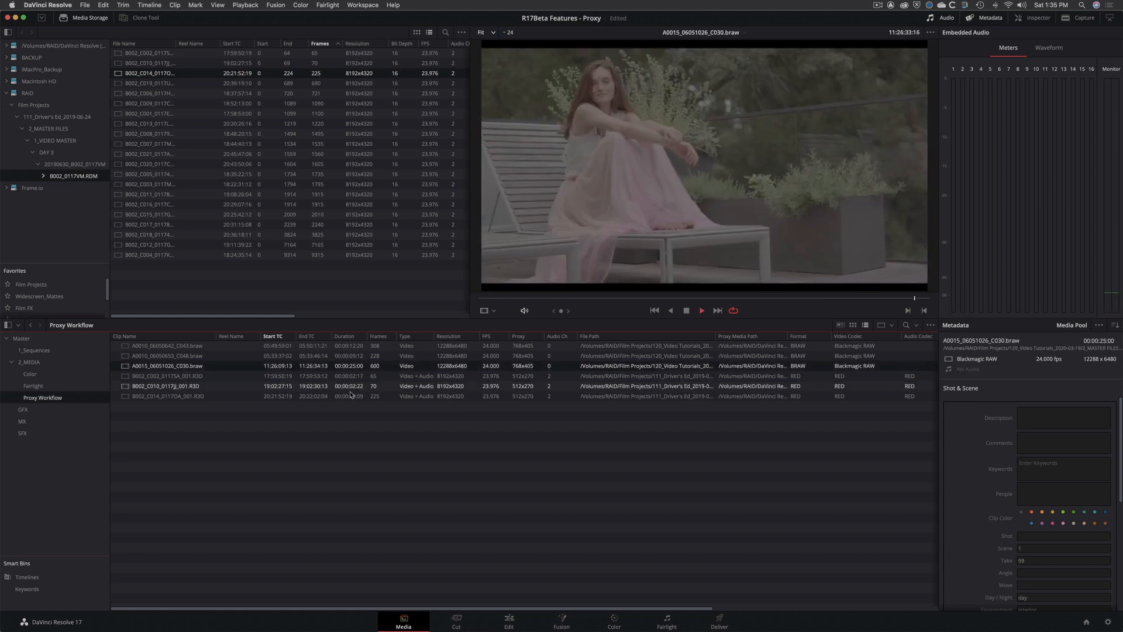
left_click(701, 310)
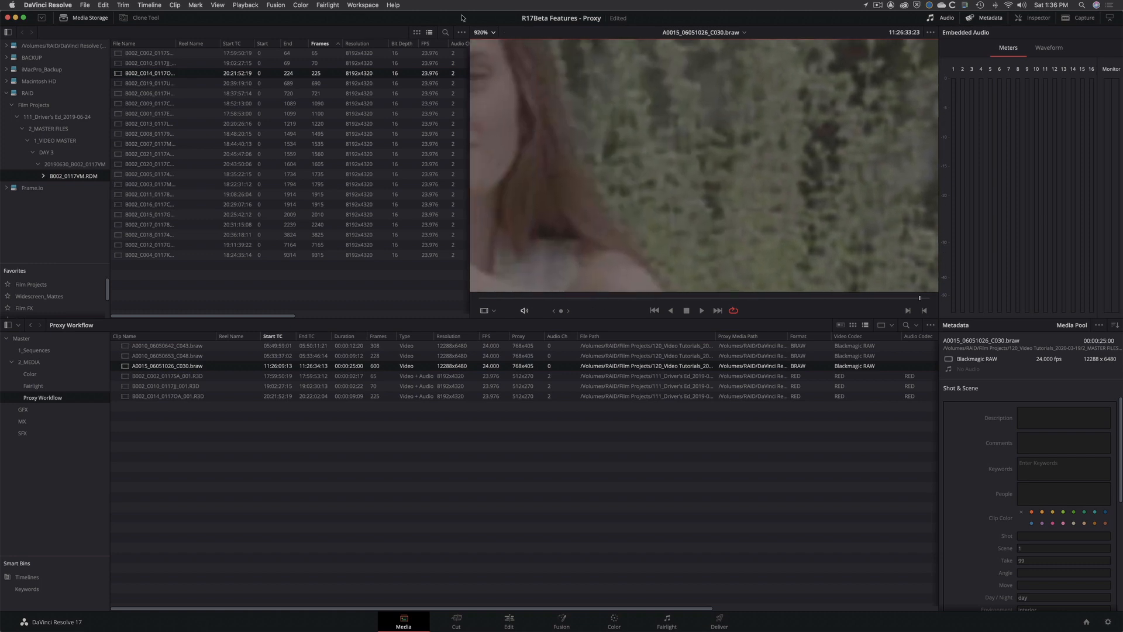
left_click(245, 5)
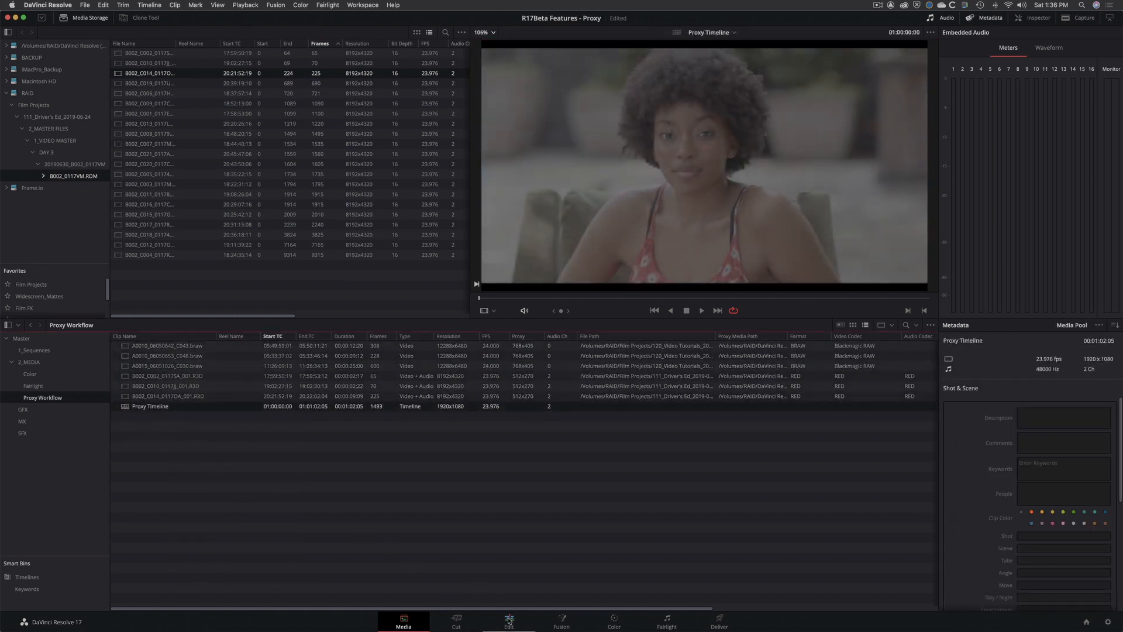
Step: On the Edit page, scrub and play Proxy Timeline from around 01:00:47
left_click(508, 617)
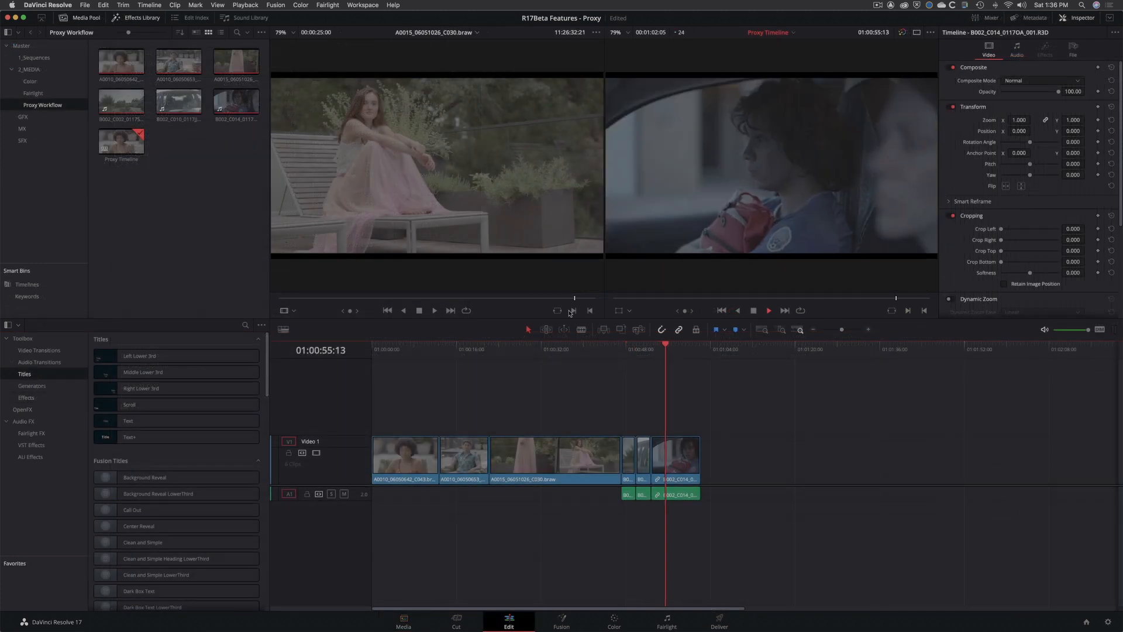
left_click(245, 5)
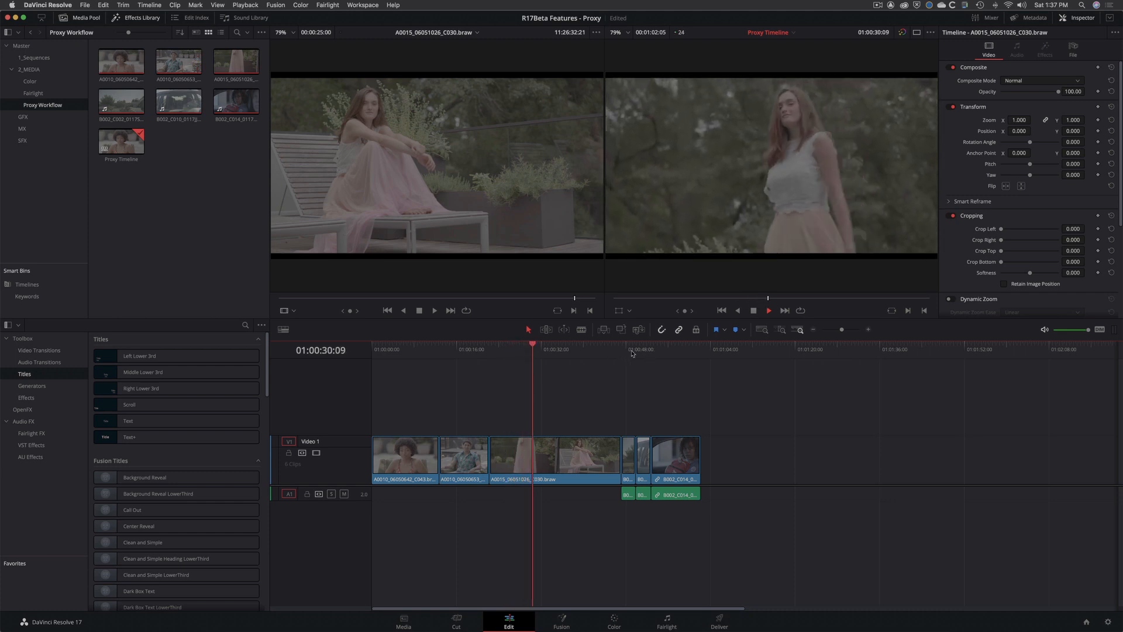
left_click(622, 350)
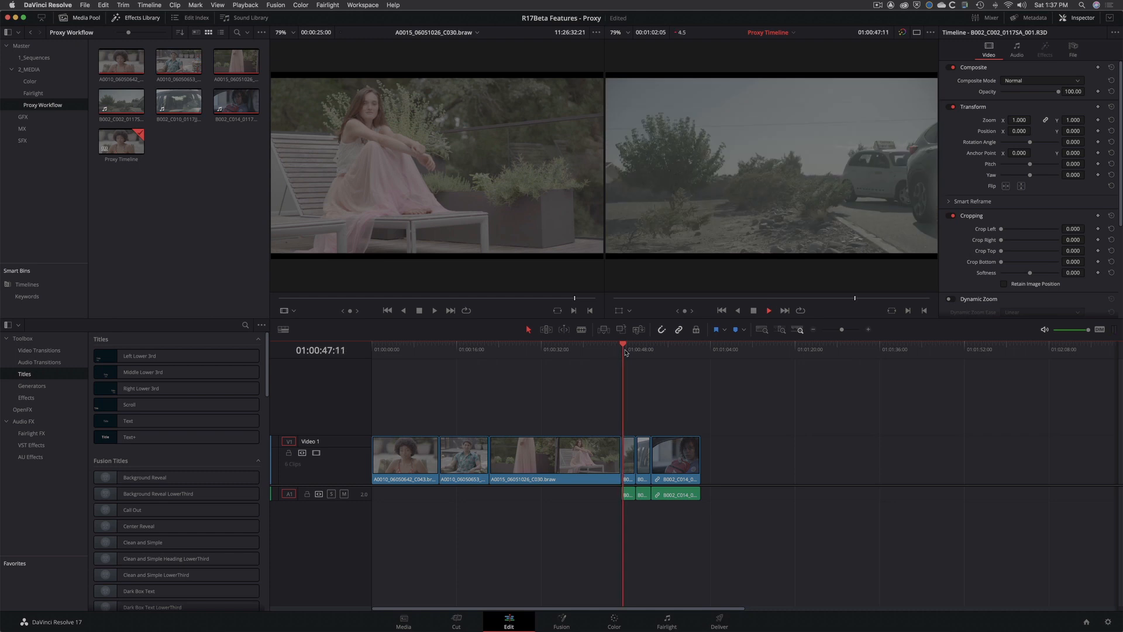
left_click(636, 348)
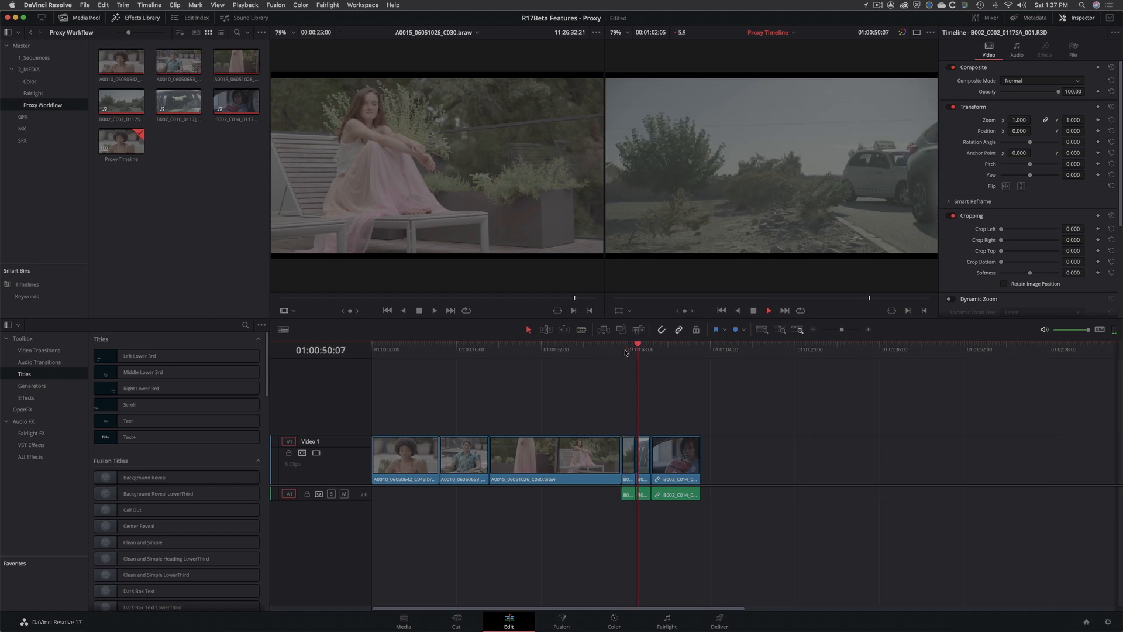
left_click(645, 349)
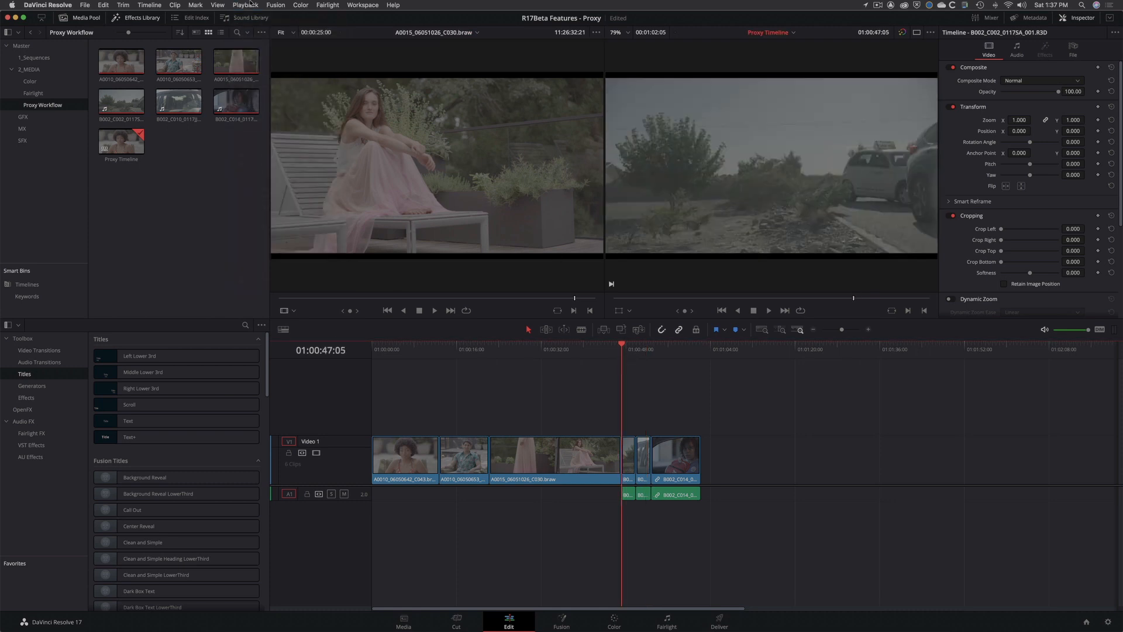
left_click(245, 5)
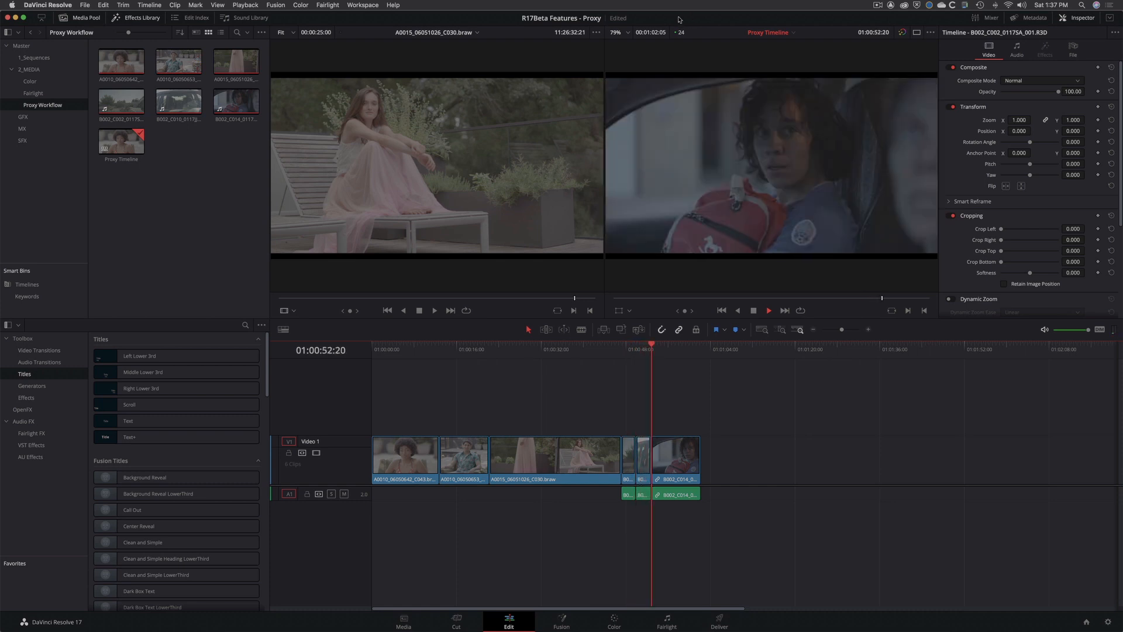
left_click(661, 350)
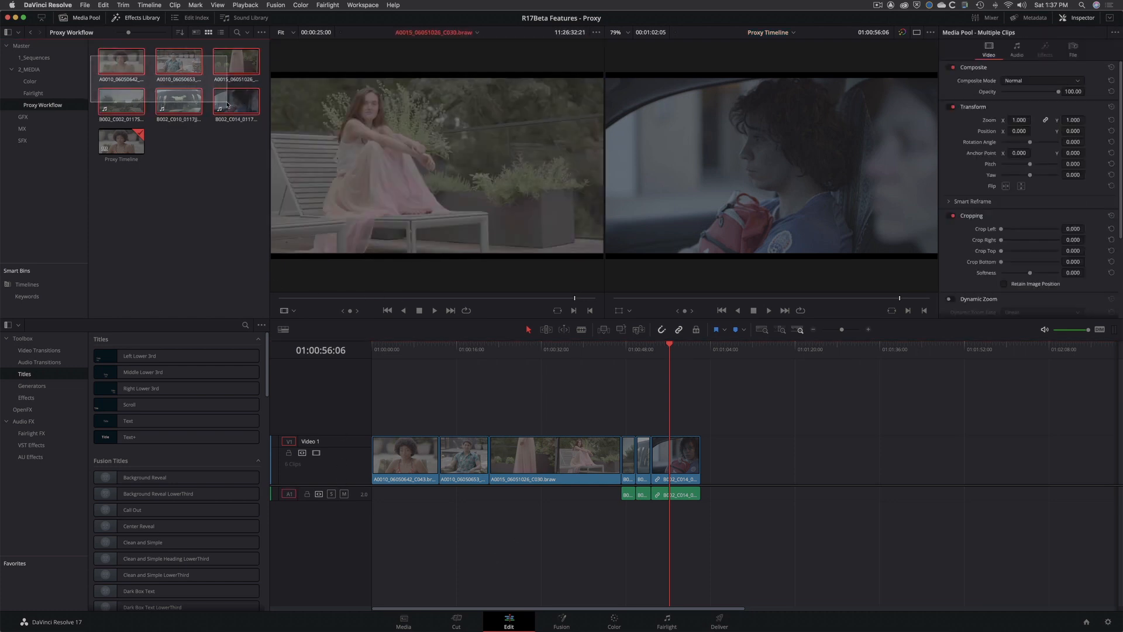
Step: Scrub between the short clips and final car clip, then reopen Project Settings
right_click(228, 100)
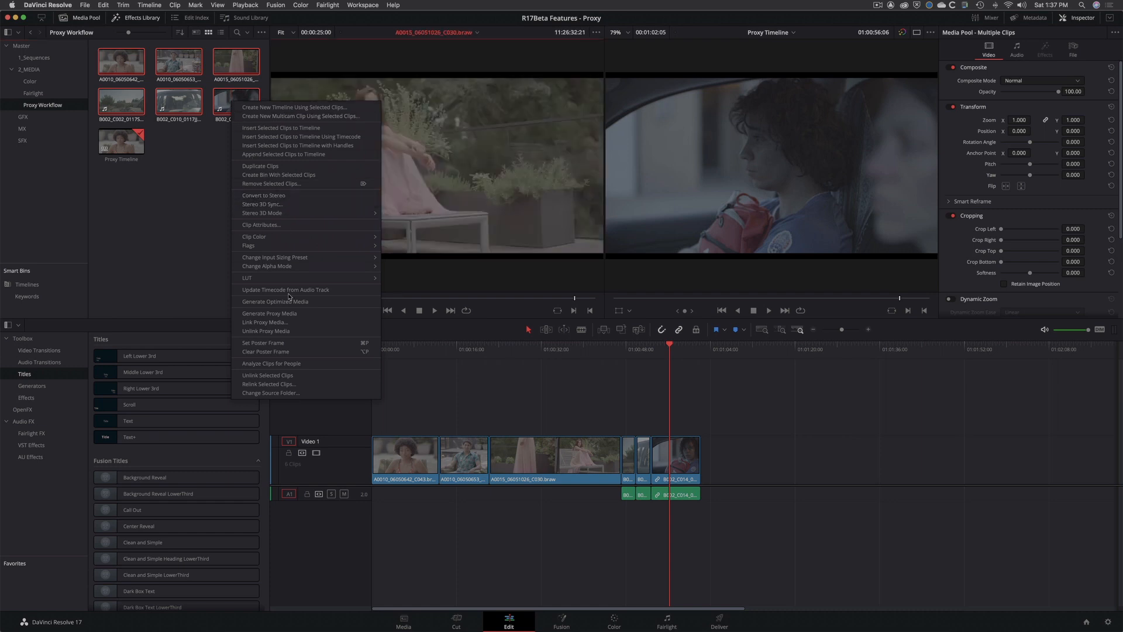
mouse_move(301, 331)
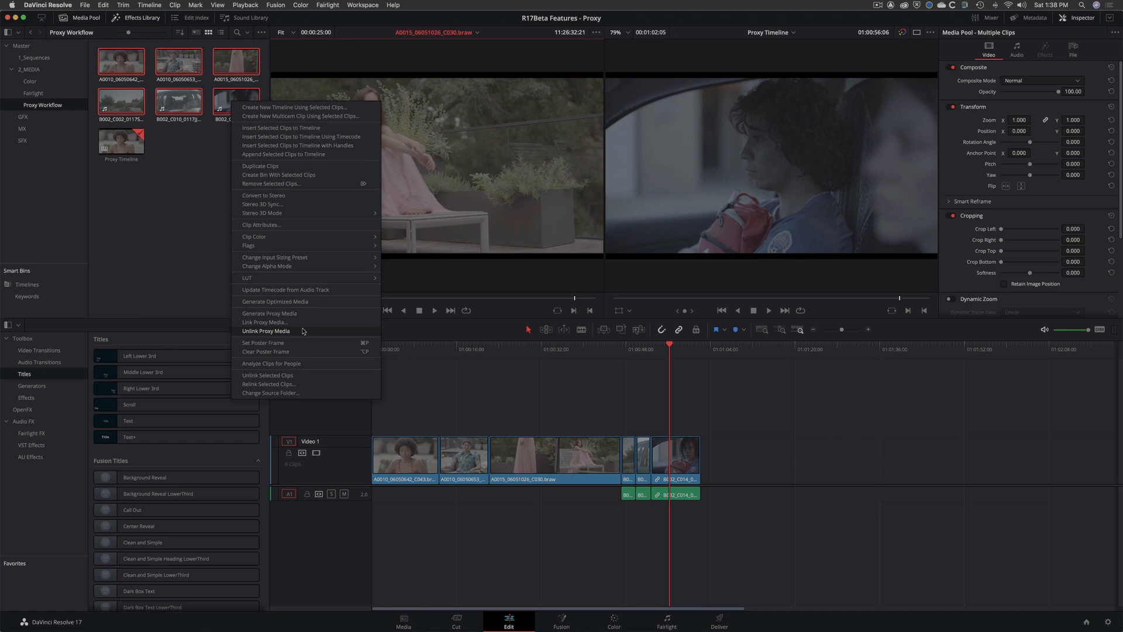
mouse_move(256, 337)
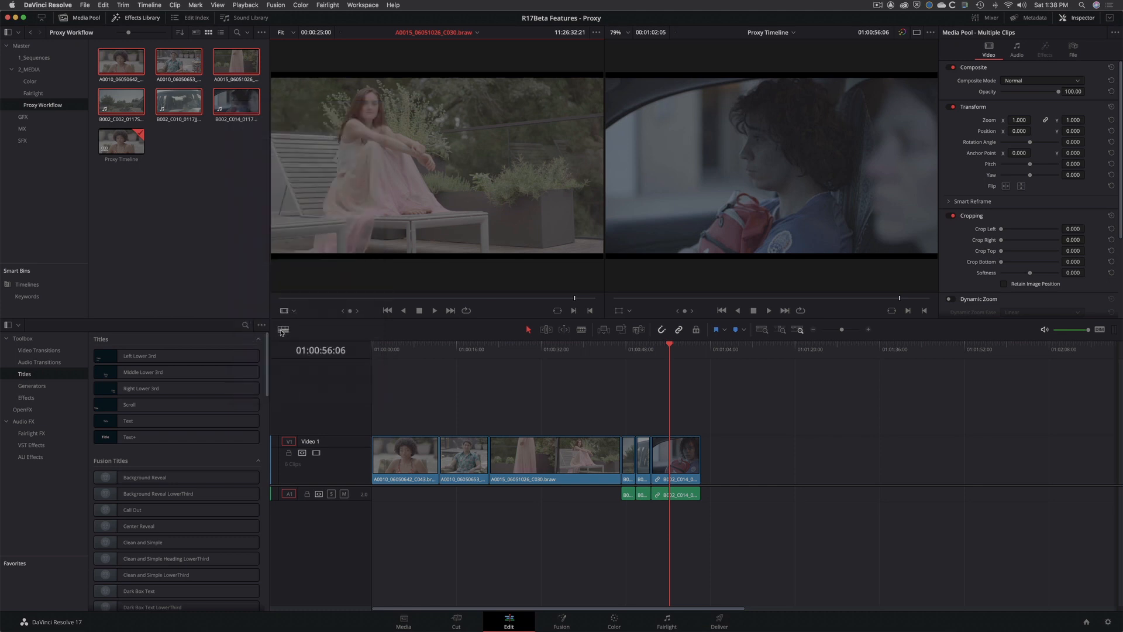
left_click(676, 350)
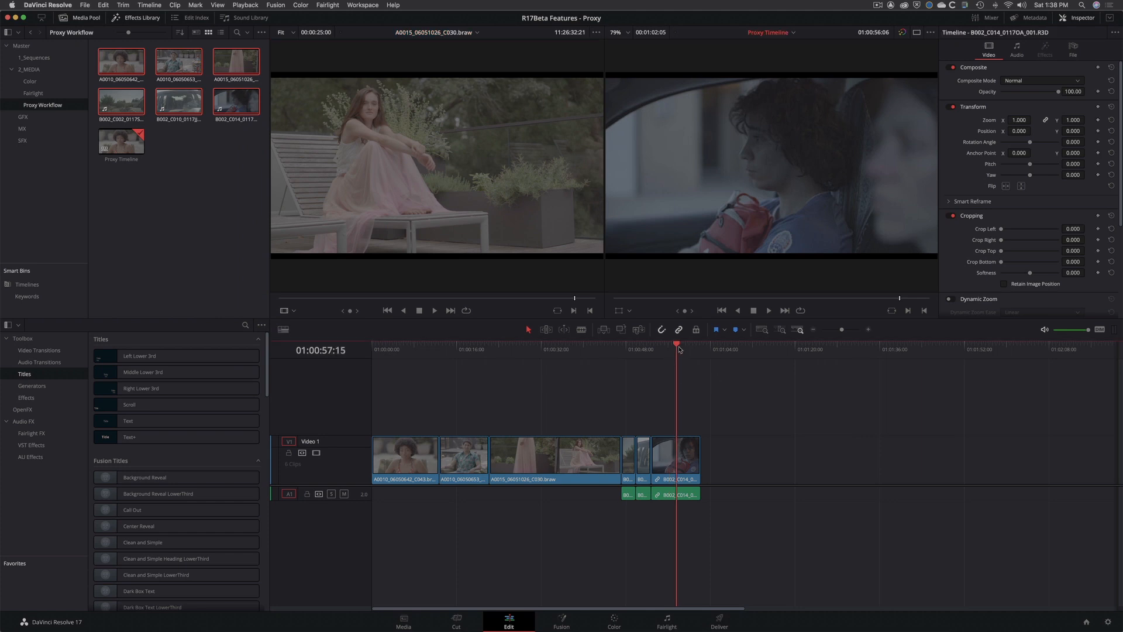
left_click(245, 5)
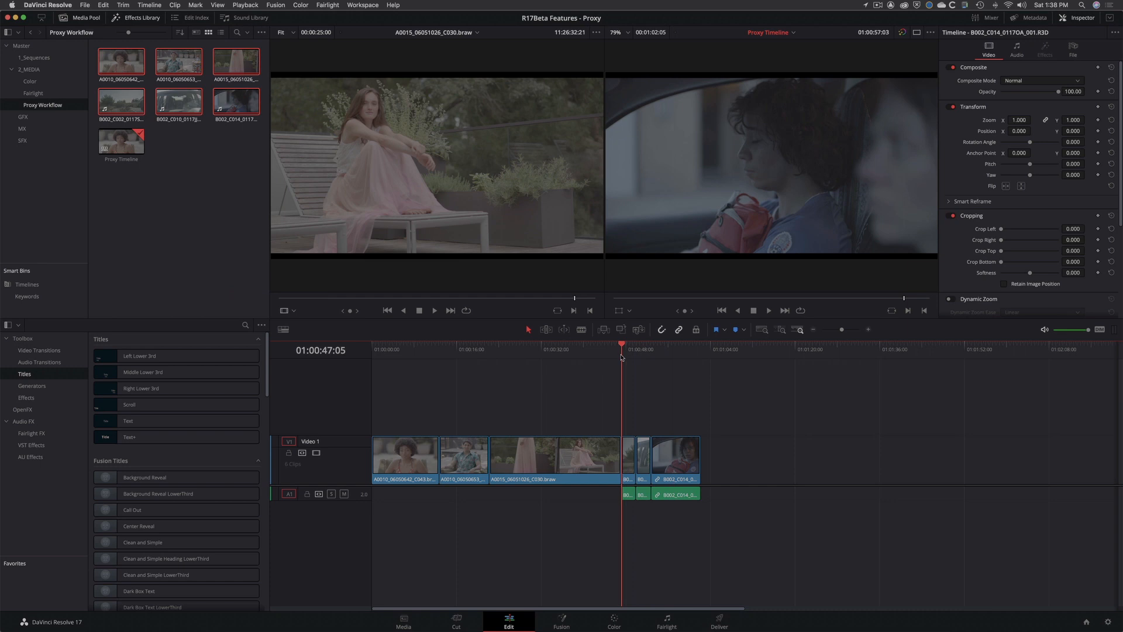
left_click(664, 349)
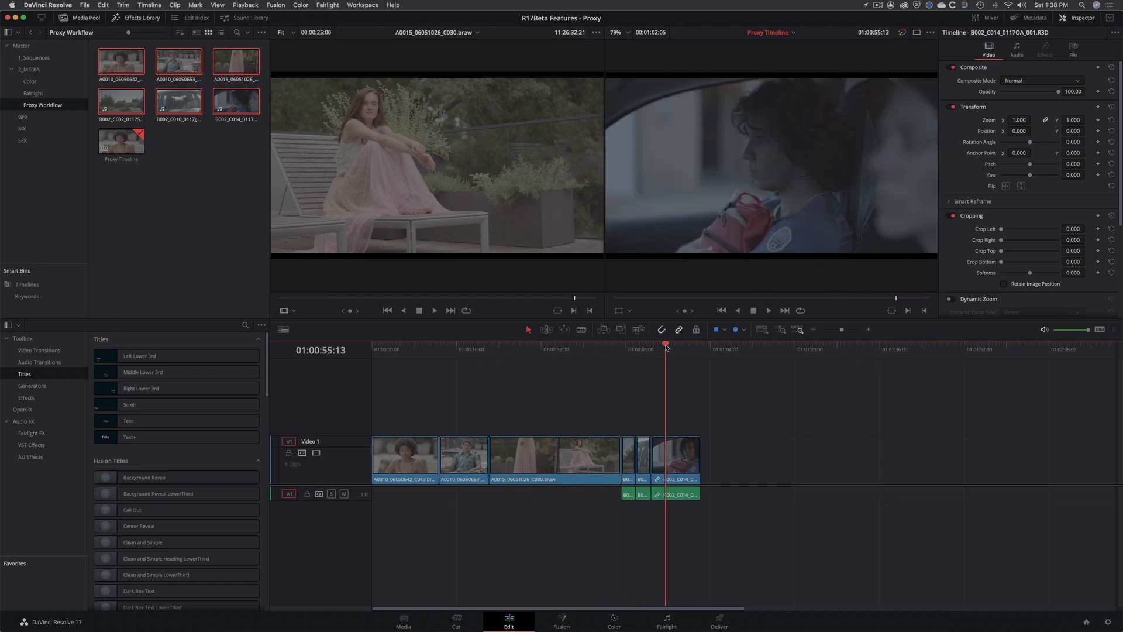
left_click(245, 5)
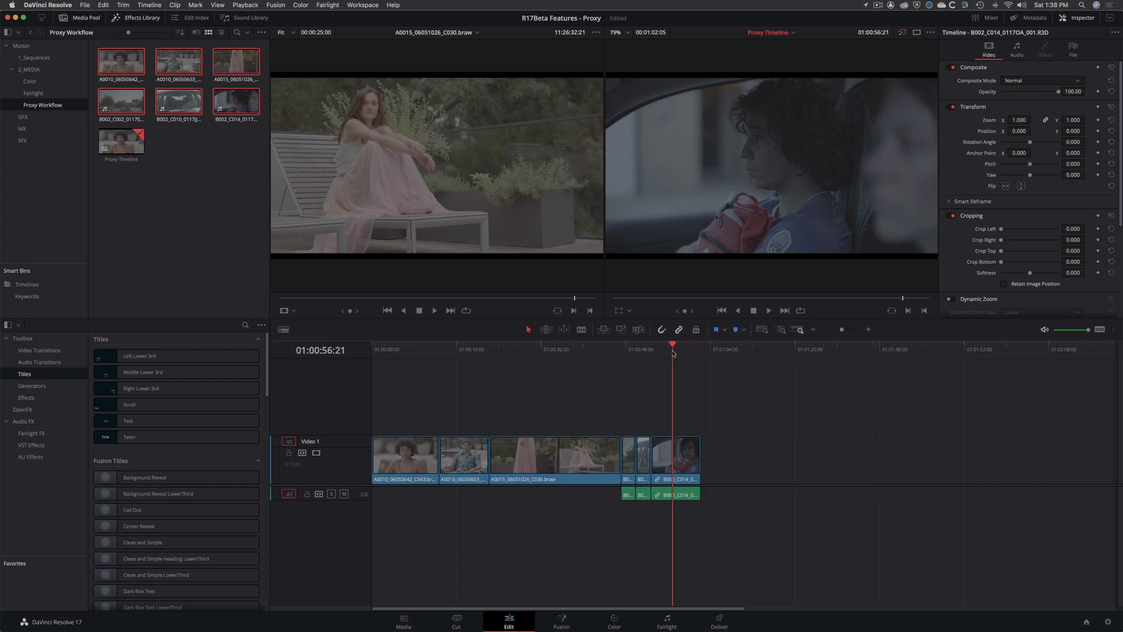
left_click(768, 310)
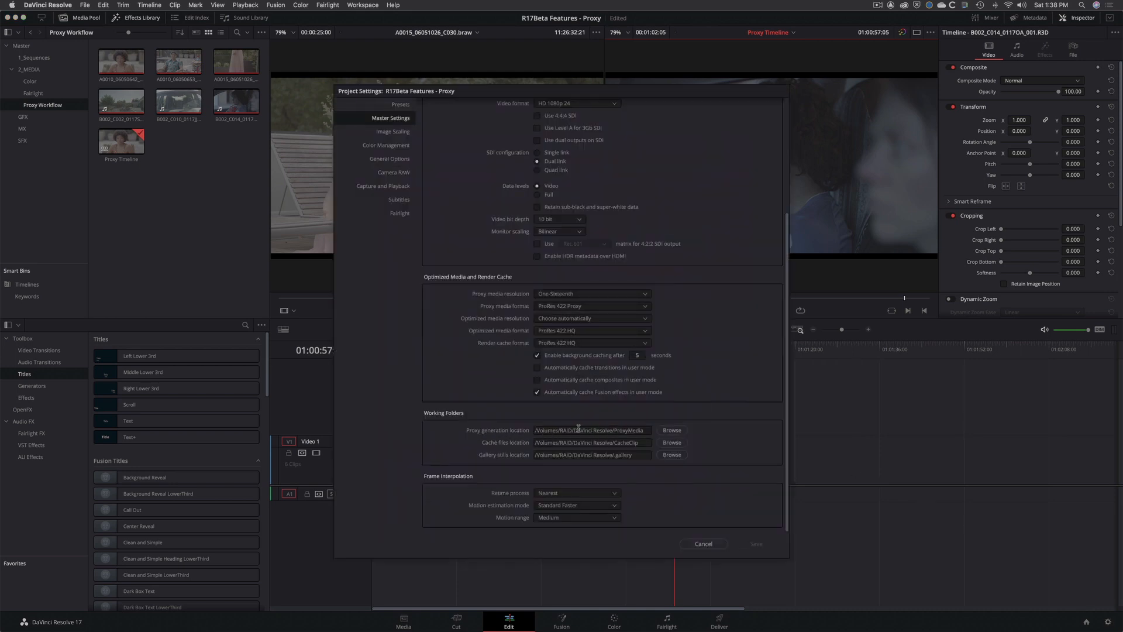
left_click(589, 430)
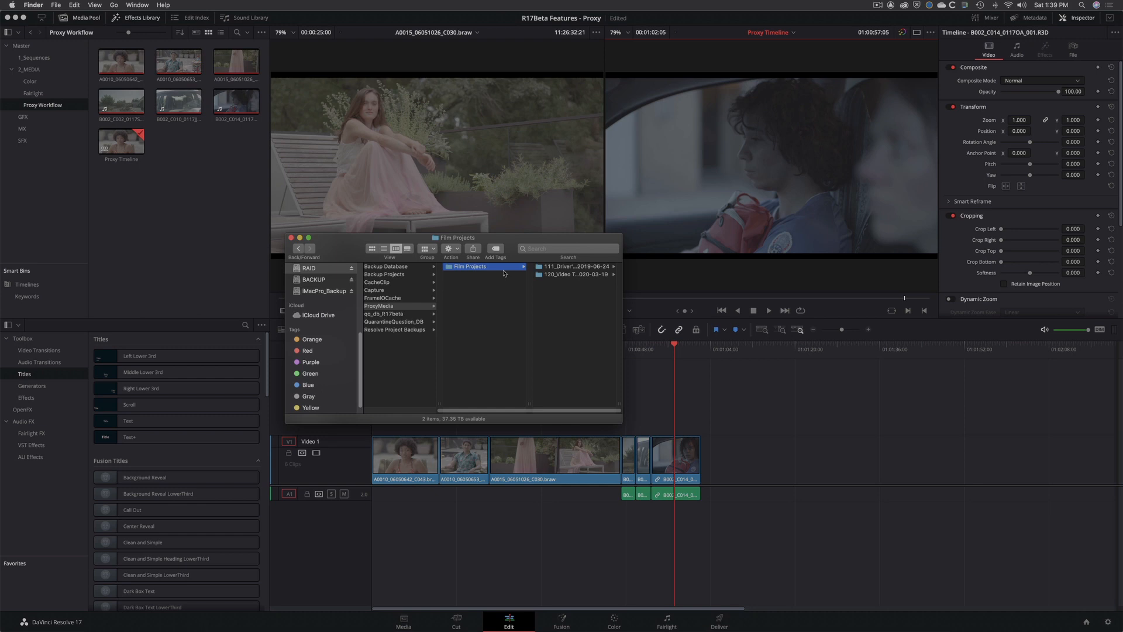
mouse_move(505, 298)
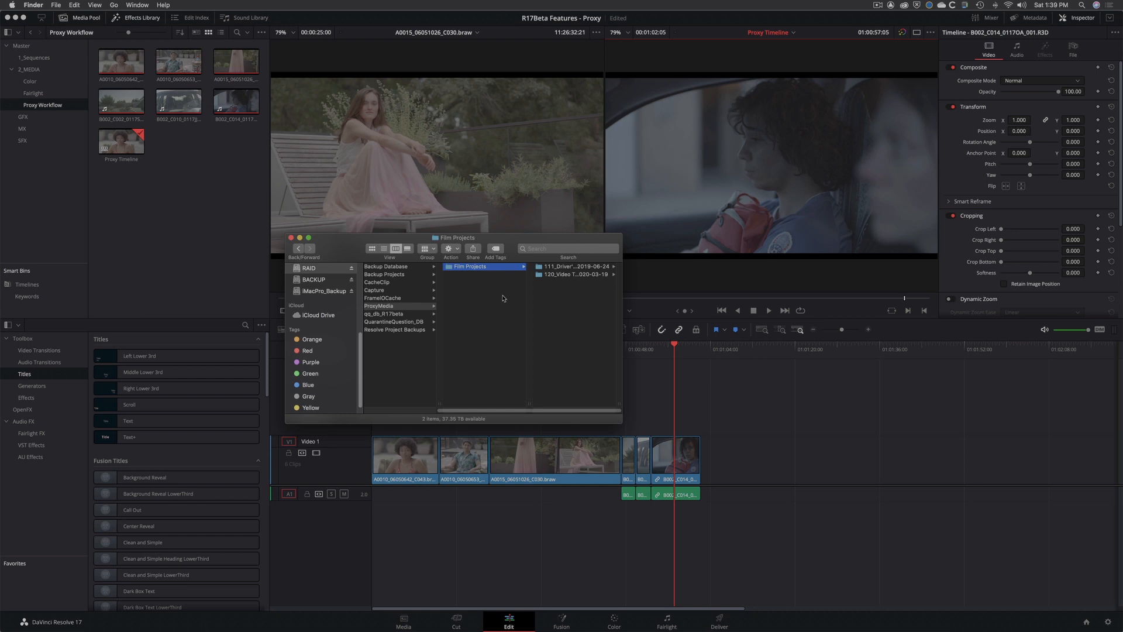
Step: Drill from ProxyMedia through 111_Driver's Ed master files to the B002_0117VM.RDM folder
left_click(390, 306)
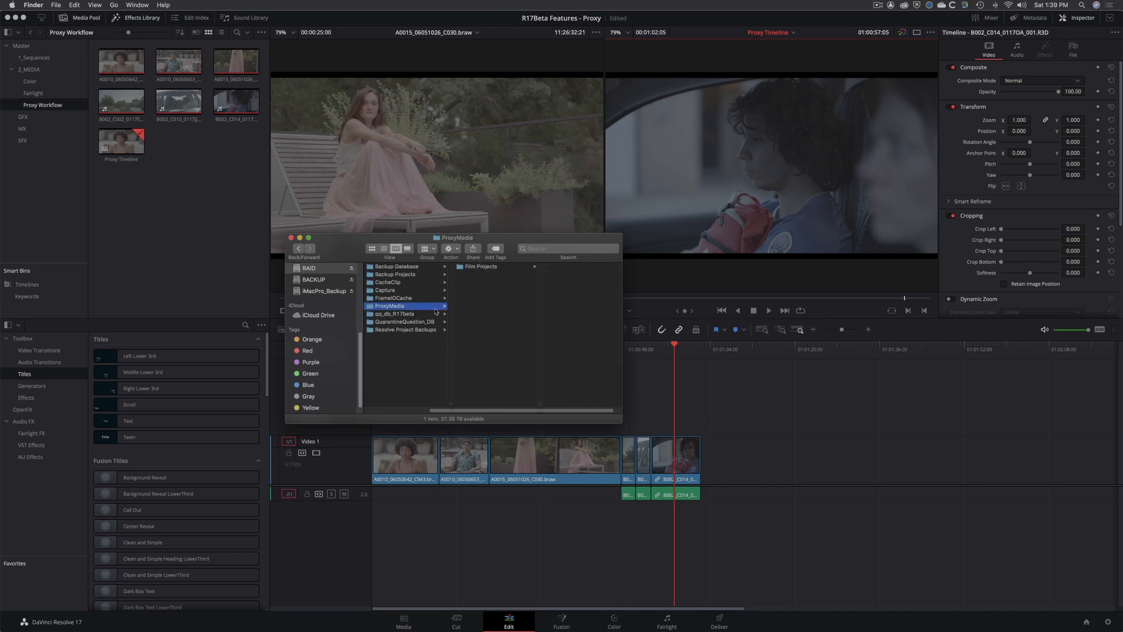
left_click(481, 267)
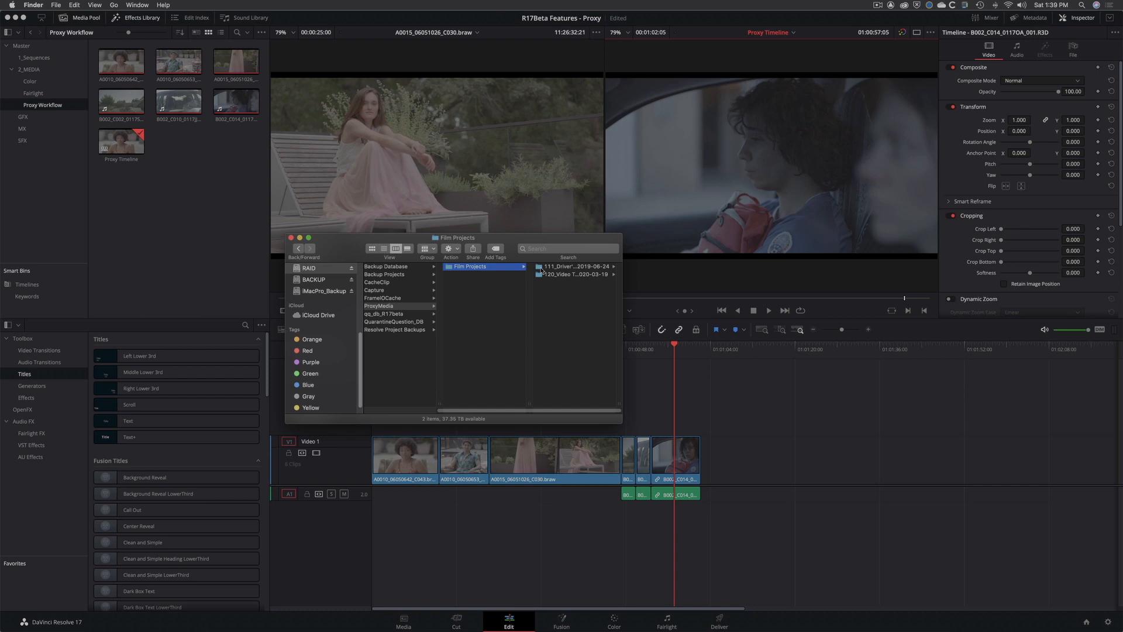
left_click(565, 266)
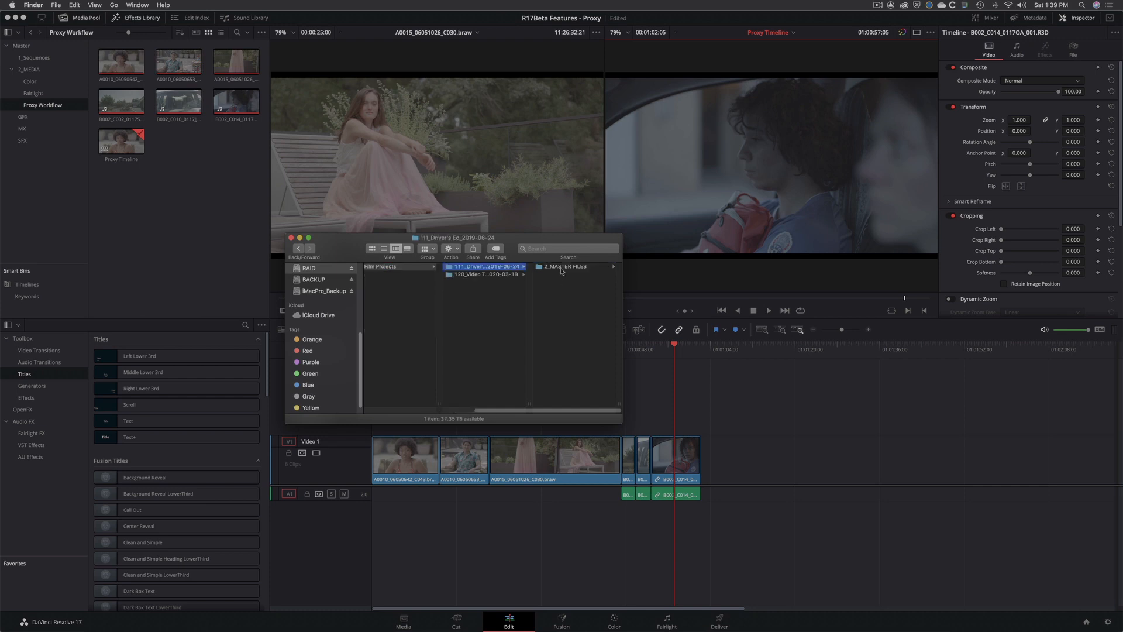
left_click(565, 266)
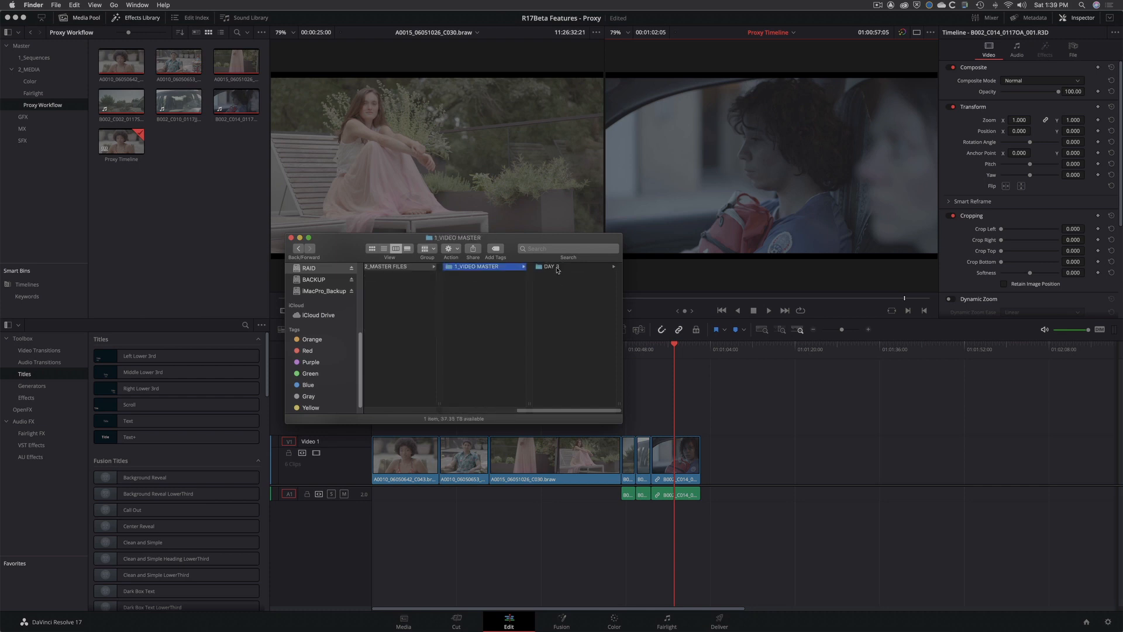
left_click(548, 266)
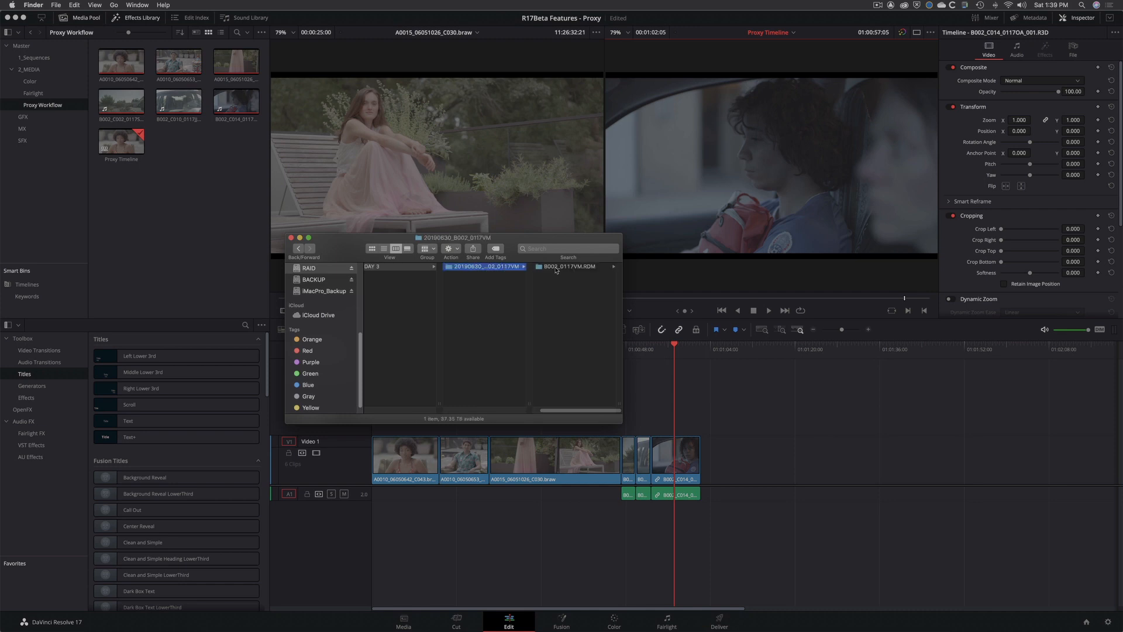
mouse_move(548, 270)
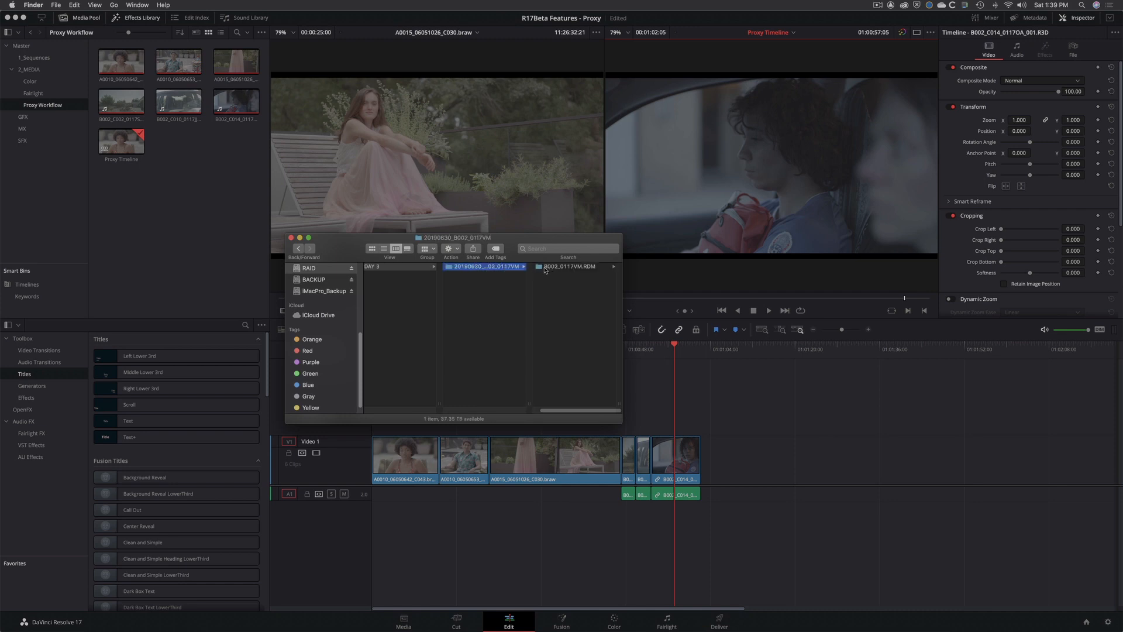
left_click(569, 266)
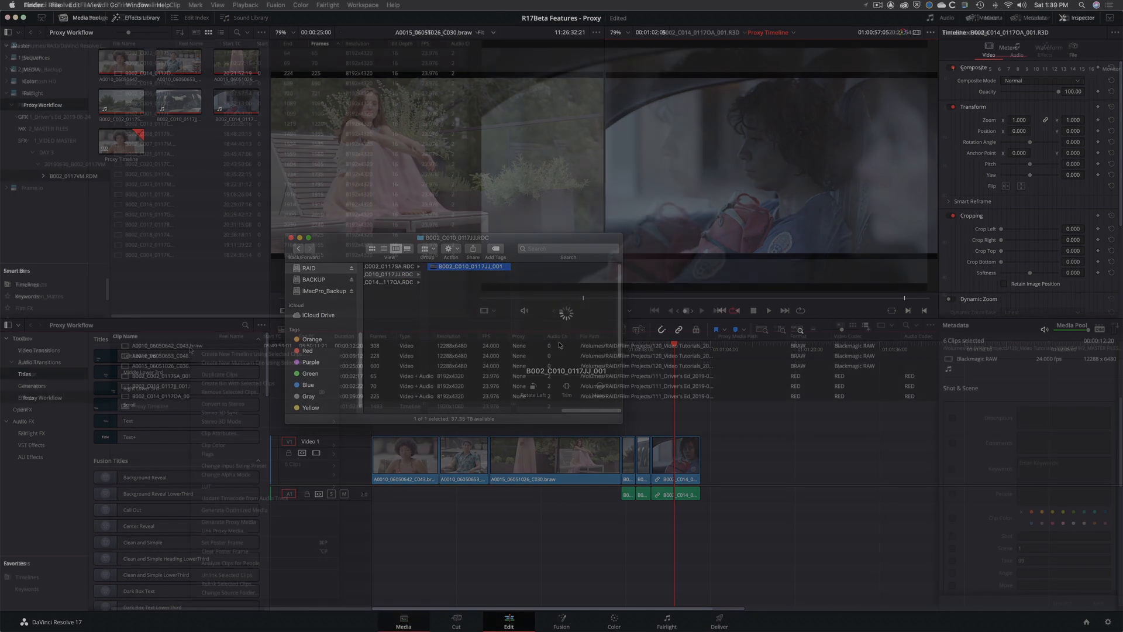
Step: Link B002_C014_0117OA_001.R3D to its 512x270 .mov proxy via Link Proxy Media
left_click(403, 618)
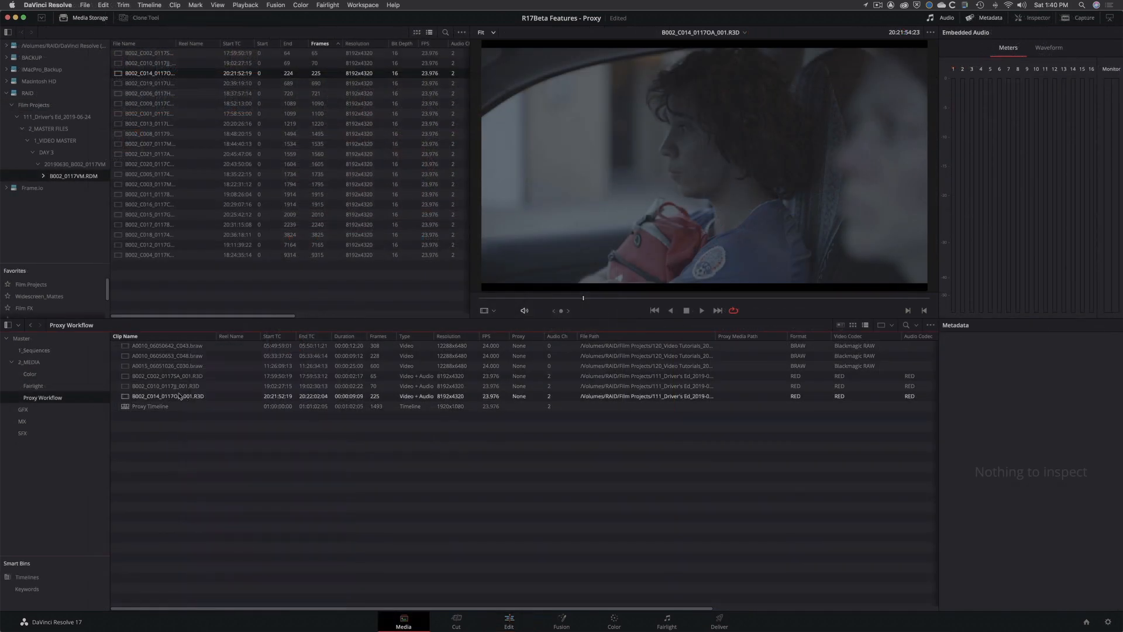
right_click(167, 396)
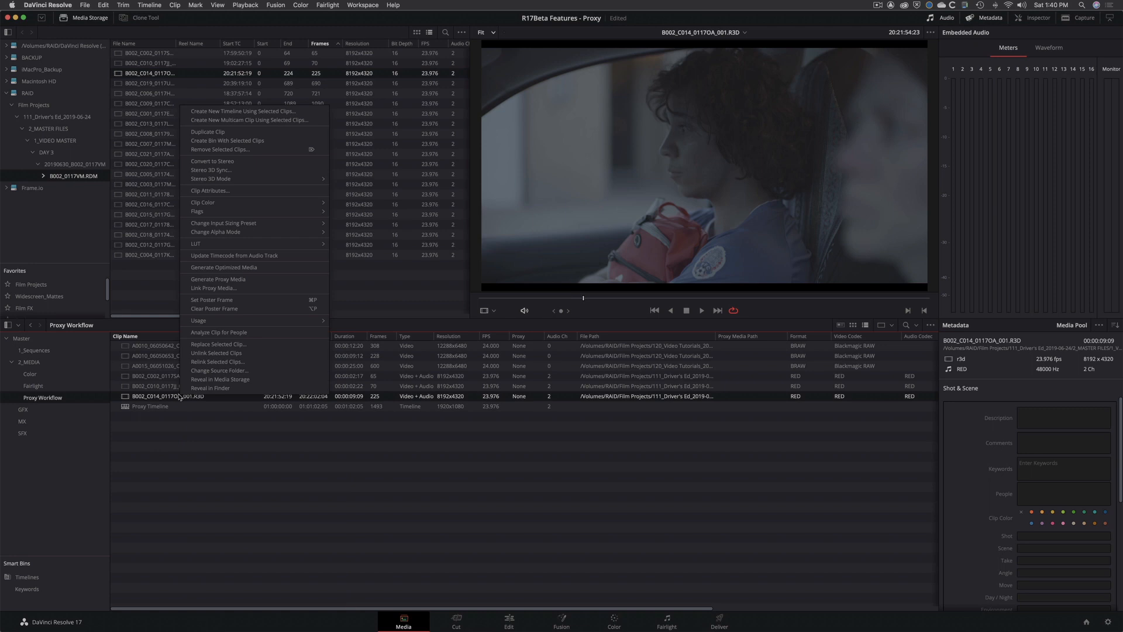
mouse_move(229, 379)
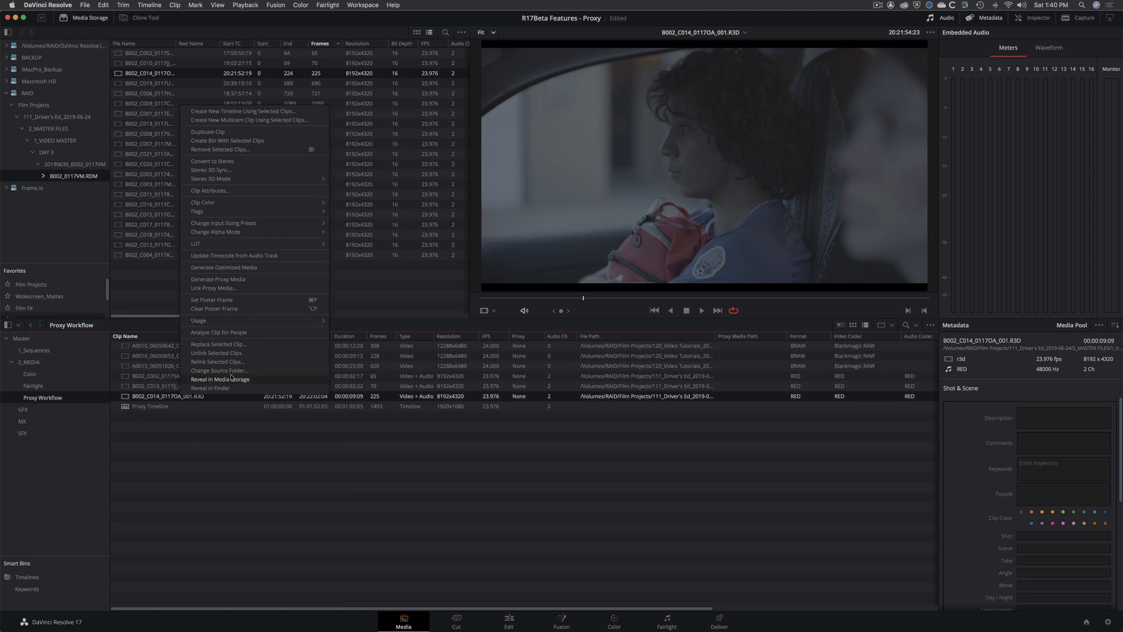
mouse_move(230, 291)
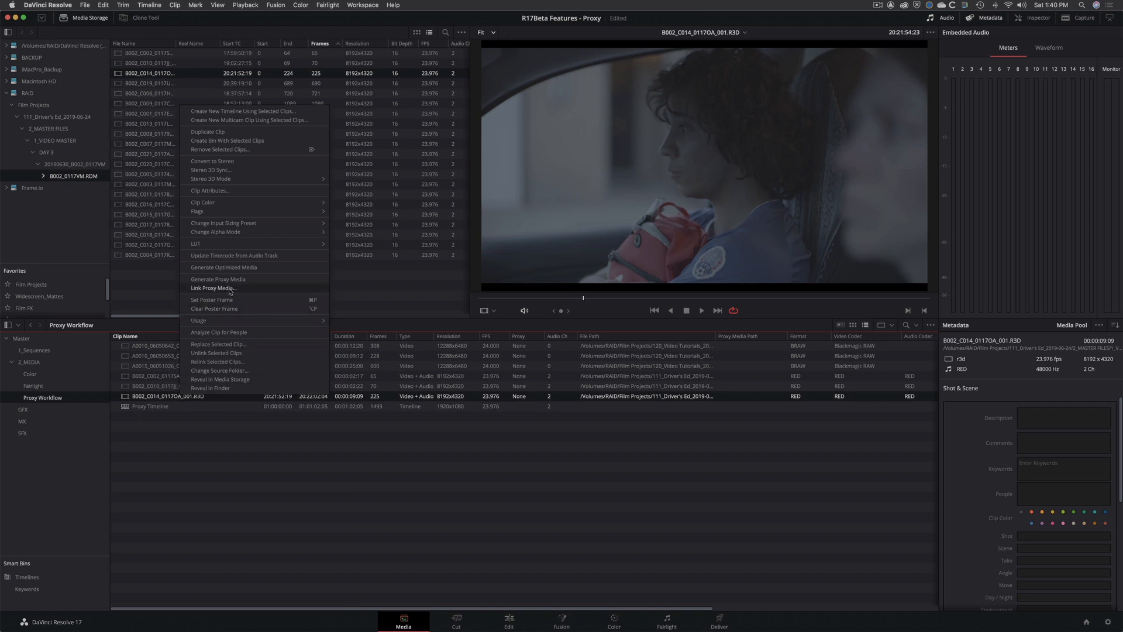
left_click(229, 292)
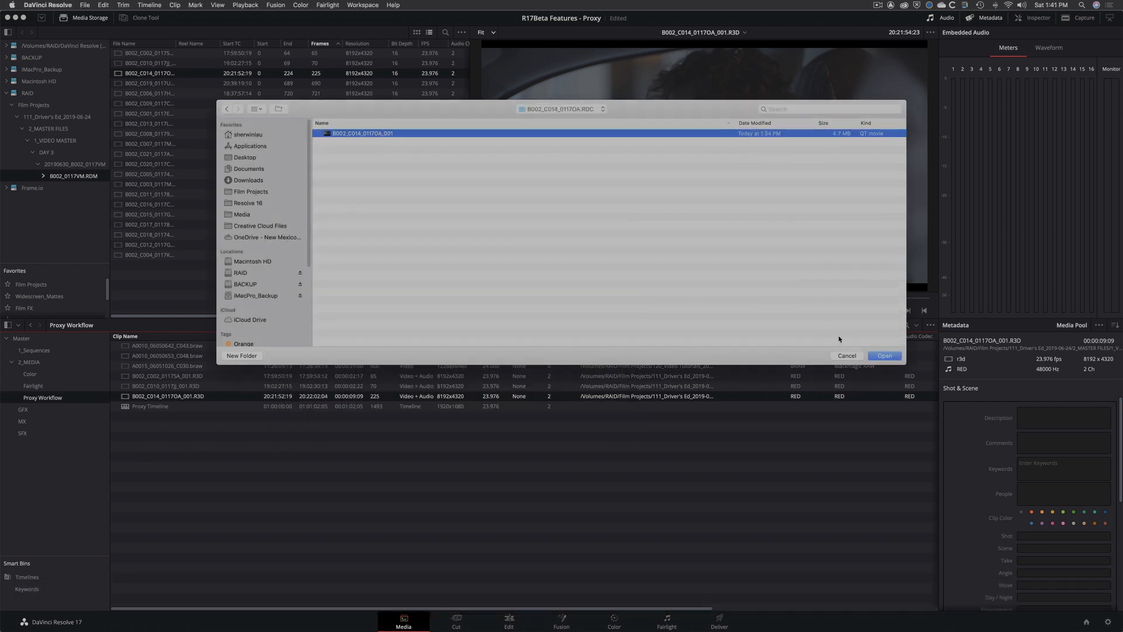
left_click(884, 355)
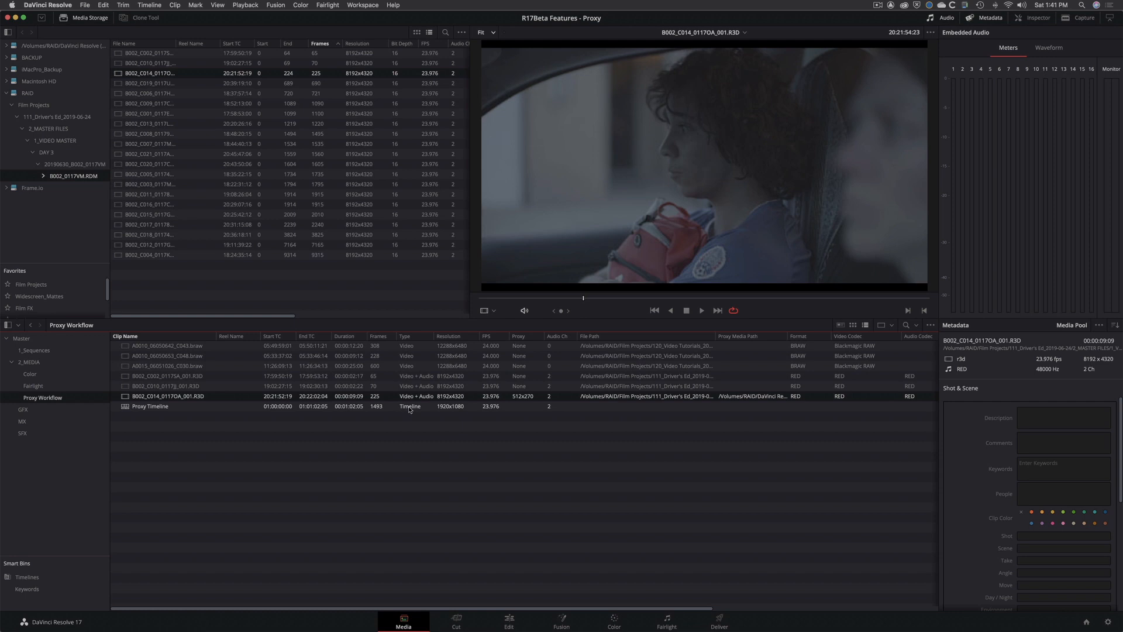
double_click(167, 396)
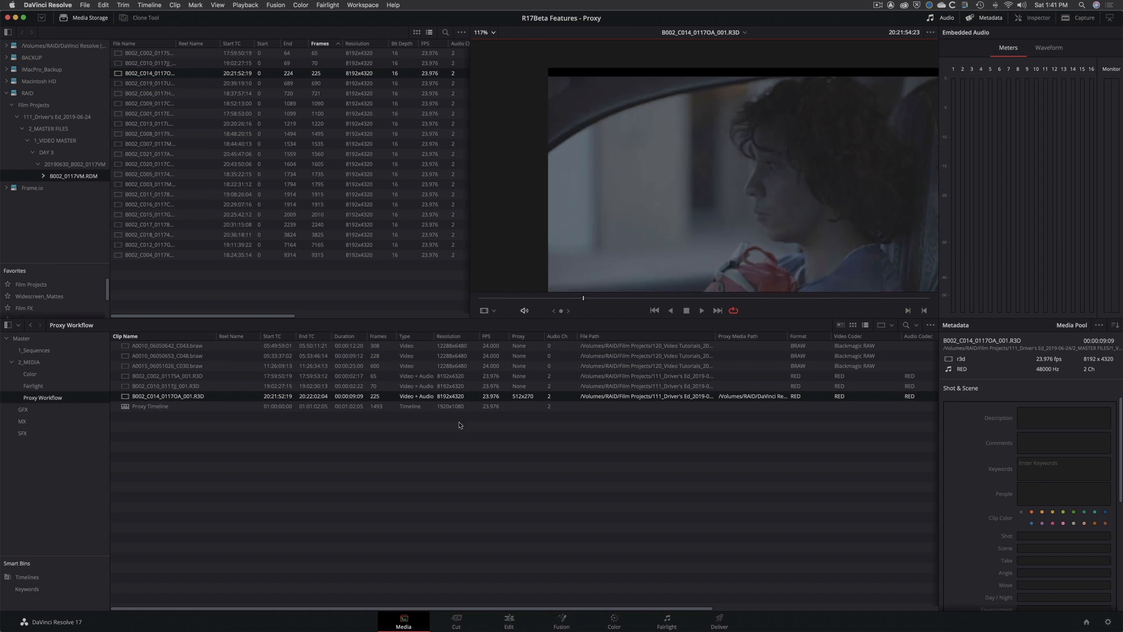
Step: Link the other camera clips to proxies in the ProxyMedia folder, then preview a BRAW clip
left_click(168, 386)
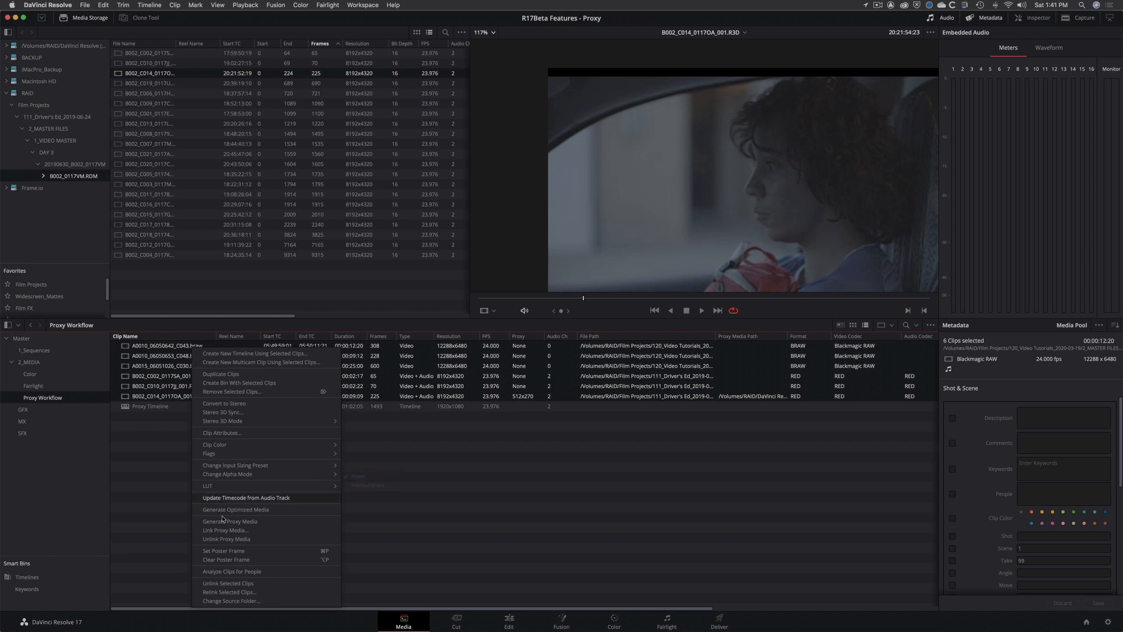
left_click(224, 530)
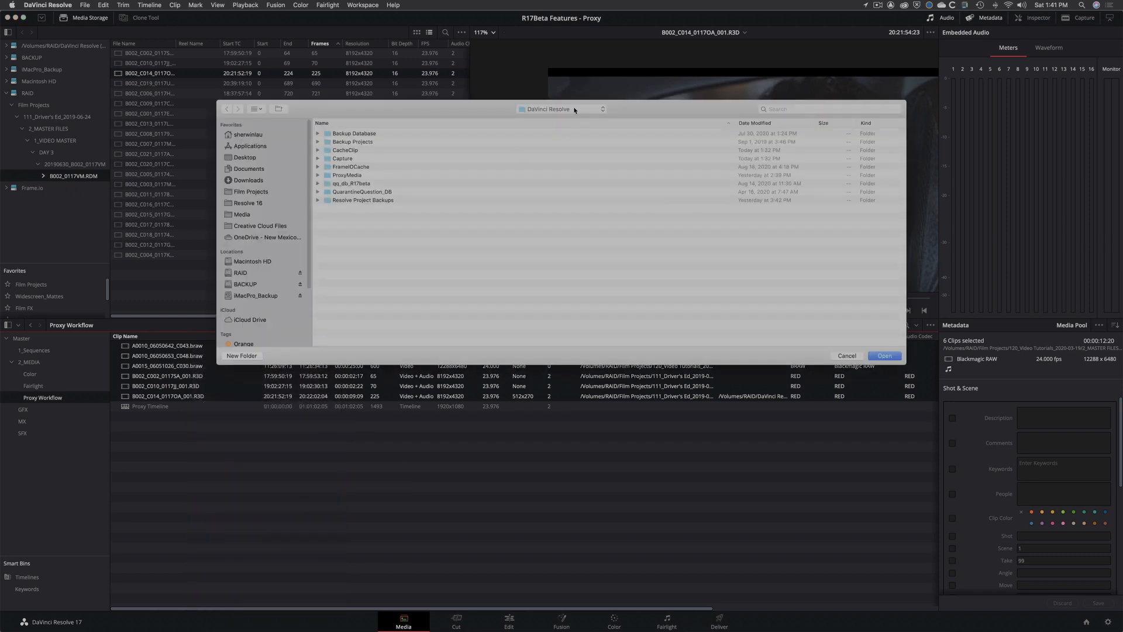
left_click(348, 175)
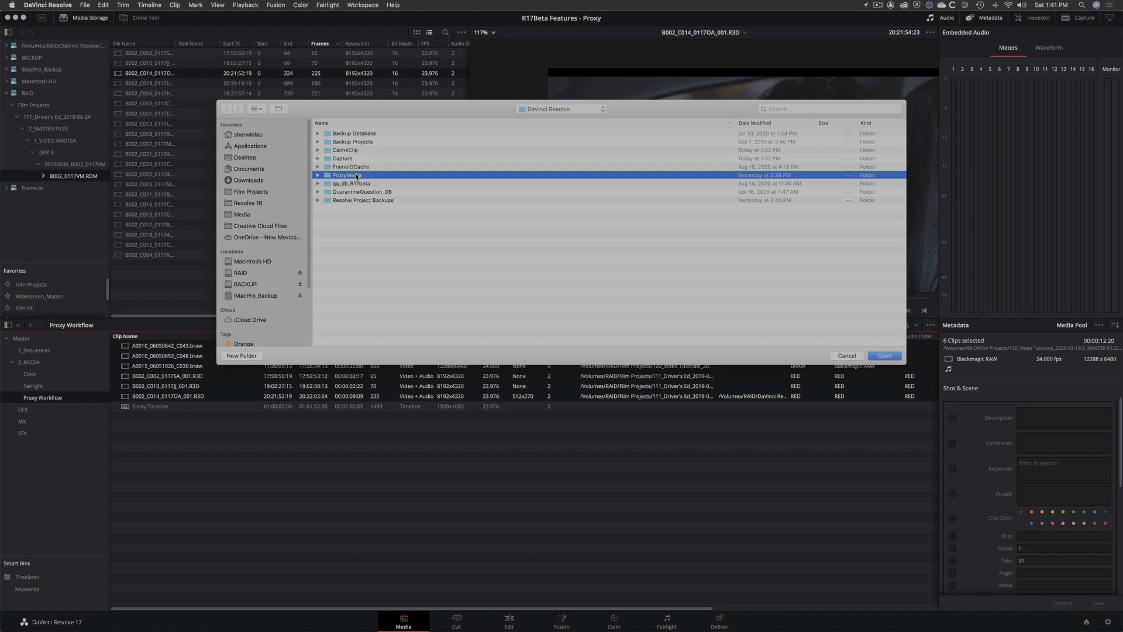
double_click(345, 175)
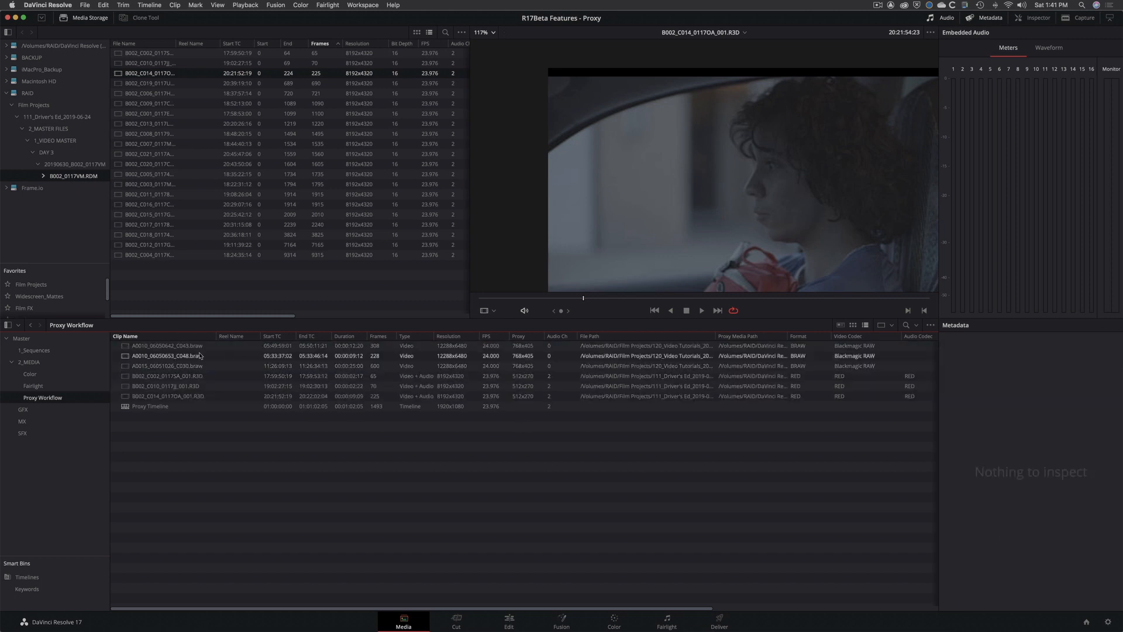
left_click(167, 365)
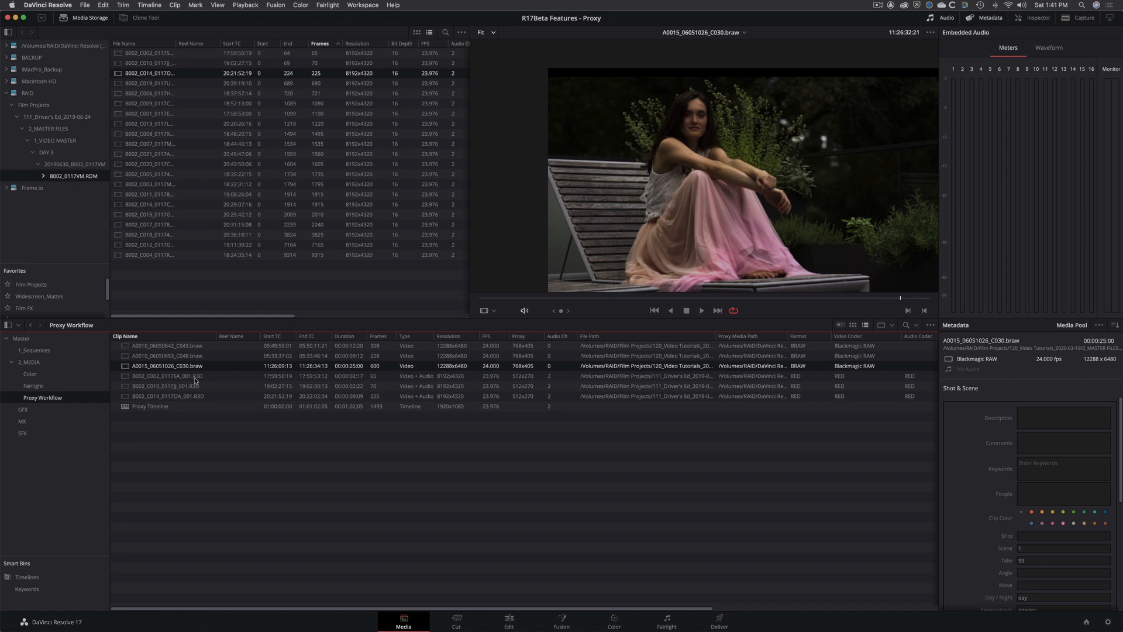
left_click(508, 619)
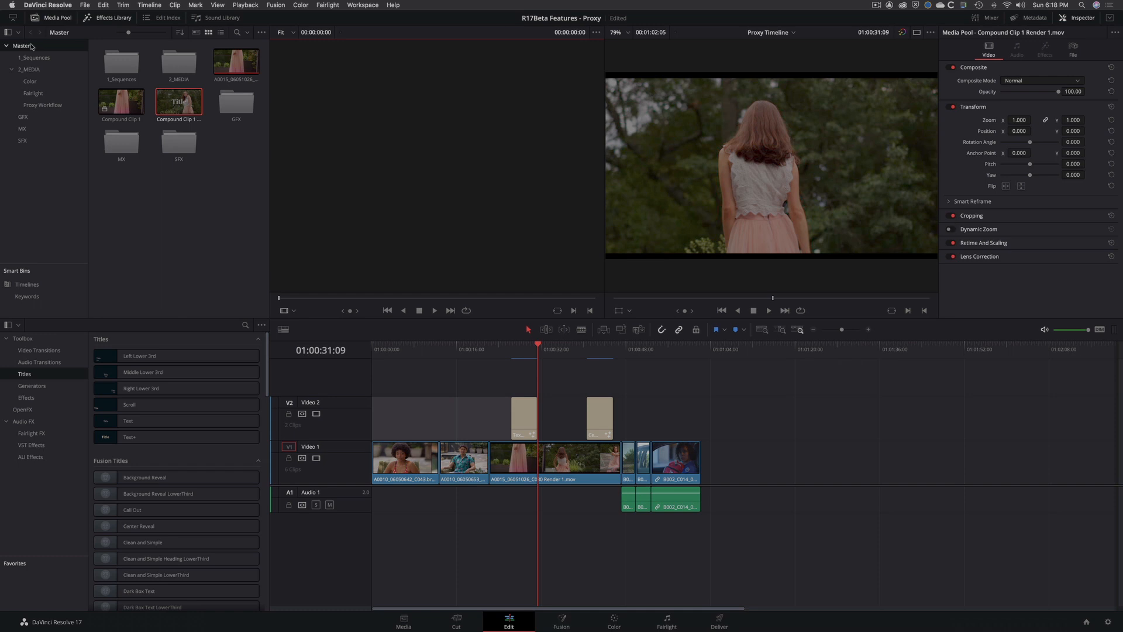
Step: Browse the 1_Sequences, Fairlight and SFX bins, then return to the Master bin
left_click(34, 57)
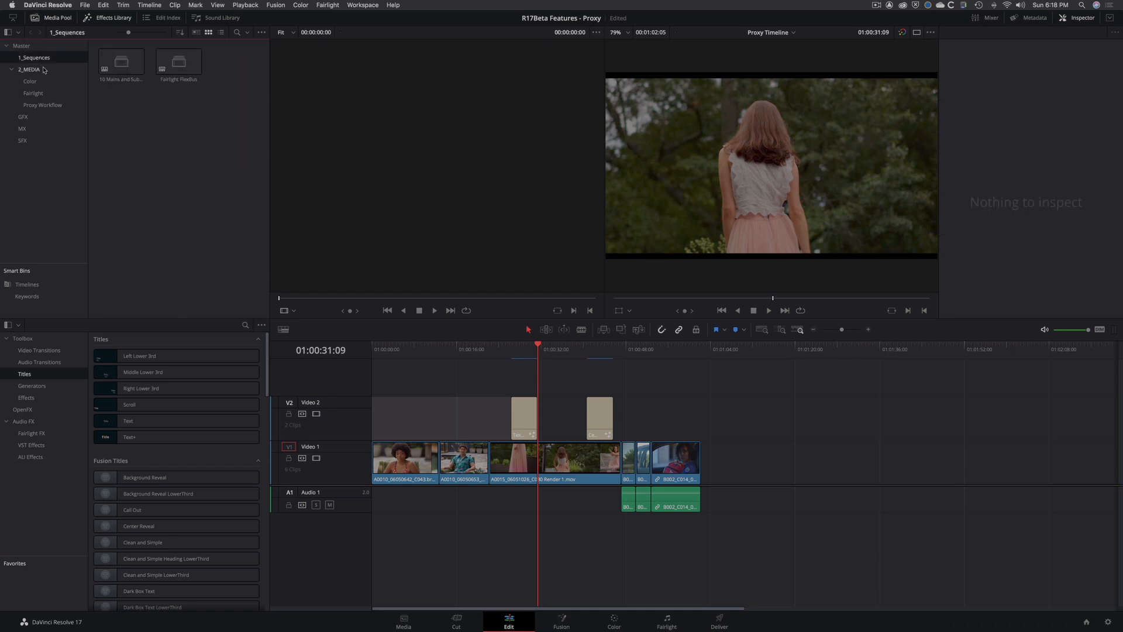
left_click(42, 105)
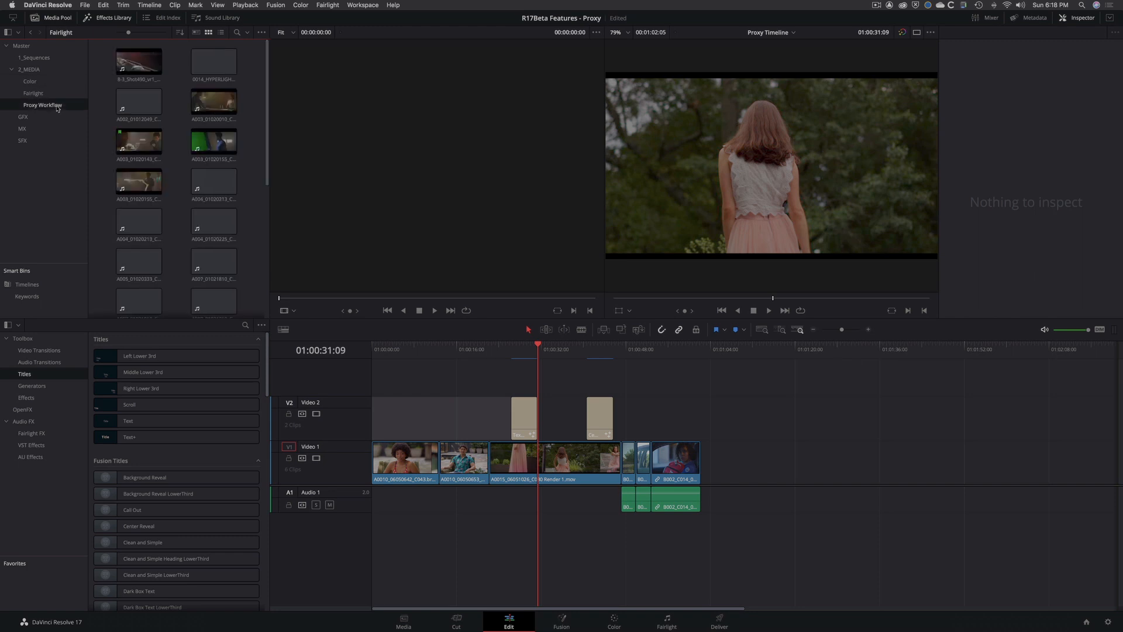
left_click(23, 140)
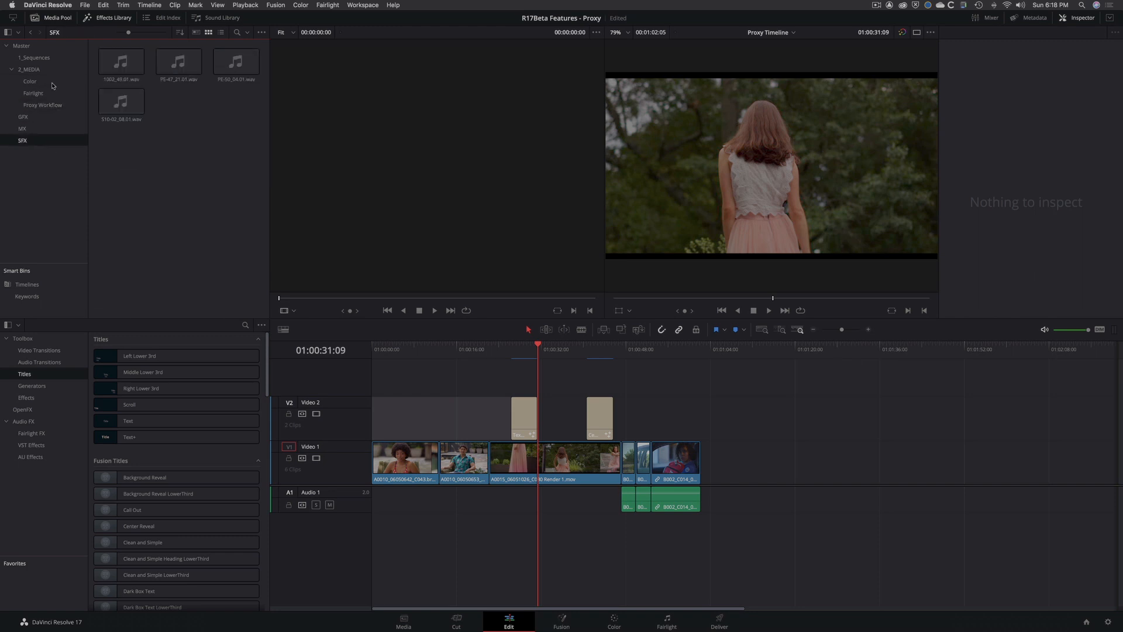
left_click(21, 46)
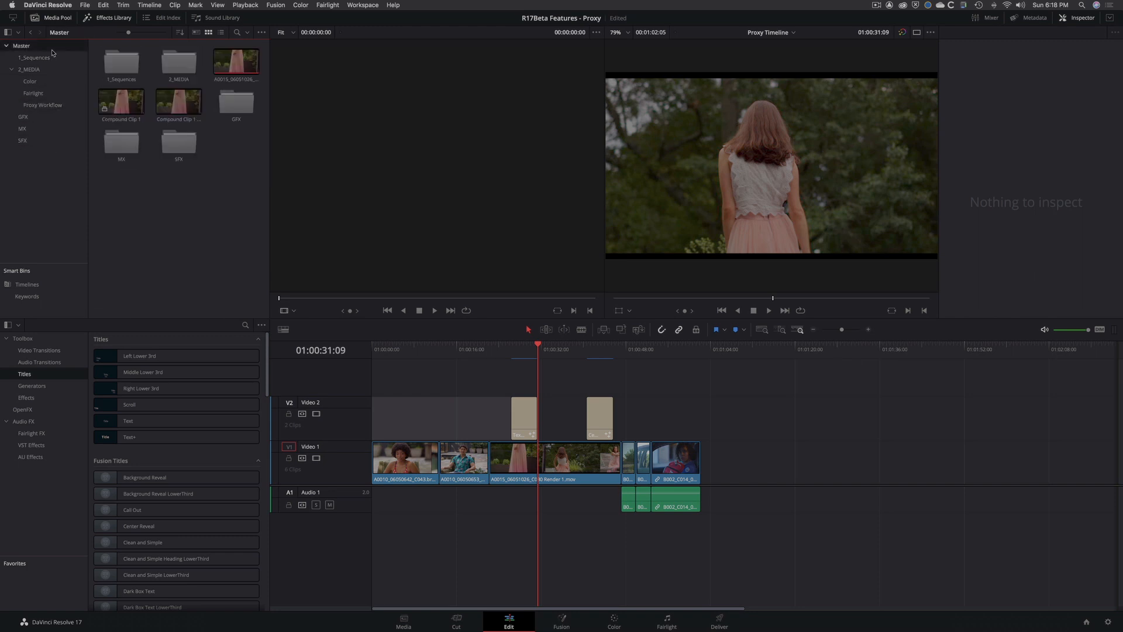
Step: Export the Master bin to the Desktop as 'R17_Bin Structure'
right_click(51, 50)
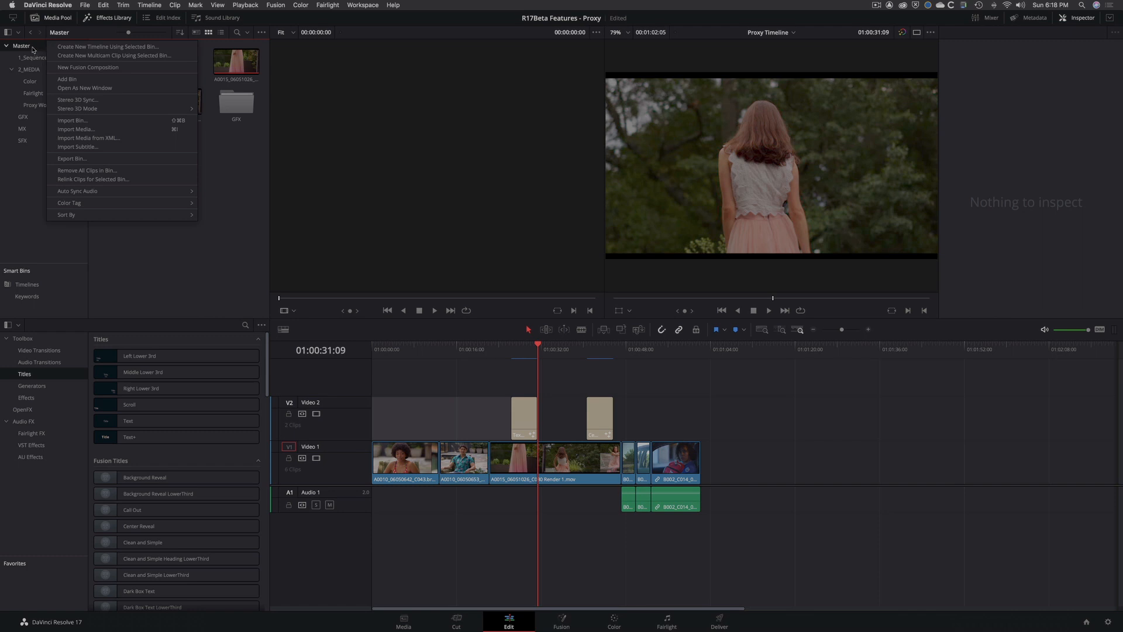
mouse_move(71, 159)
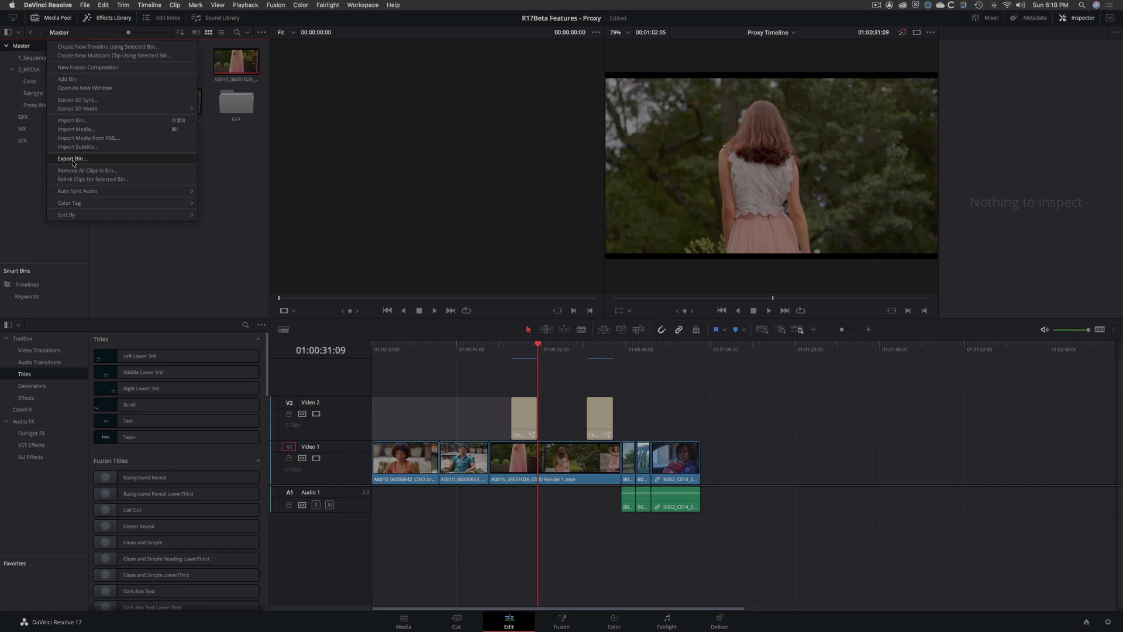
mouse_move(76, 162)
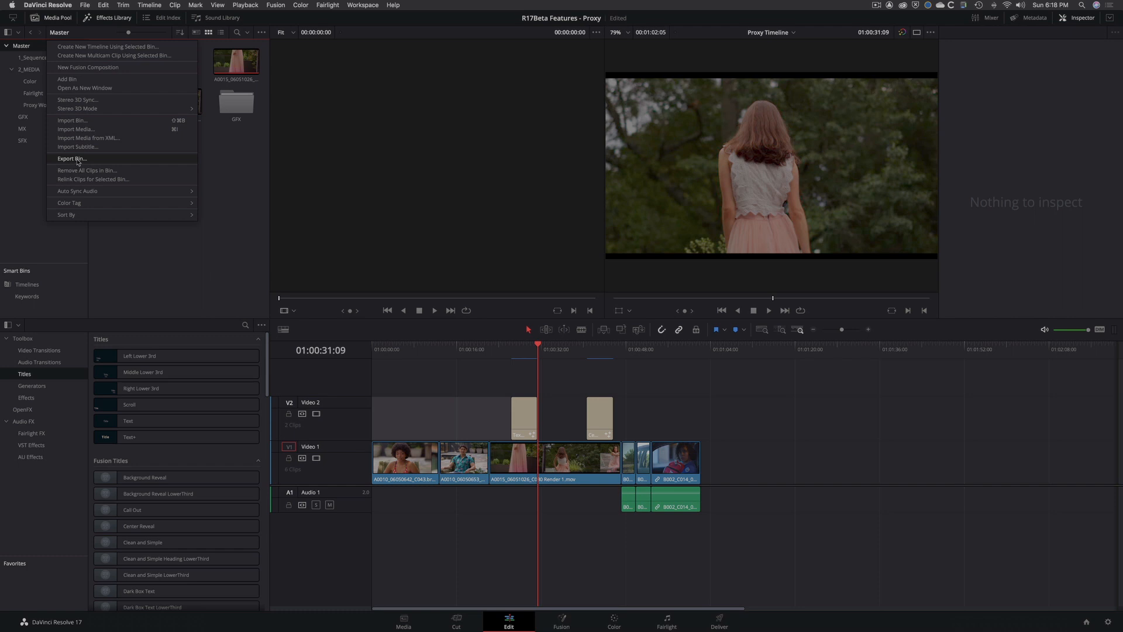
left_click(71, 159)
type("R17")
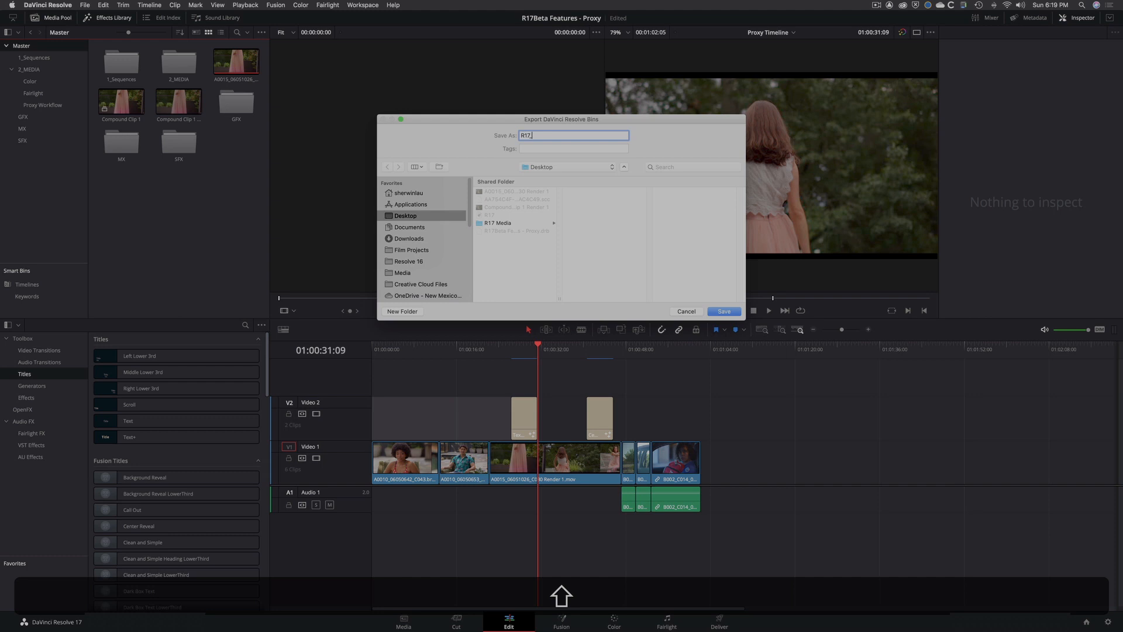
type("_Bin Structure")
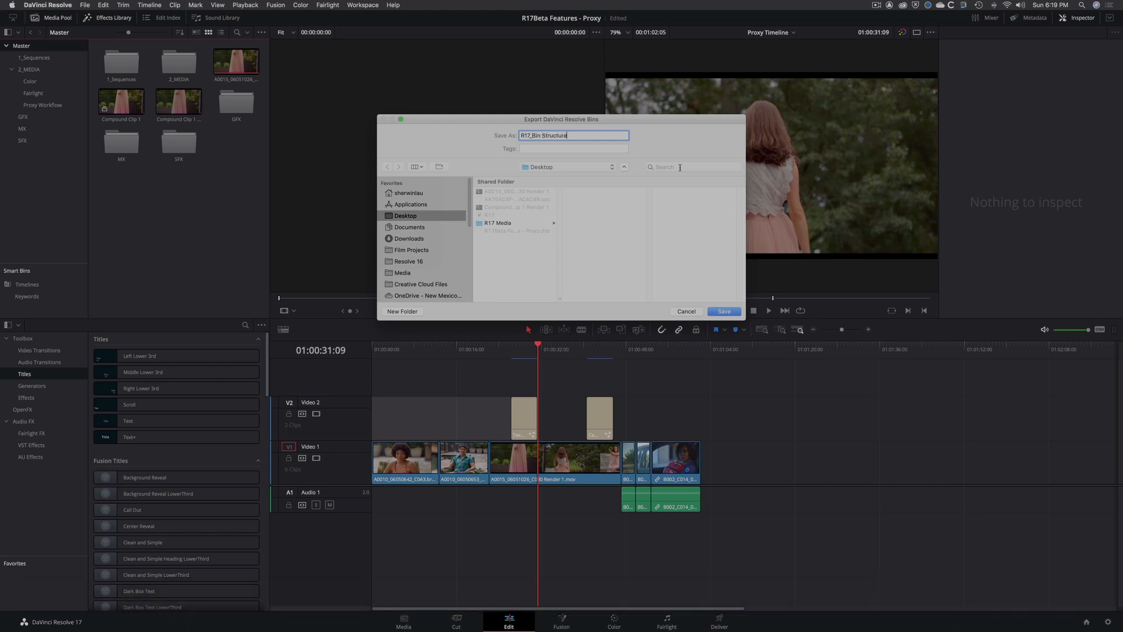
left_click(723, 311)
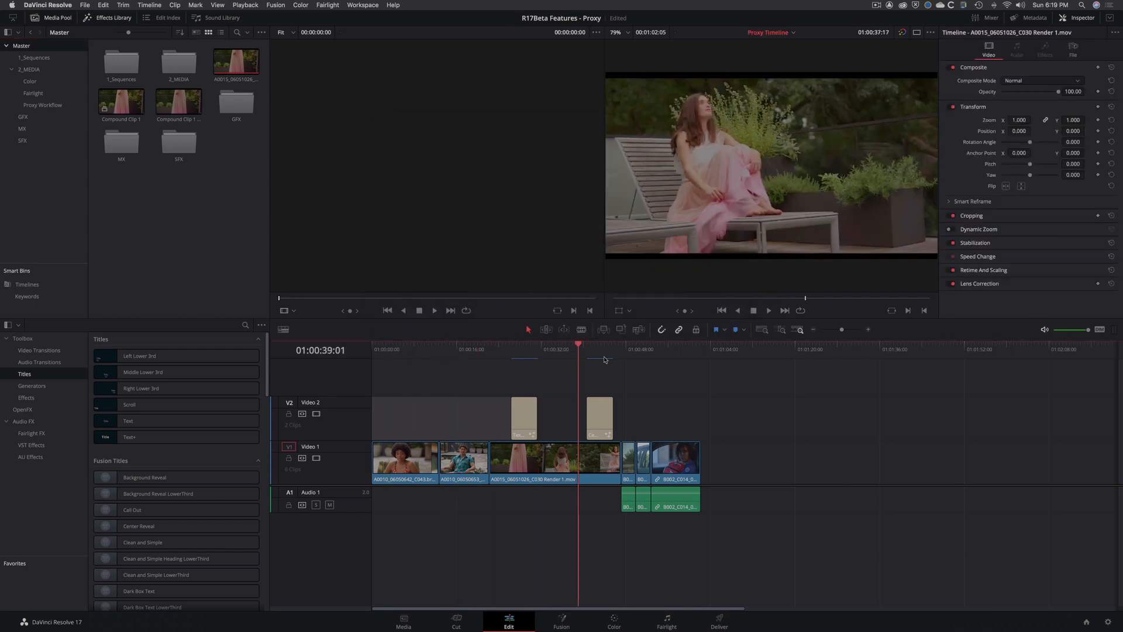
Step: Move the playhead near the timeline start and open the Proxy Workflow bin
left_click(389, 348)
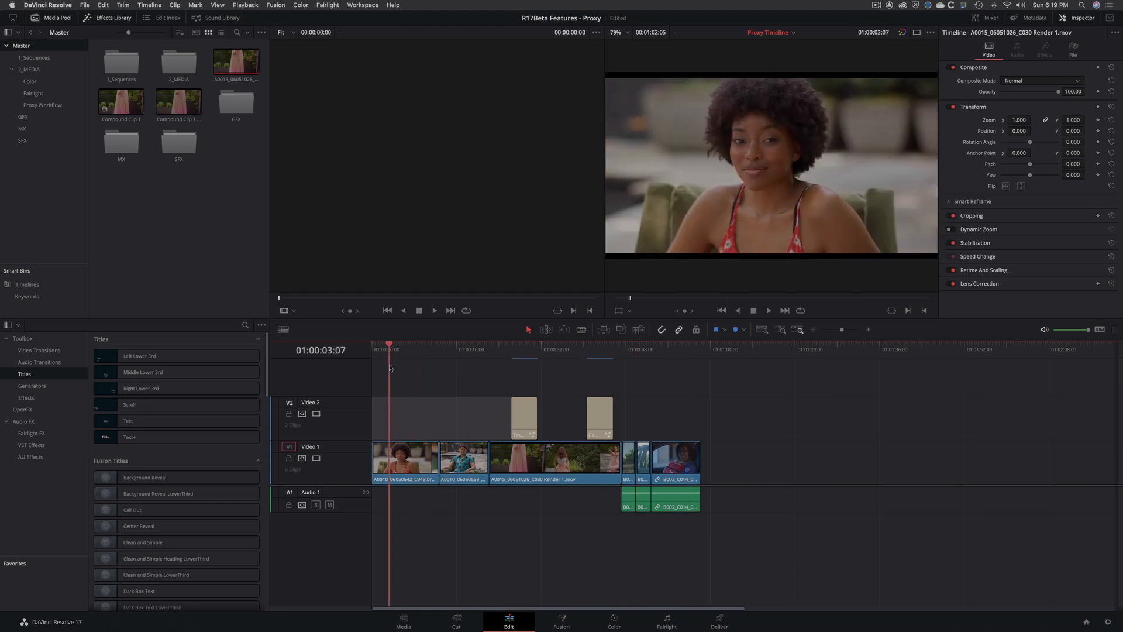
left_click(386, 343)
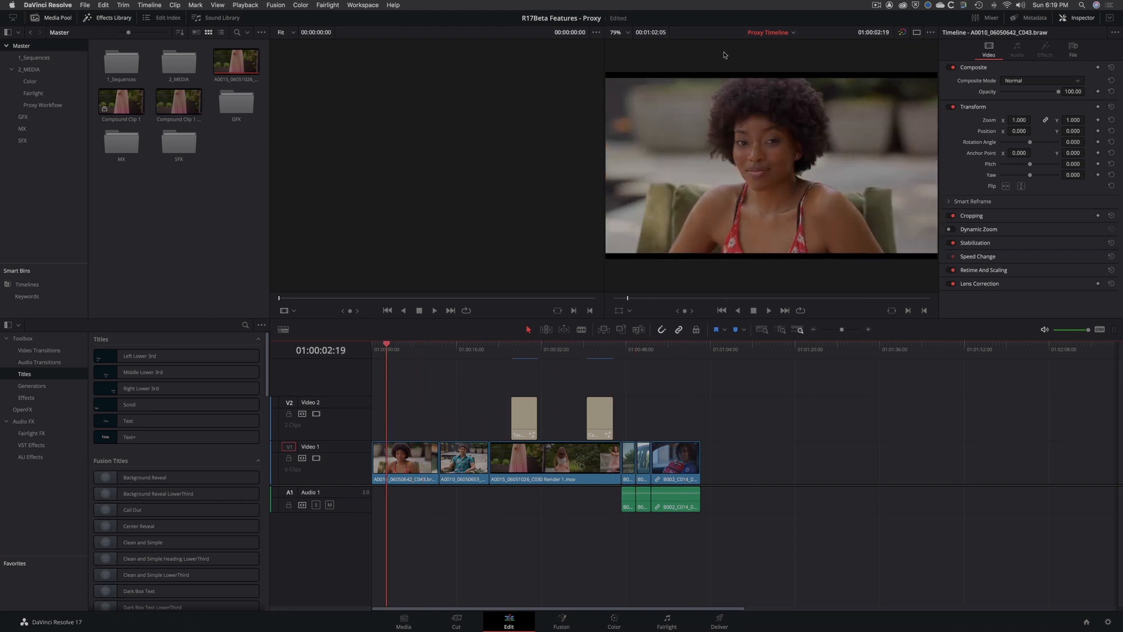
left_click(34, 58)
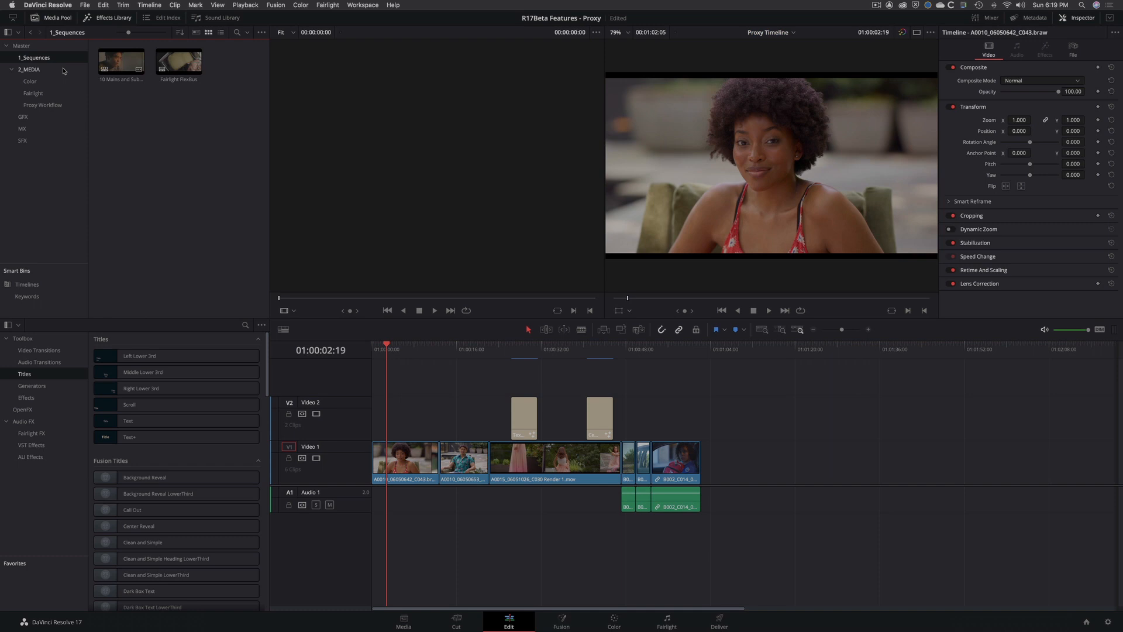
left_click(21, 45)
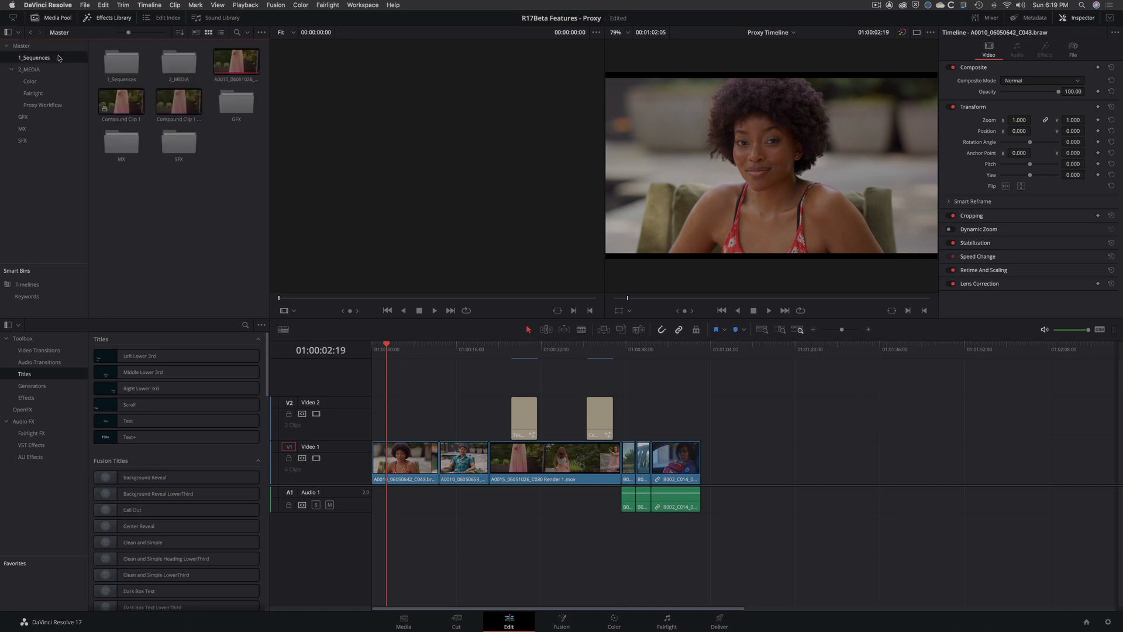
left_click(42, 105)
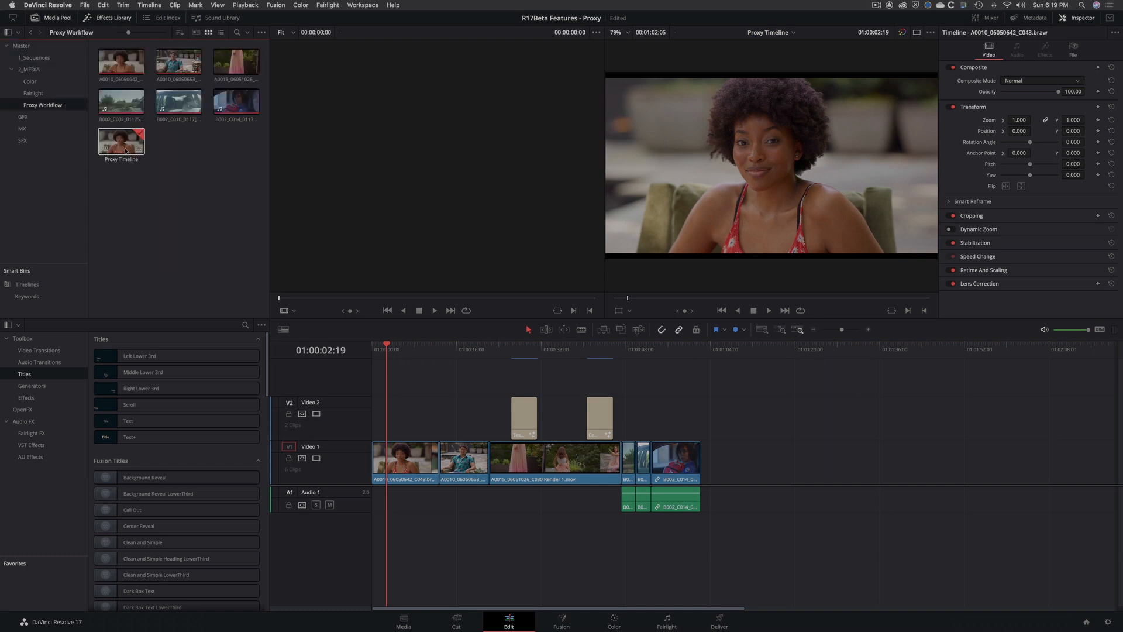
Step: Export Proxy Timeline to the Desktop as a DaVinci Resolve Timeline (.drt) file
right_click(122, 140)
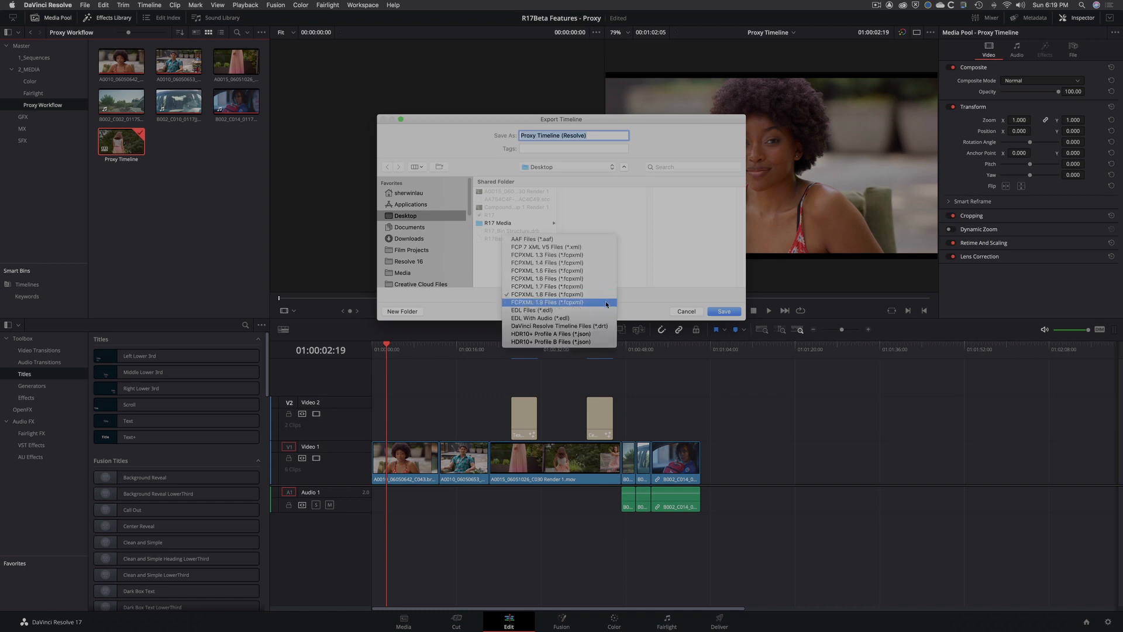
mouse_move(559, 326)
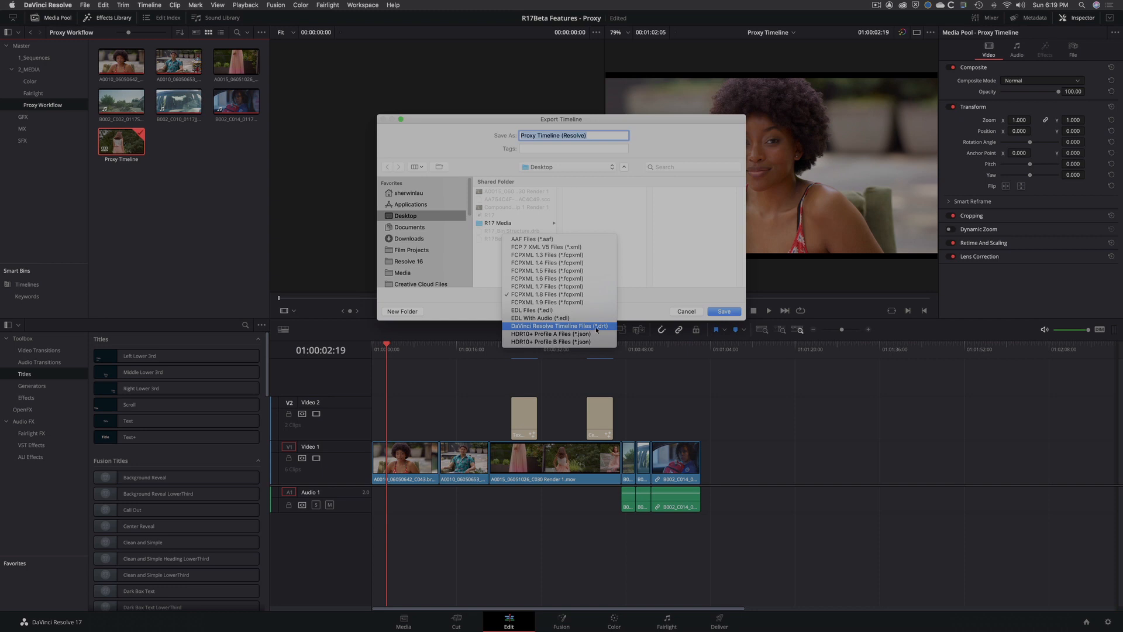
left_click(559, 326)
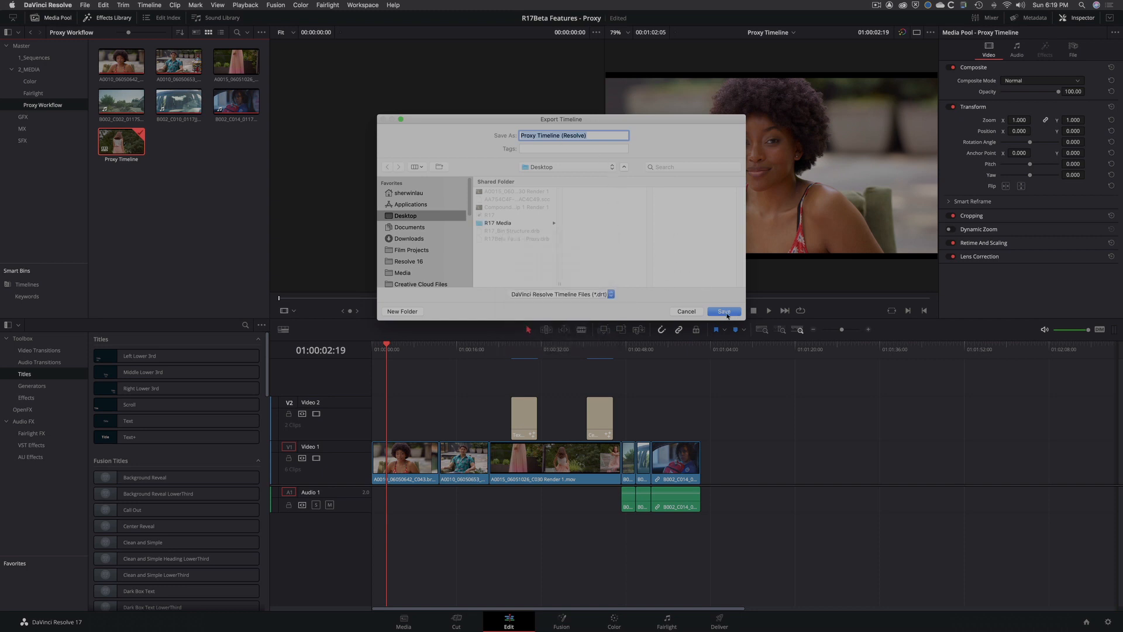
left_click(722, 311)
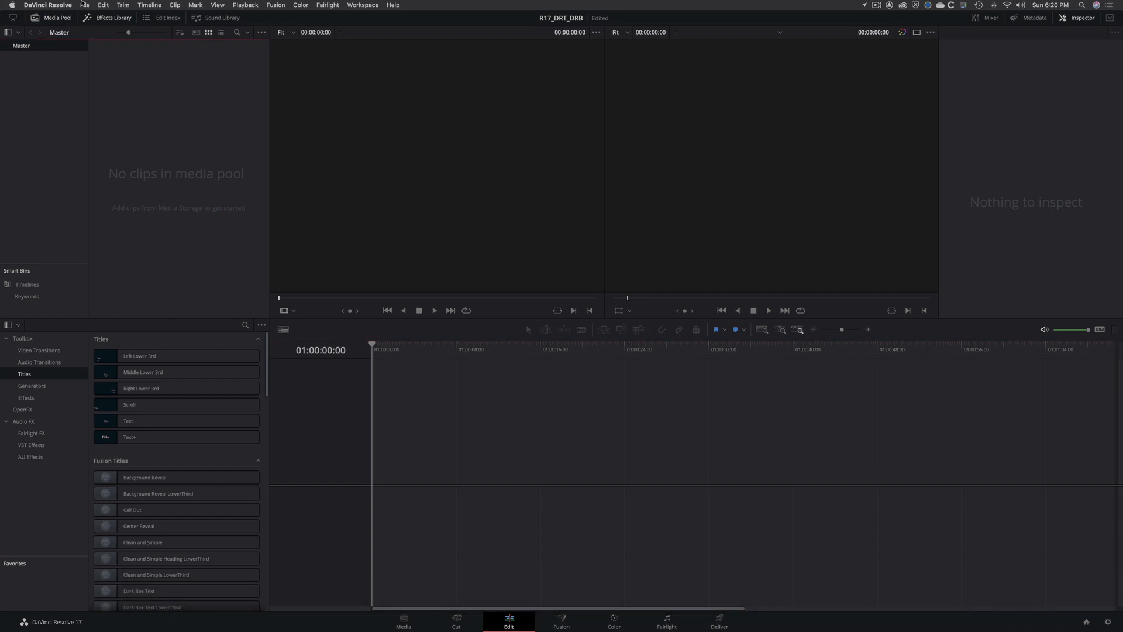
mouse_move(26, 113)
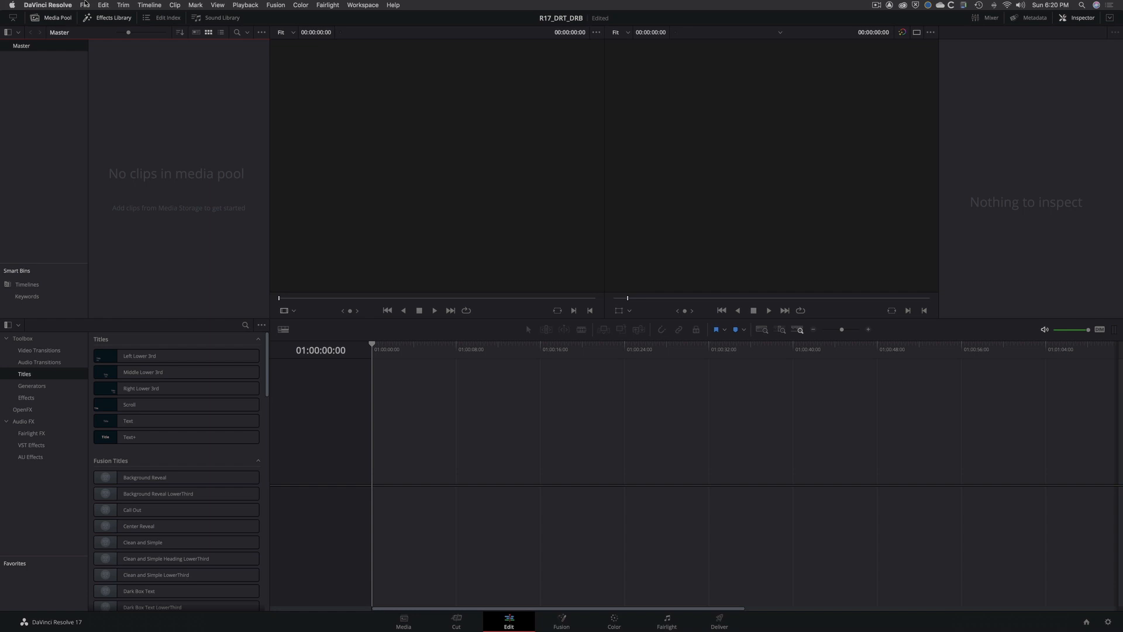
Step: Import R17_Bin Structure.drb from the Desktop through File > Import Bin
left_click(84, 5)
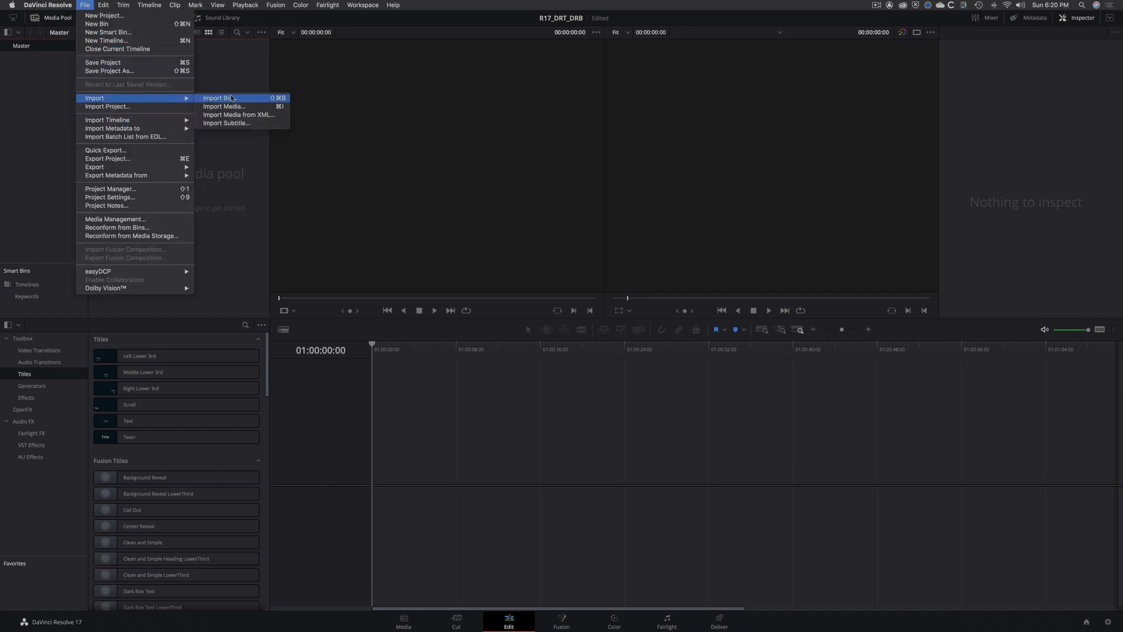
left_click(220, 99)
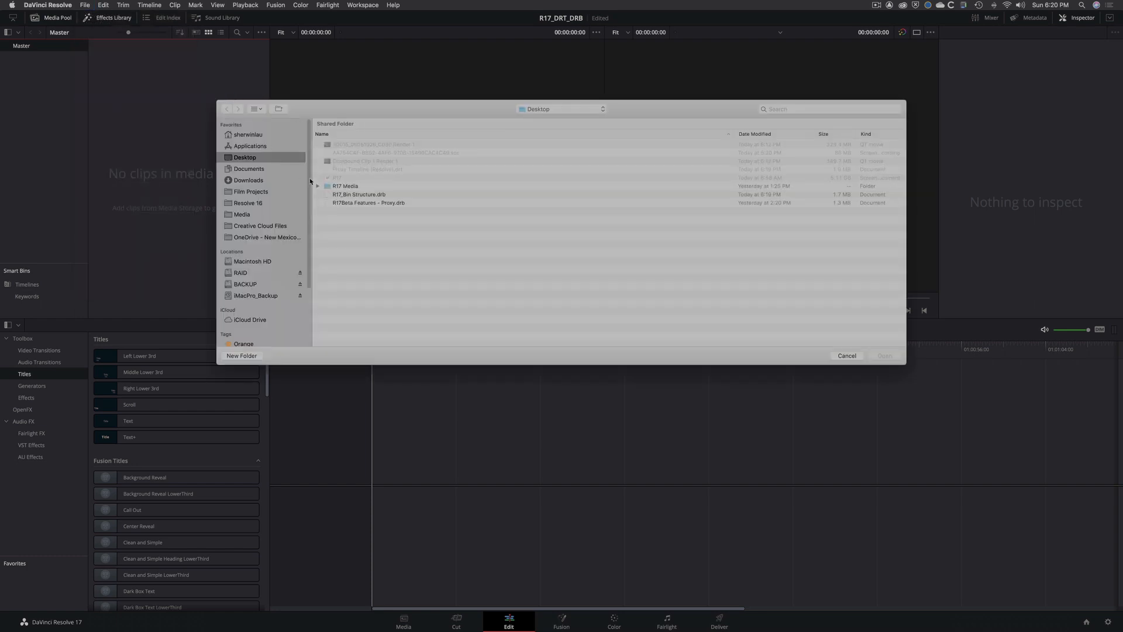
left_click(360, 194)
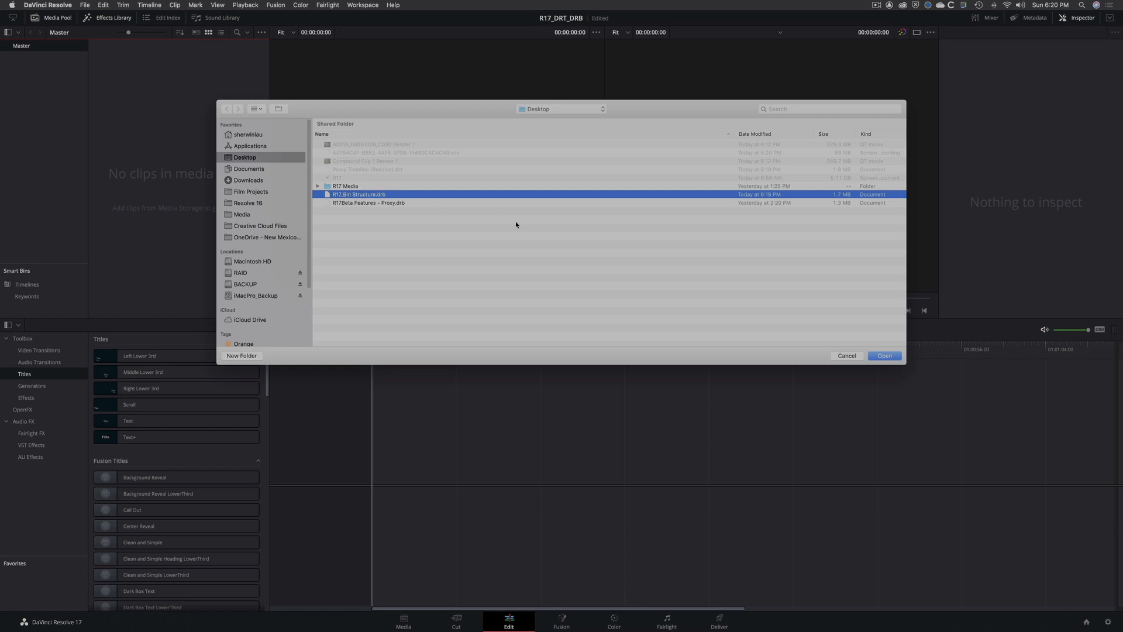
left_click(884, 355)
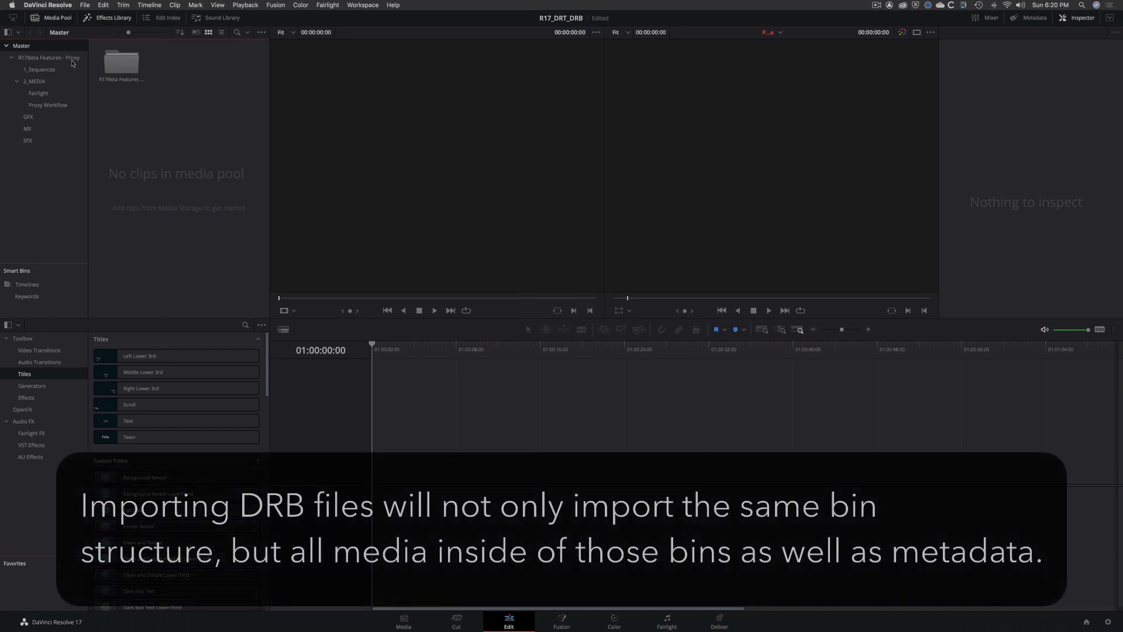
Step: Browse the imported R17Beta Features - Proxy and 2_MEDIA bins, then return to Master
left_click(49, 57)
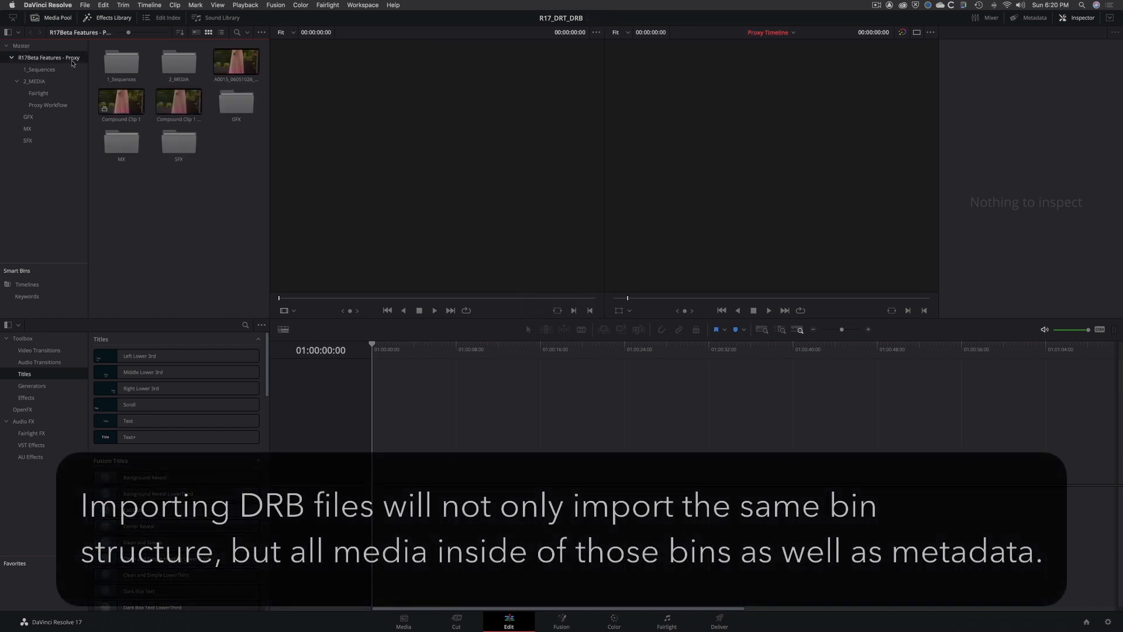
left_click(34, 80)
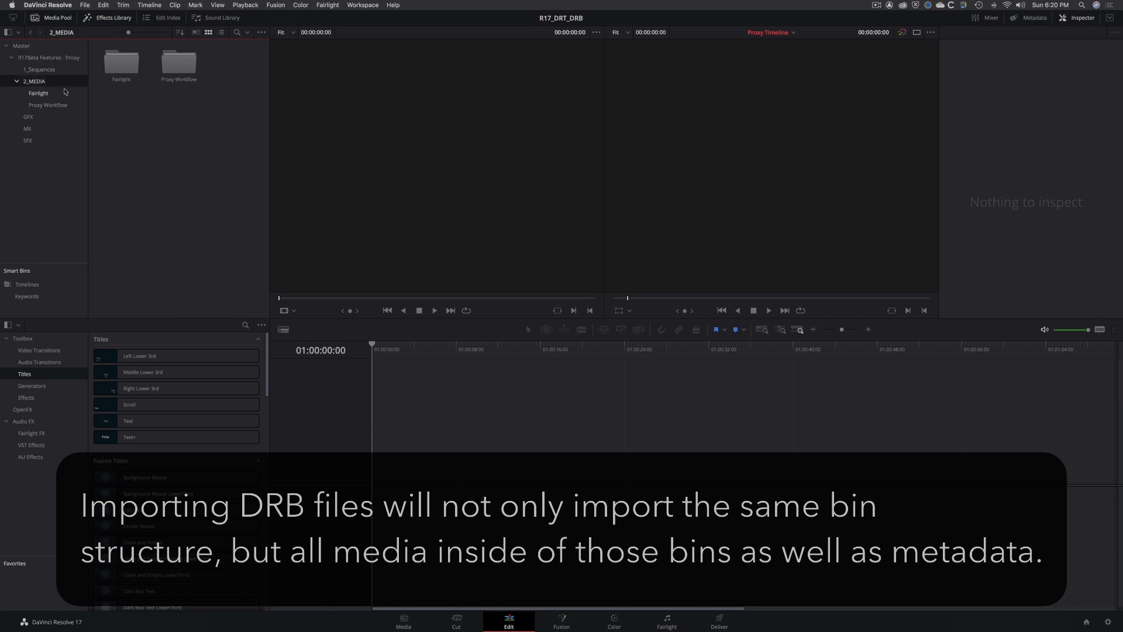
left_click(21, 45)
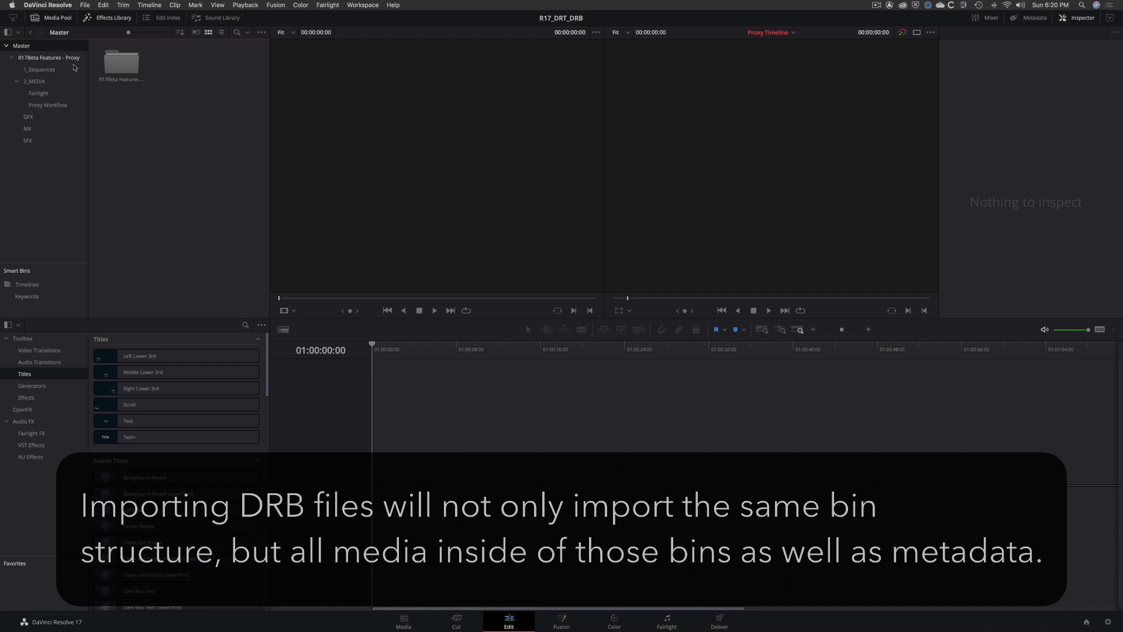
Step: Delete the old Proxy Timeline from the Proxy Workflow bin
left_click(48, 105)
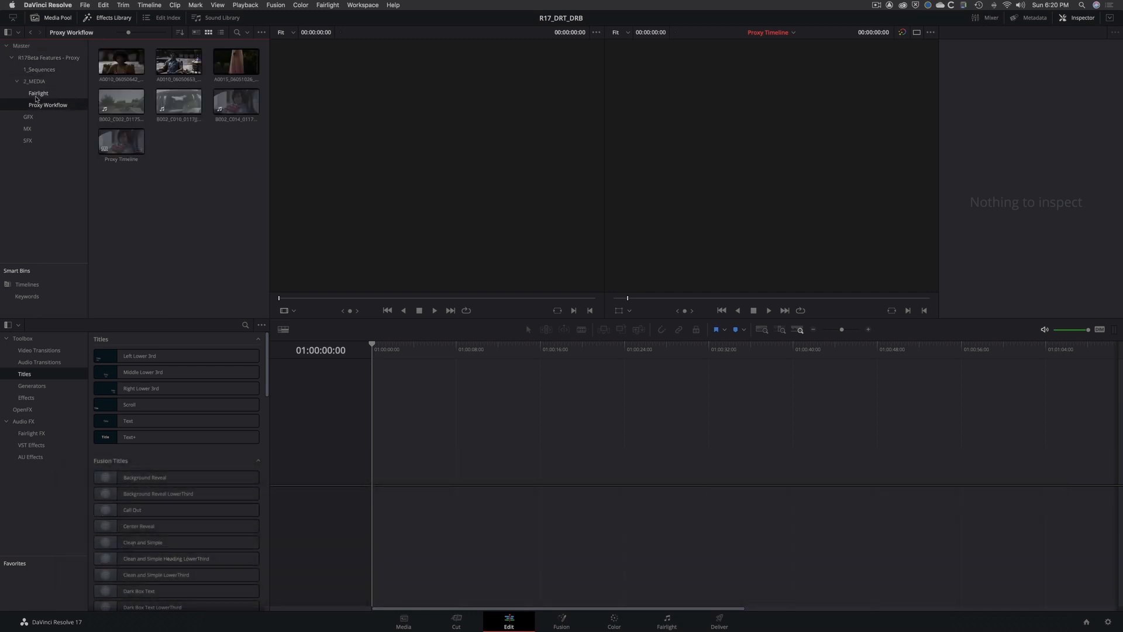
left_click(22, 45)
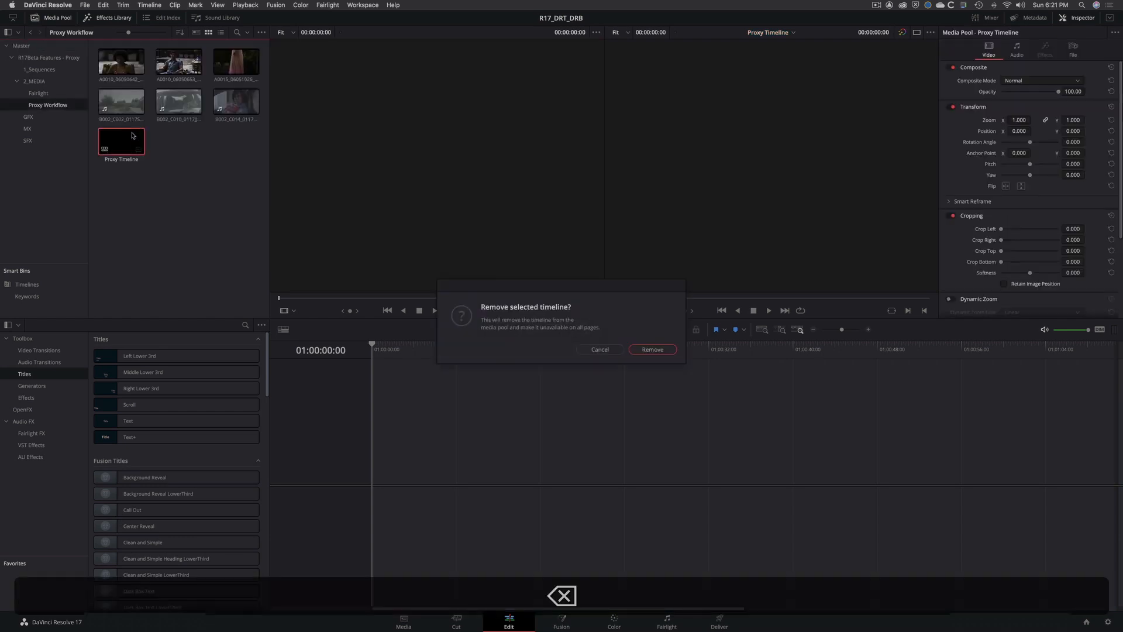
left_click(600, 350)
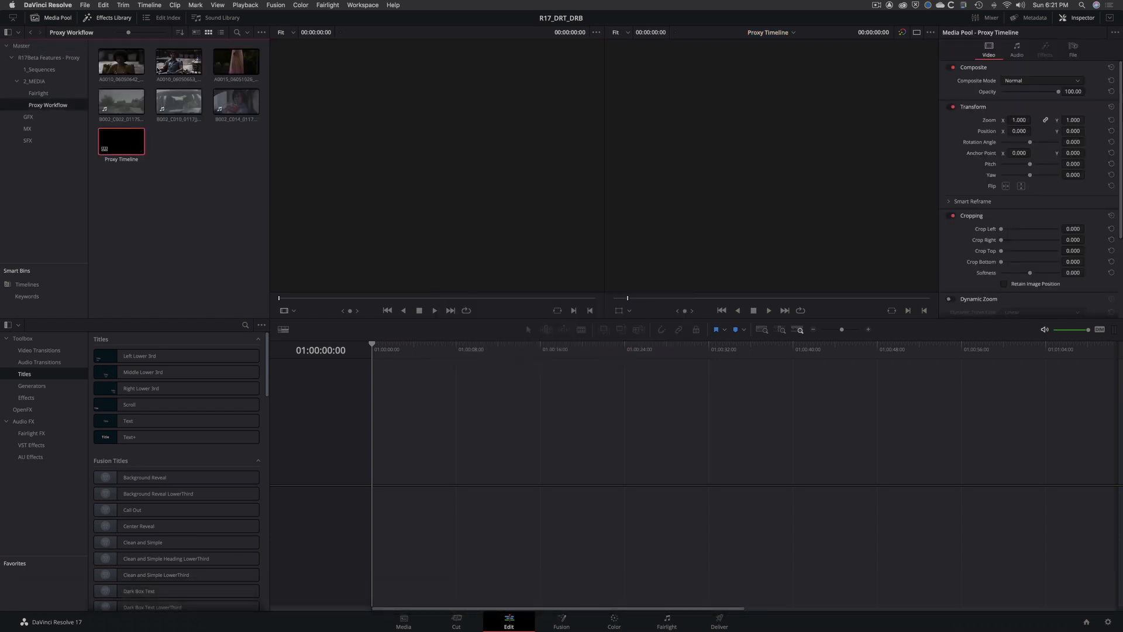
double_click(121, 140)
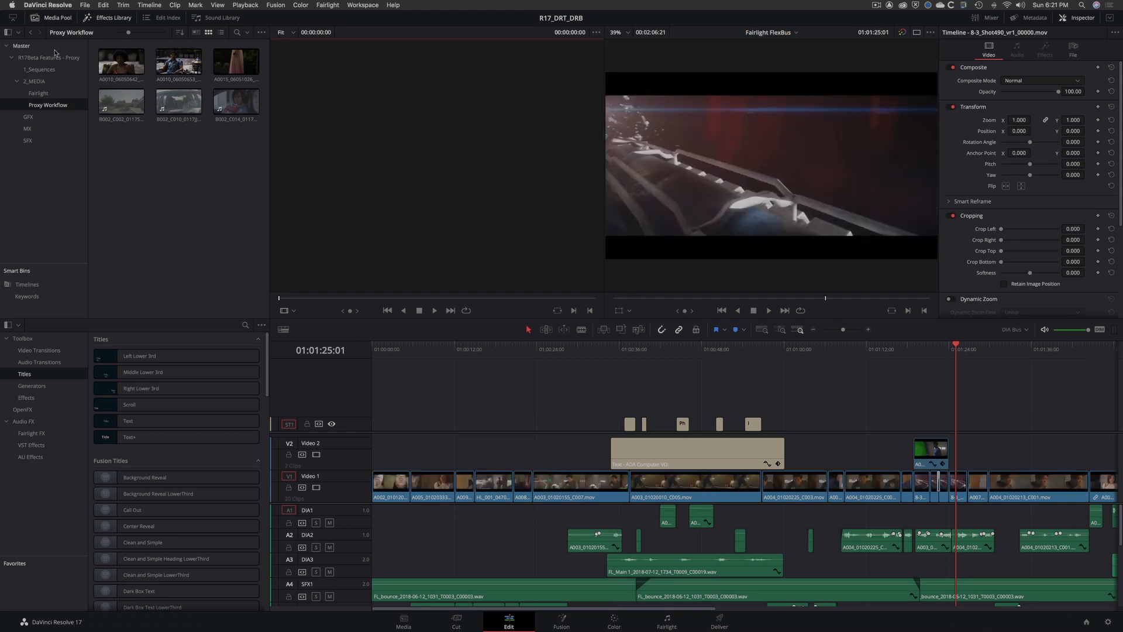
Step: Import Proxy Timeline (Resolve).drt, open it and park the playhead near 01:00:14
left_click(86, 6)
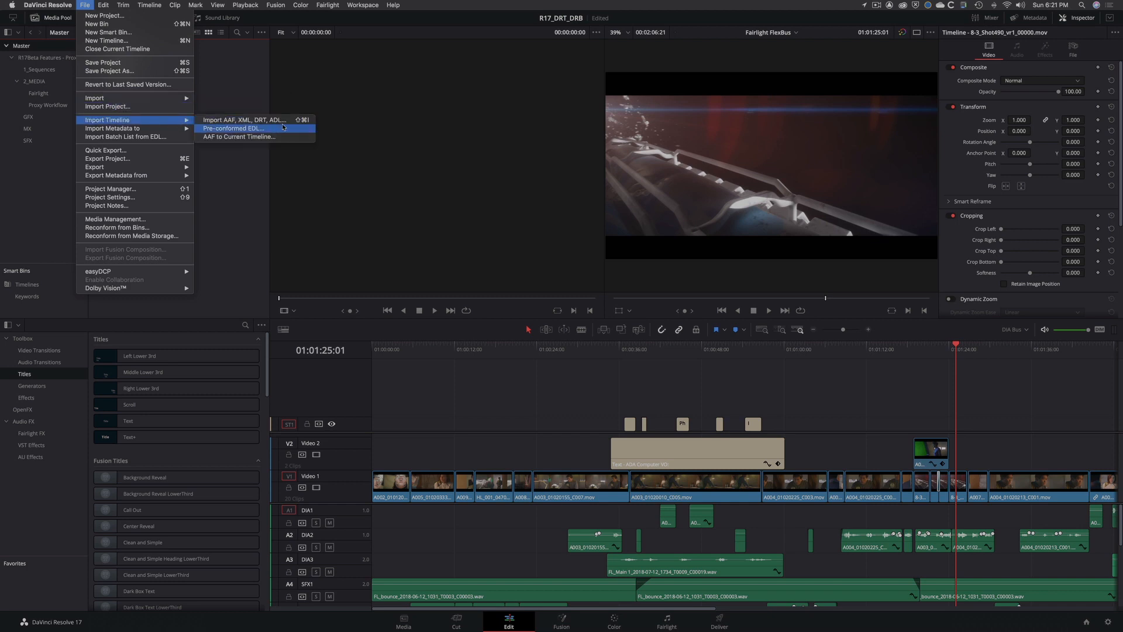
left_click(233, 128)
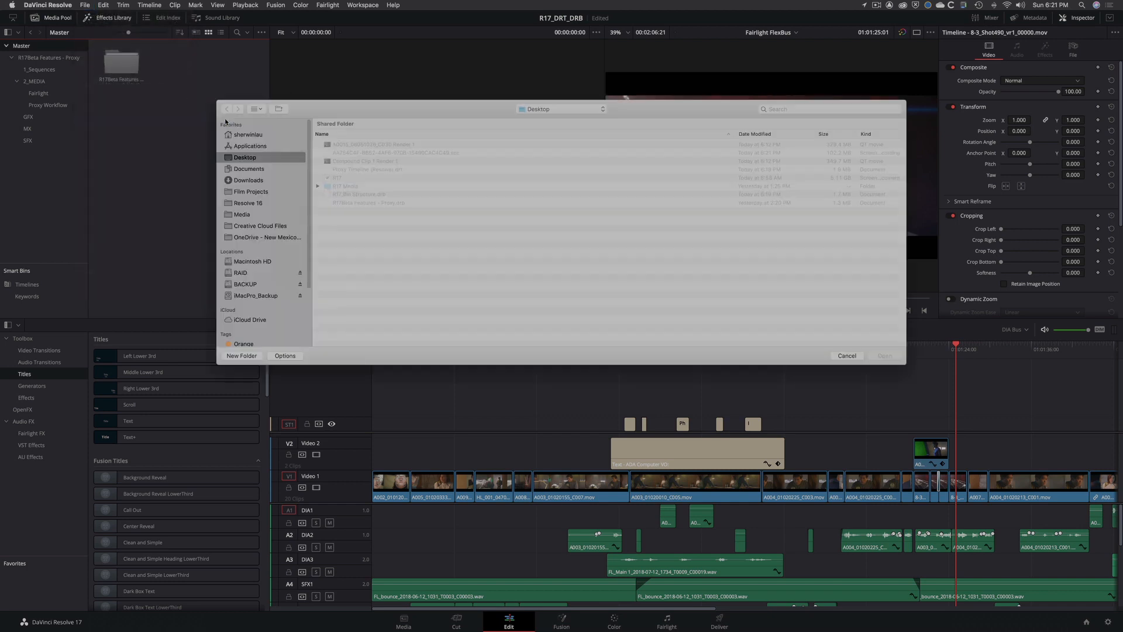
left_click(367, 169)
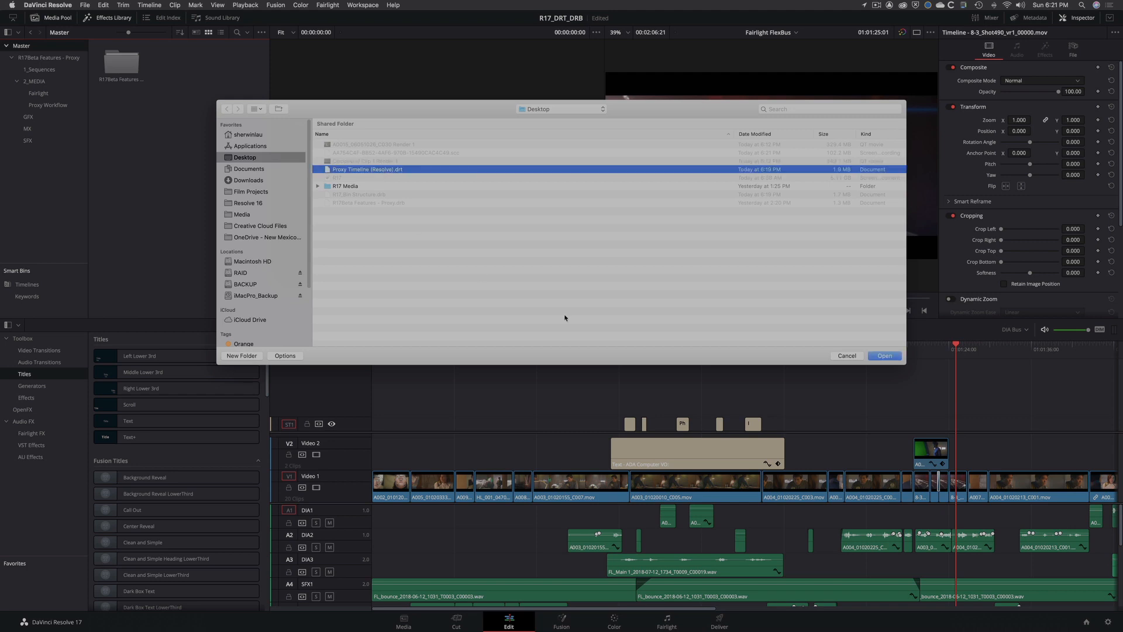
left_click(884, 355)
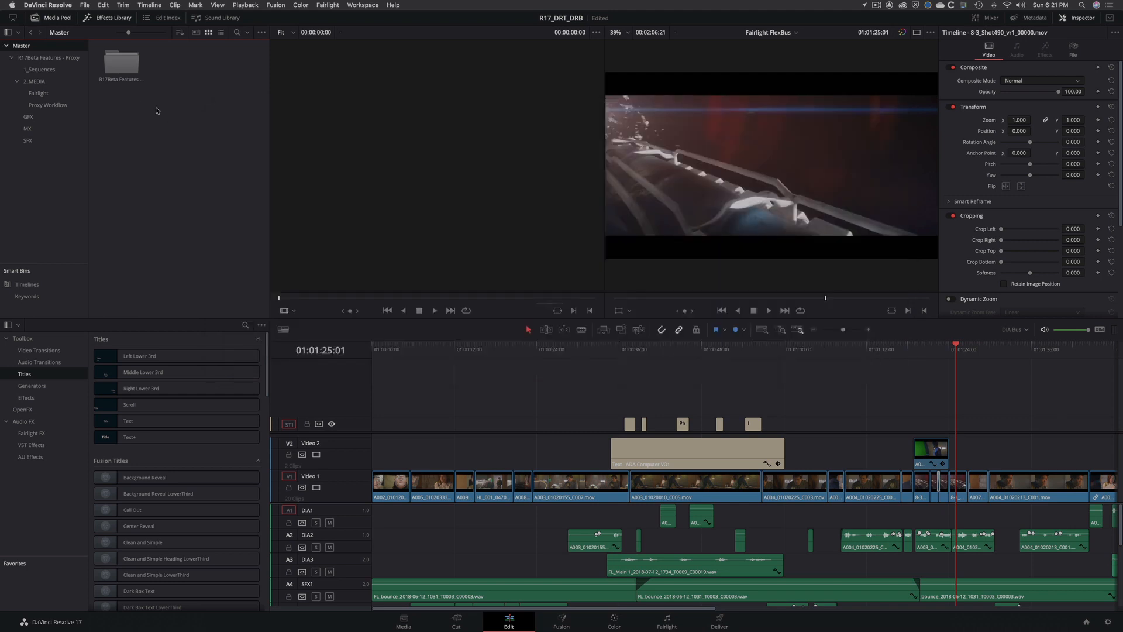
double_click(121, 61)
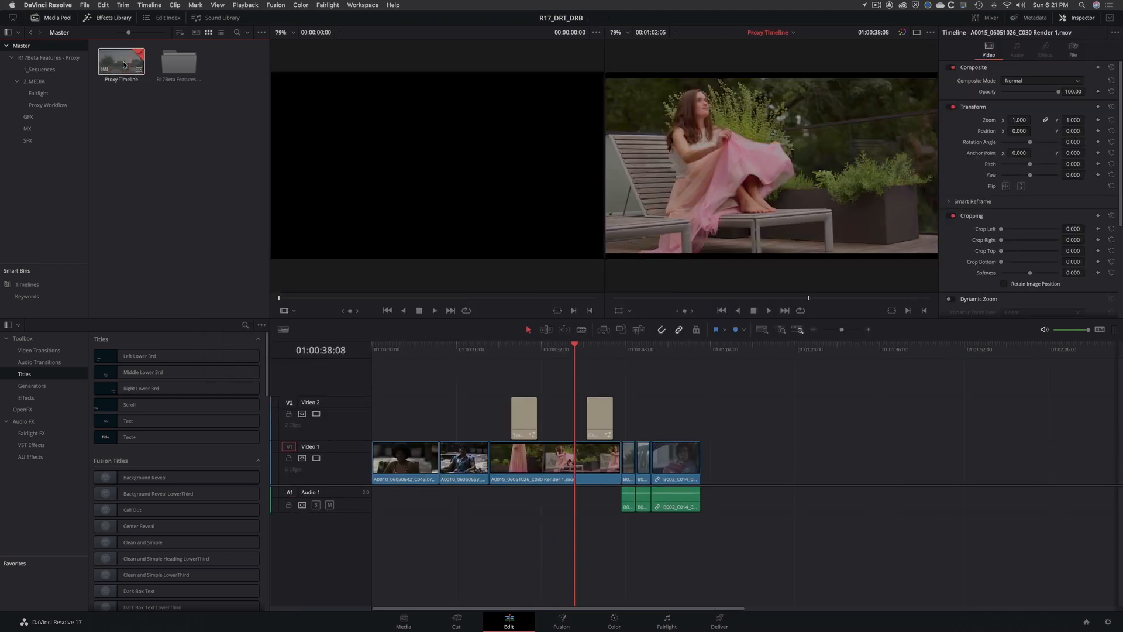
left_click(449, 349)
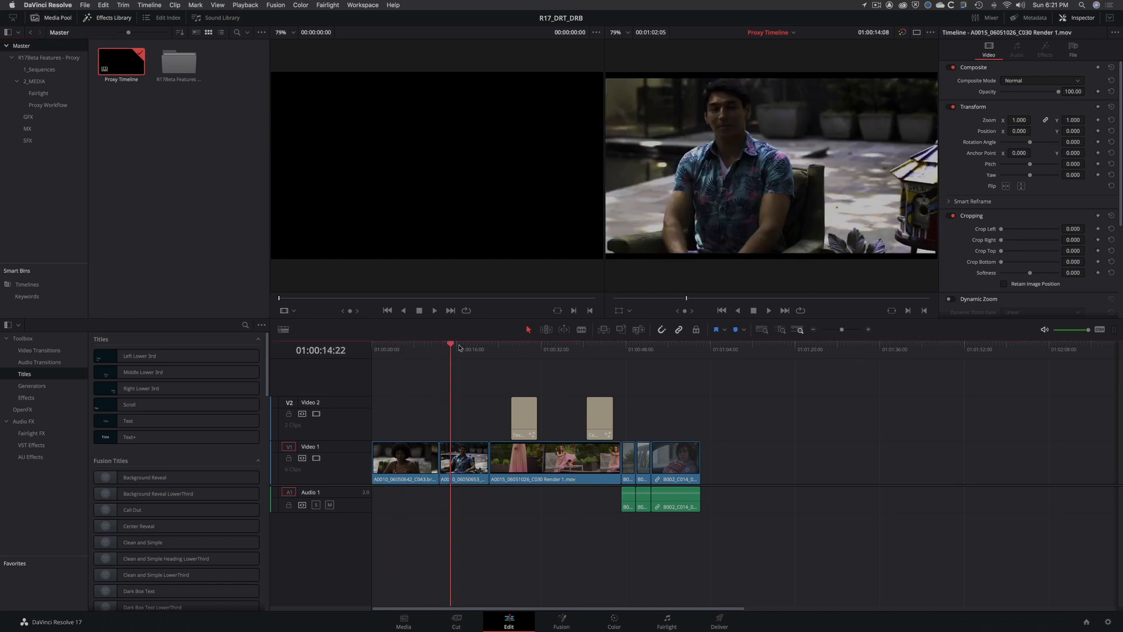
left_click(521, 348)
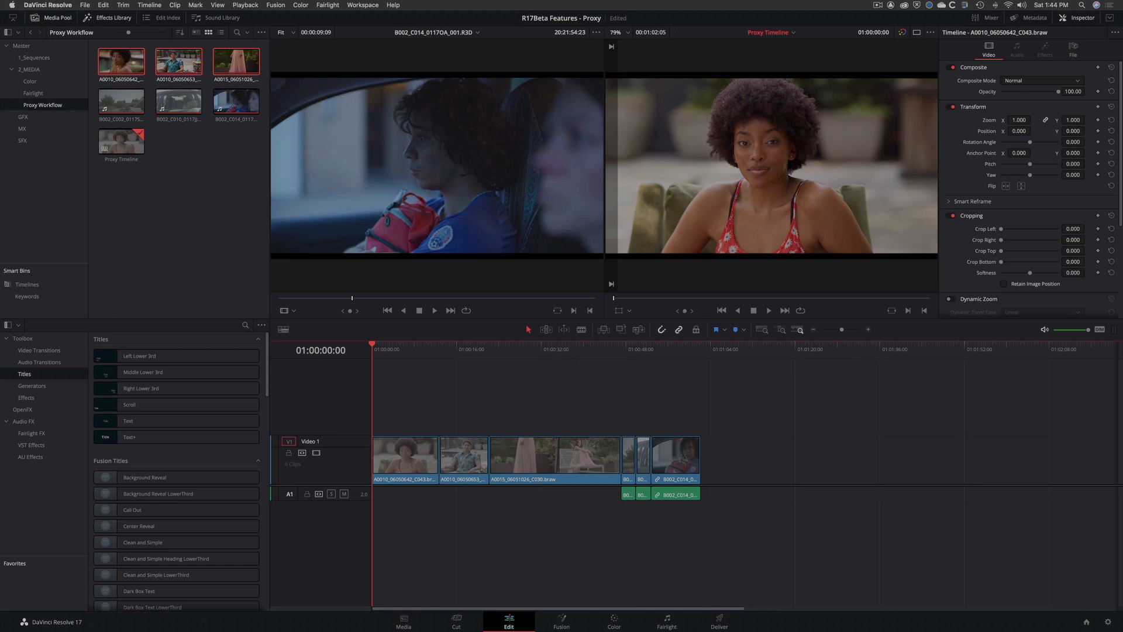
mouse_move(884, 56)
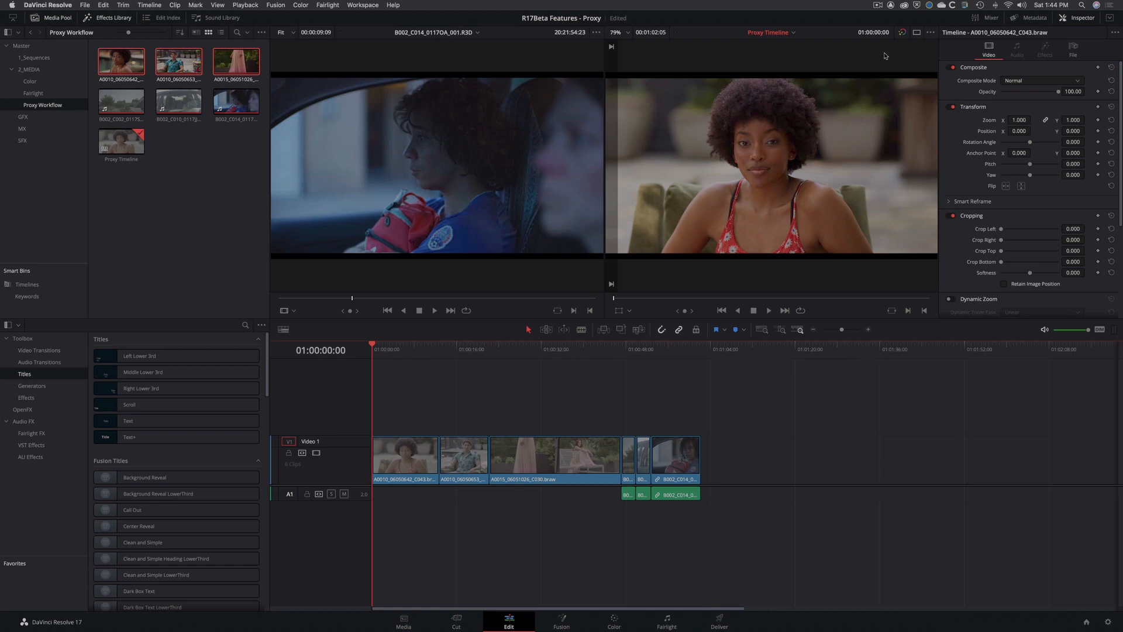
Step: Browse the Titles list, then show the Video Transitions collection of dissolves and irises
left_click(236, 100)
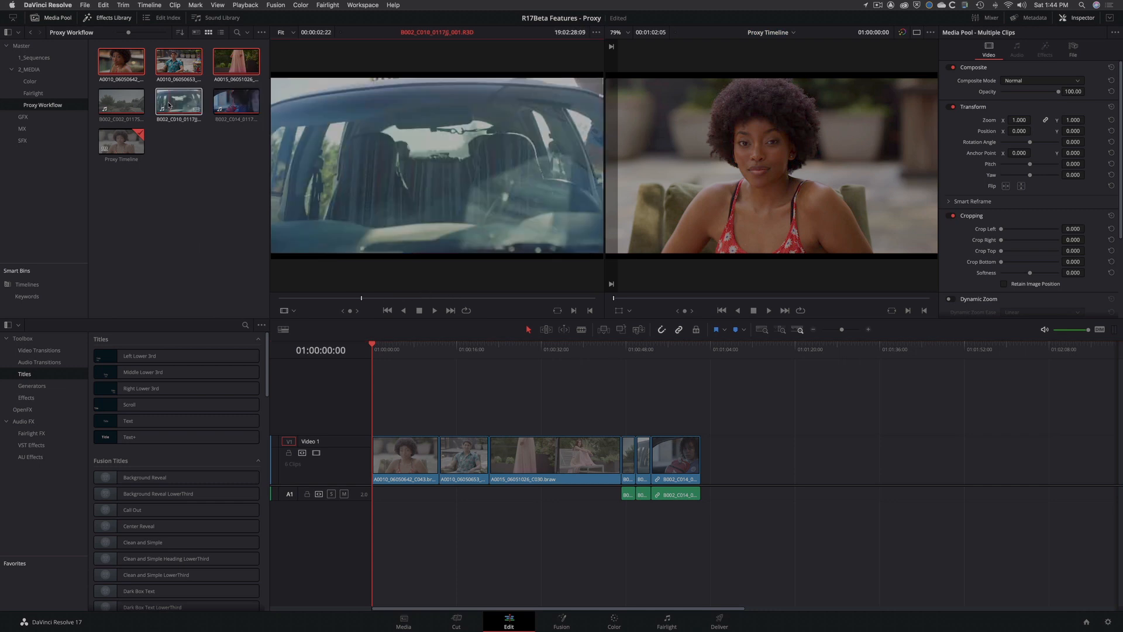
mouse_move(178, 62)
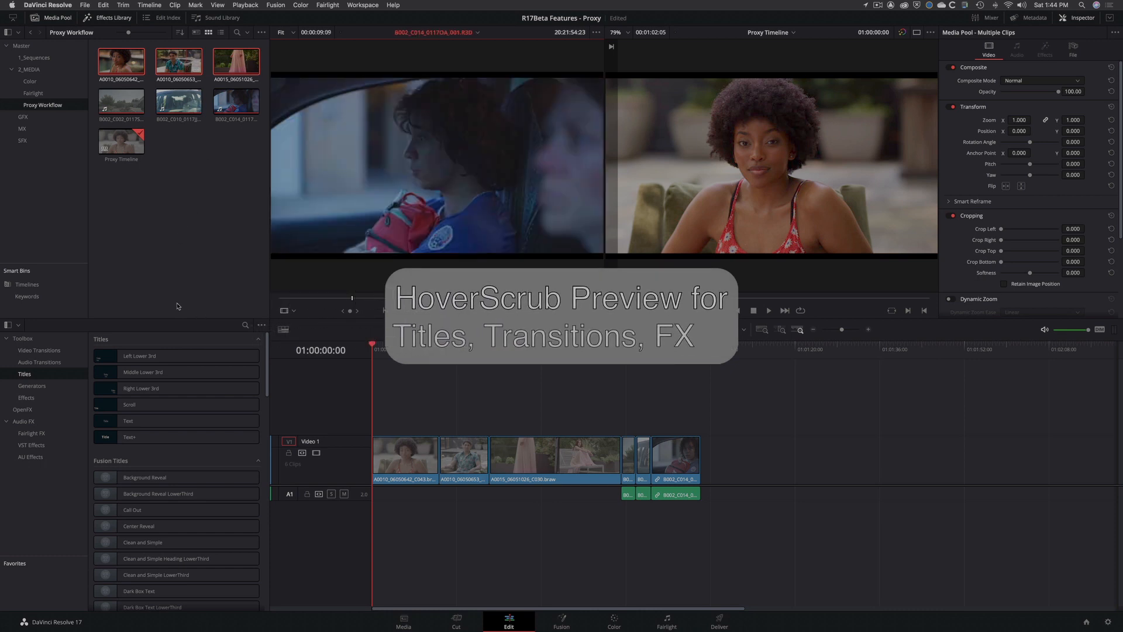
mouse_move(139, 356)
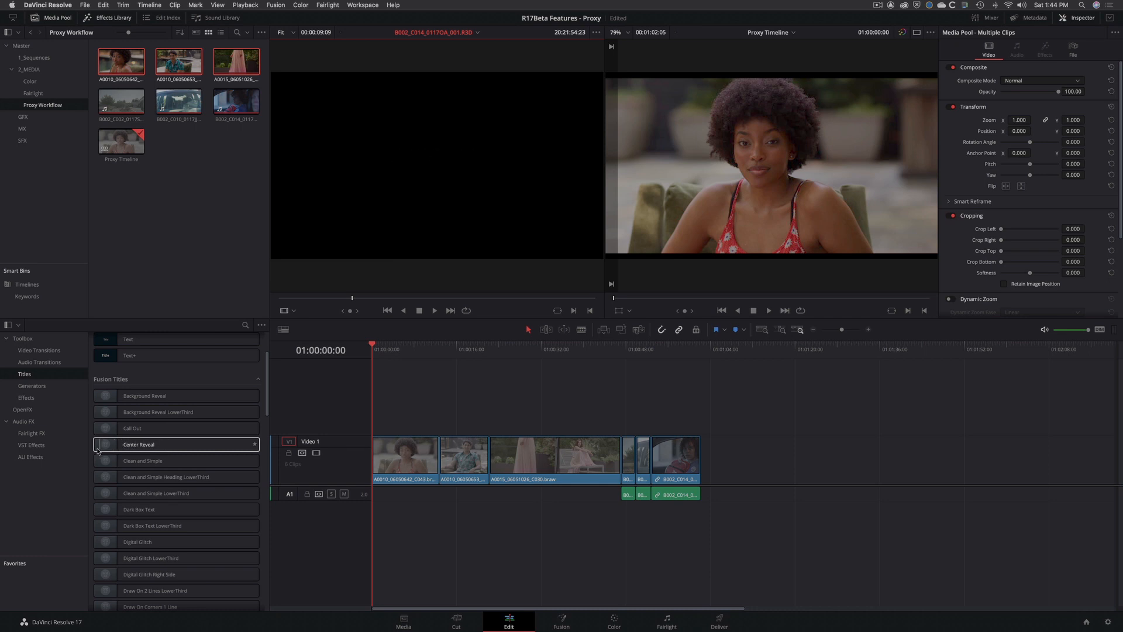
left_click(39, 350)
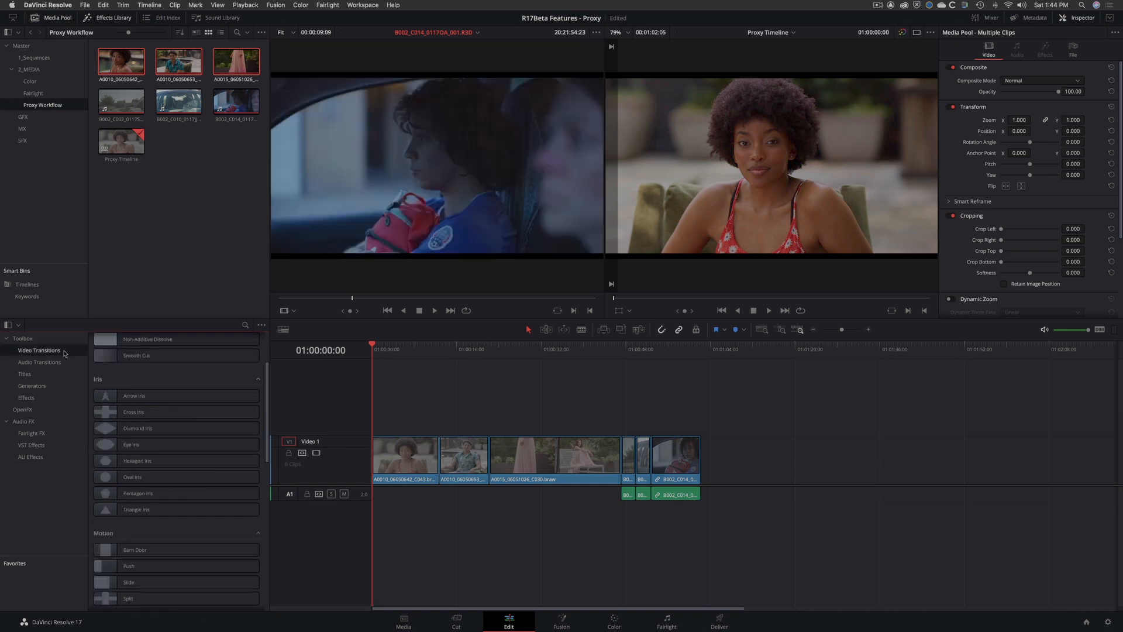
scroll("up", 3)
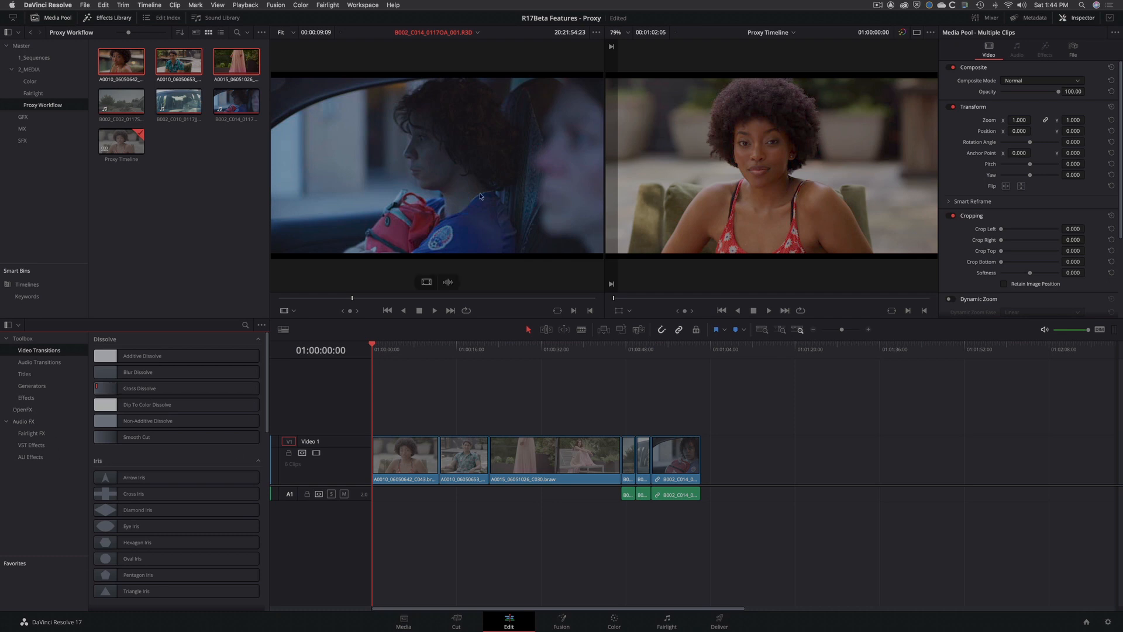
left_click(288, 494)
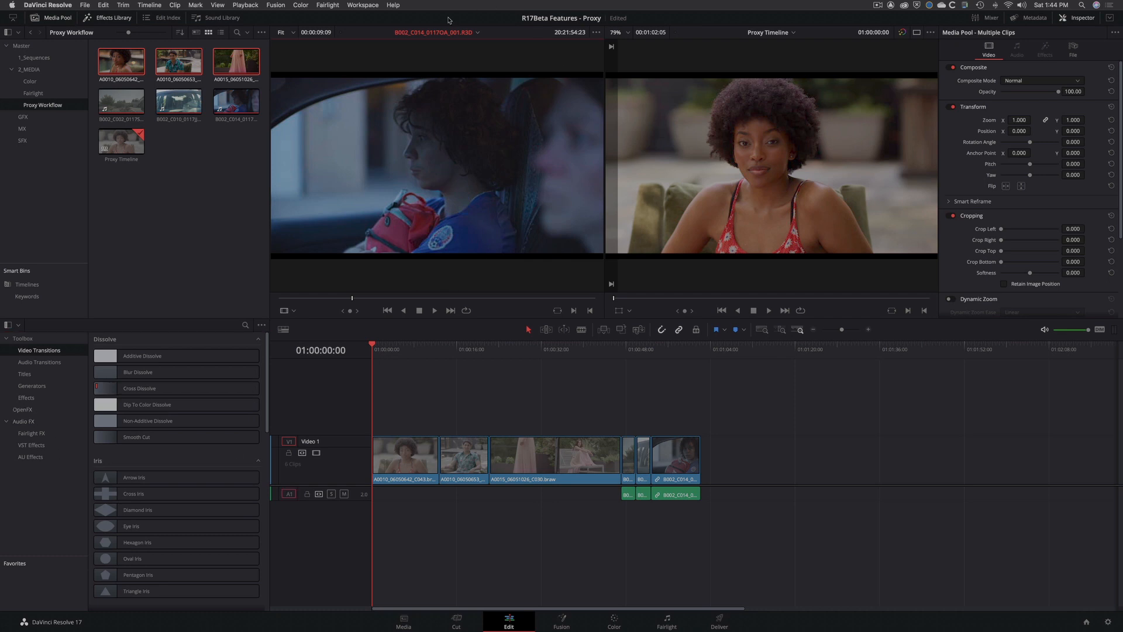
mouse_move(450, 218)
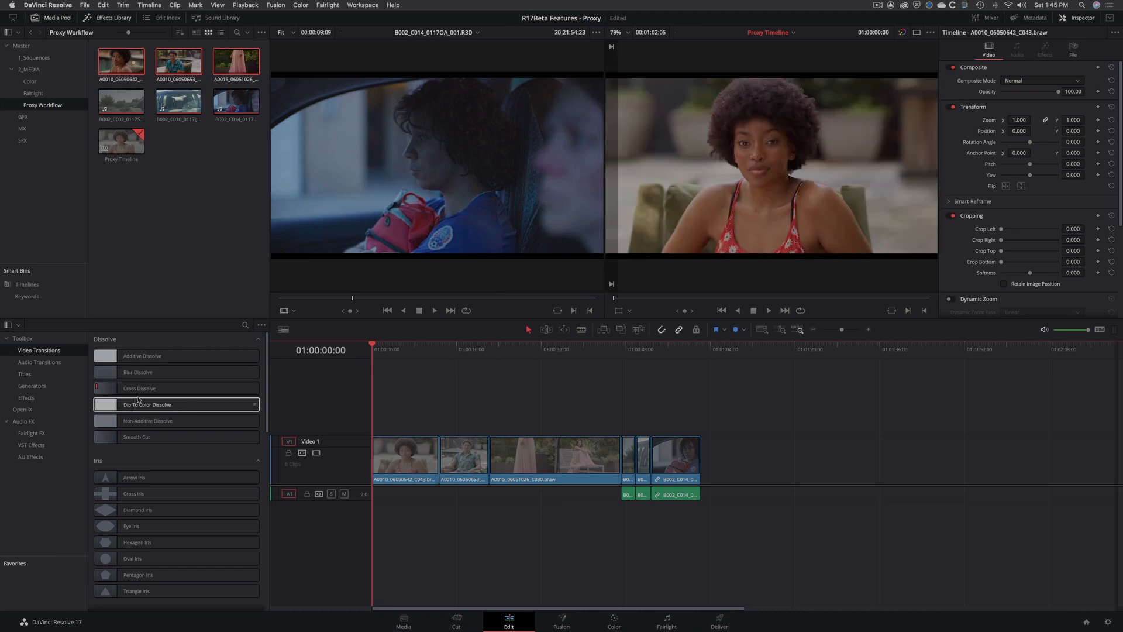
mouse_move(367, 354)
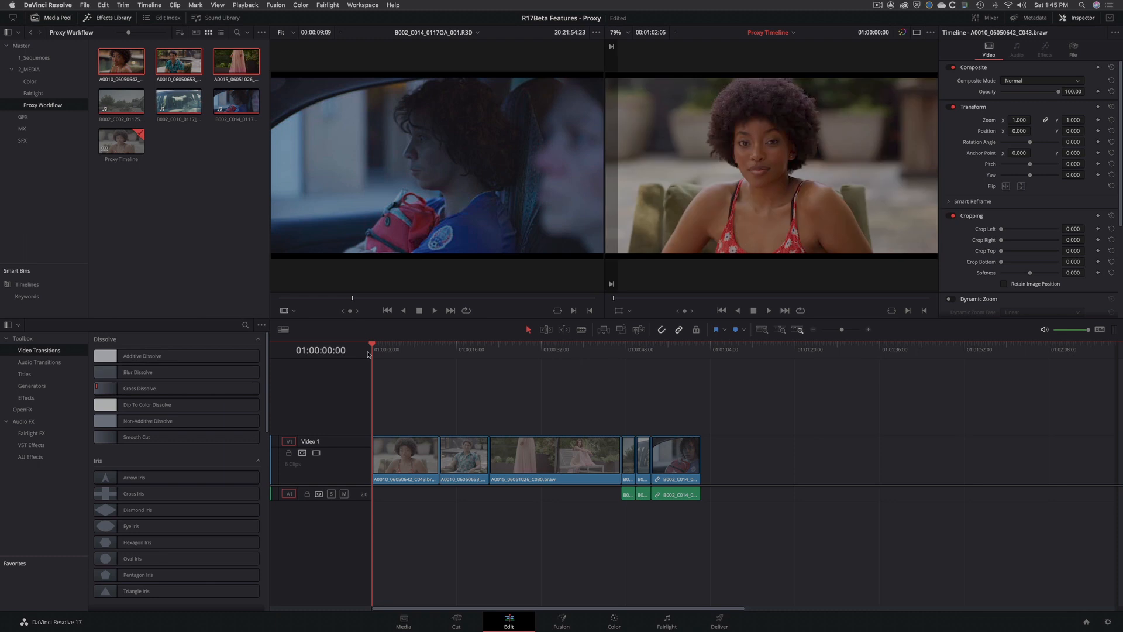
Step: Park the playhead at 01:00:10:04 and scroll down to the wipes to preview Spiral Wipe
left_click(439, 345)
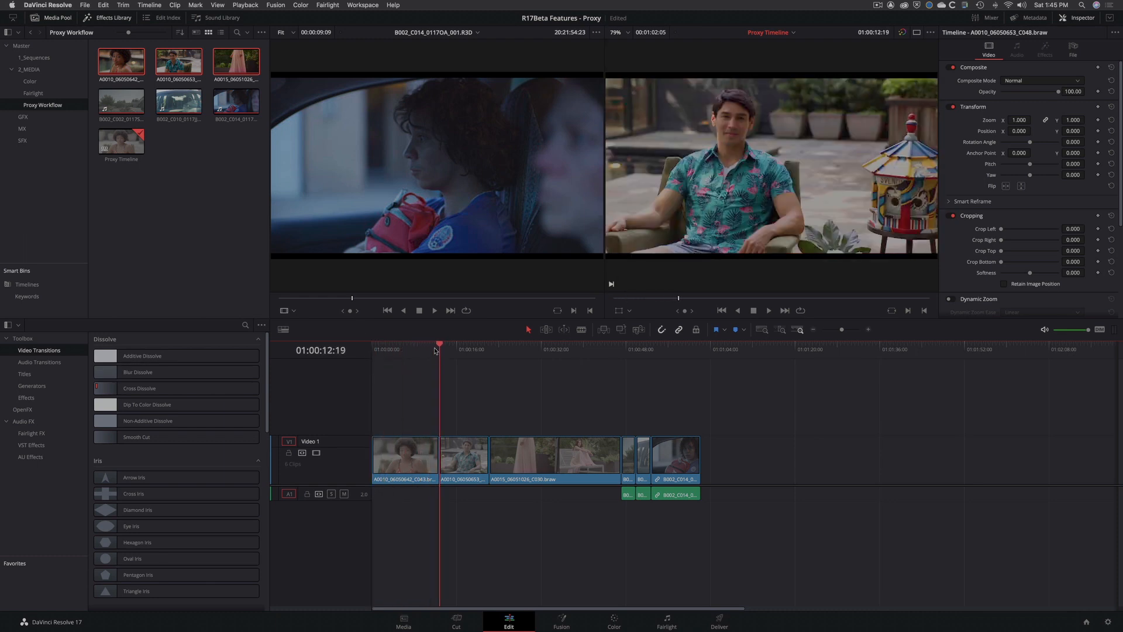
left_click(427, 343)
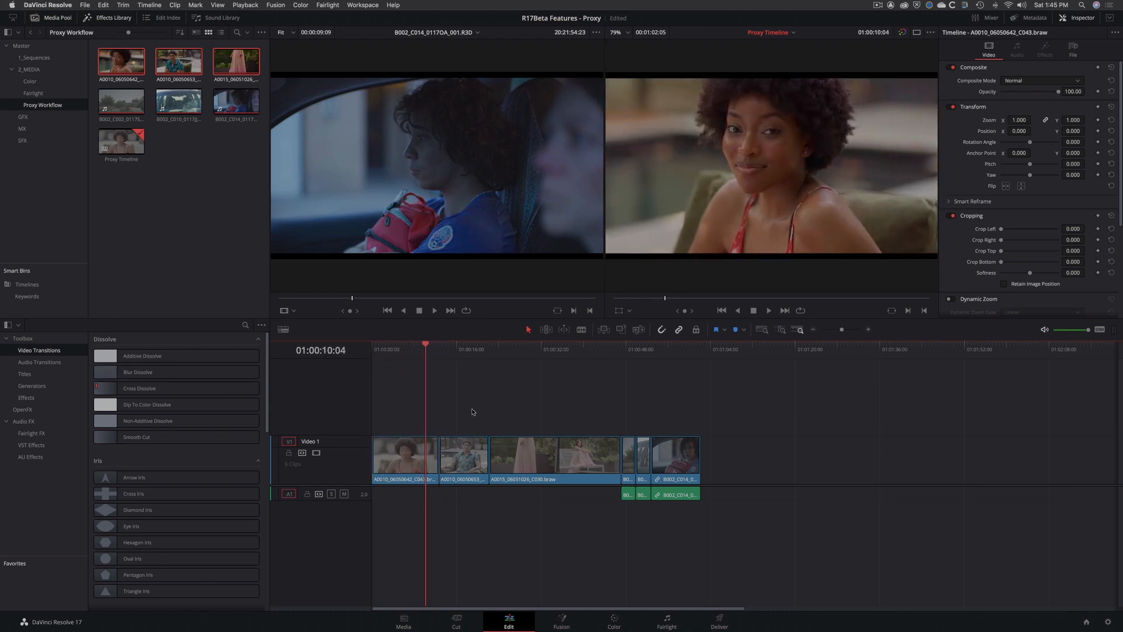
mouse_move(447, 435)
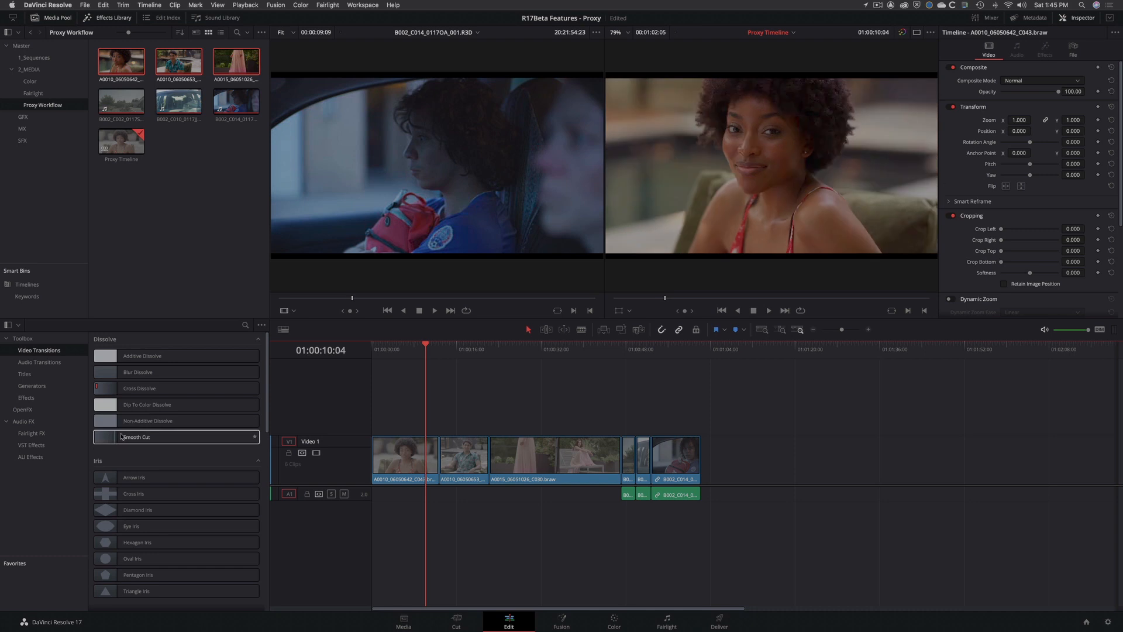
scroll("down", 3)
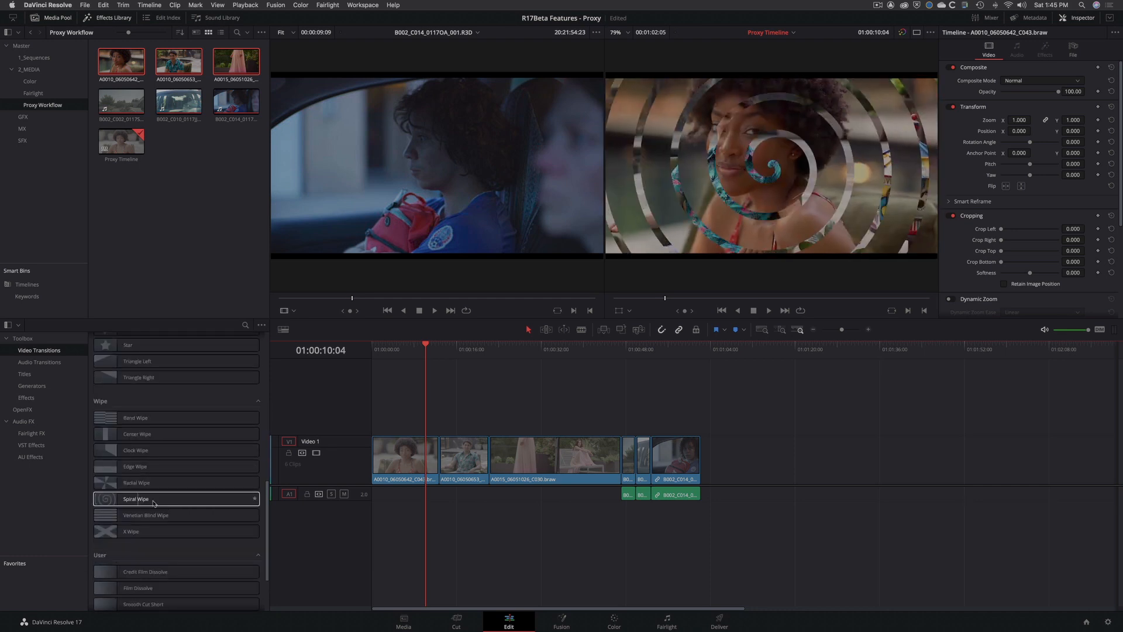
Step: Check Use Proxy Media in the Playback menu, then expand the OpenFX filters collection
left_click(245, 5)
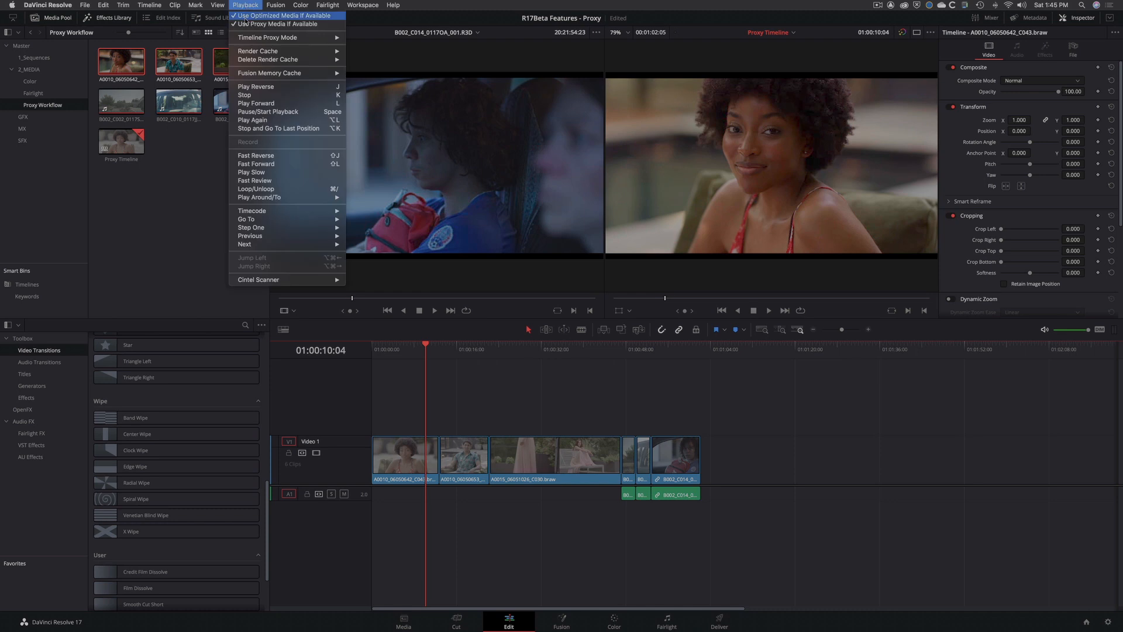
left_click(651, 350)
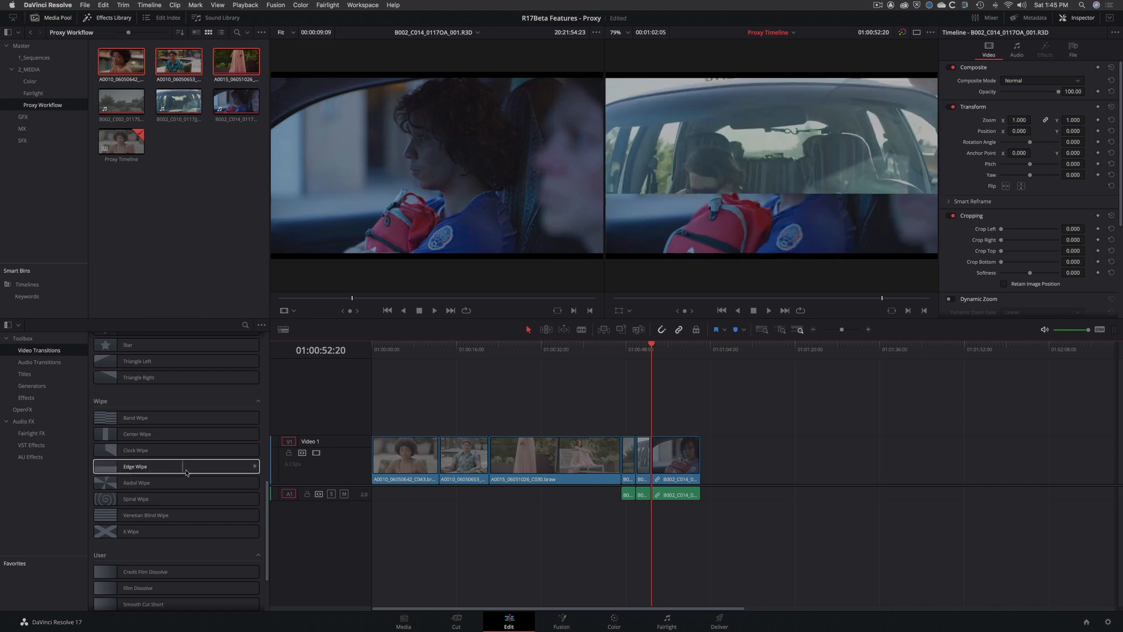
left_click(245, 5)
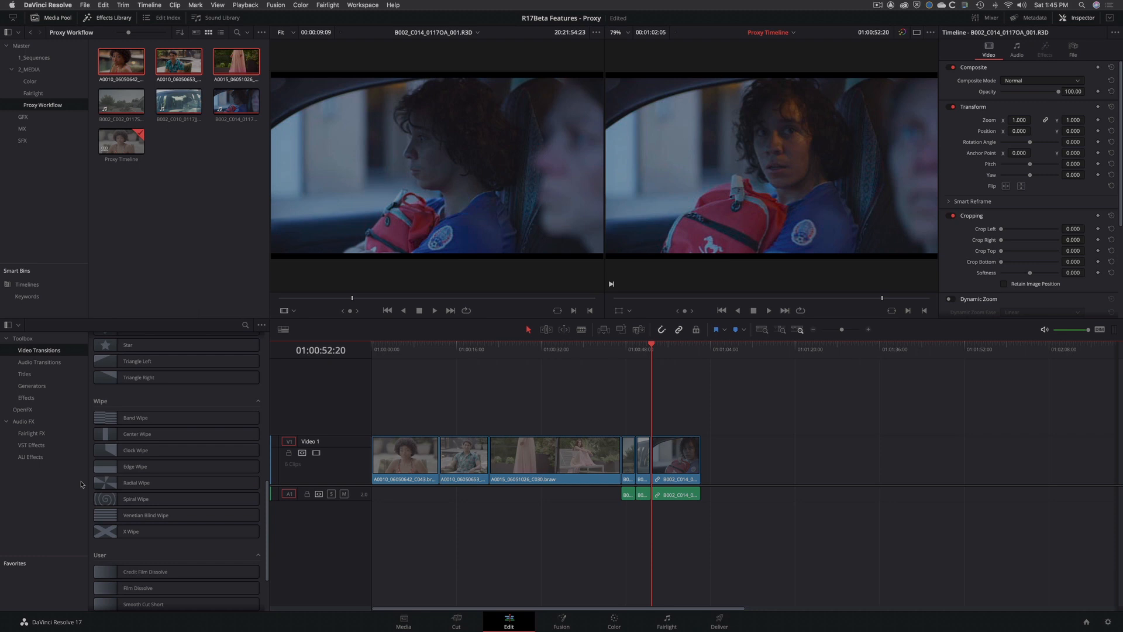
left_click(22, 409)
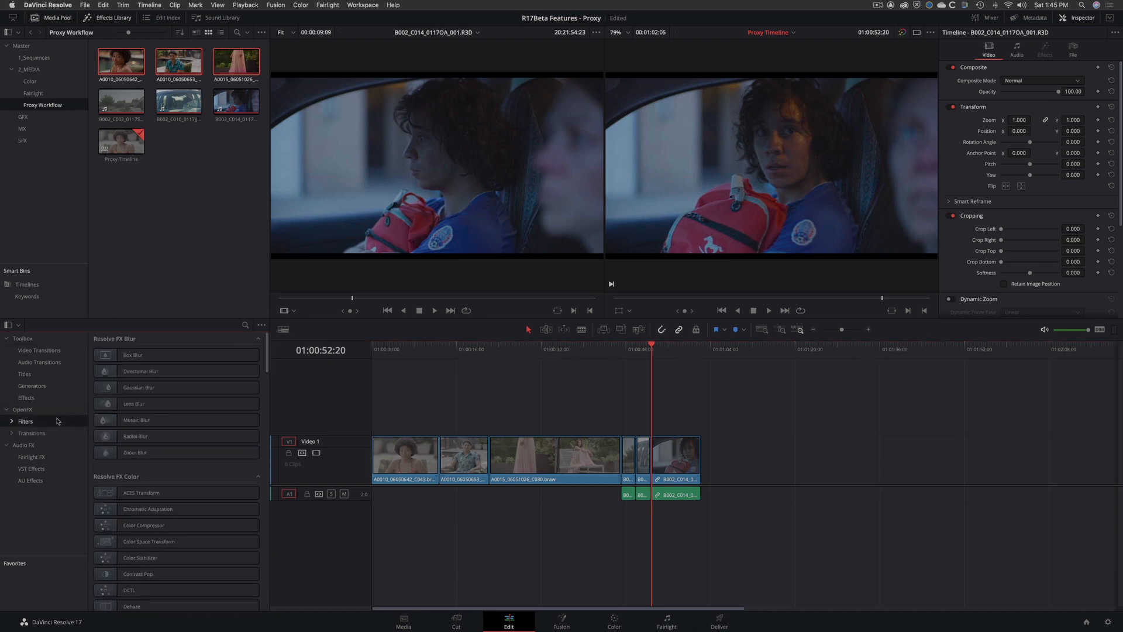
mouse_move(87, 435)
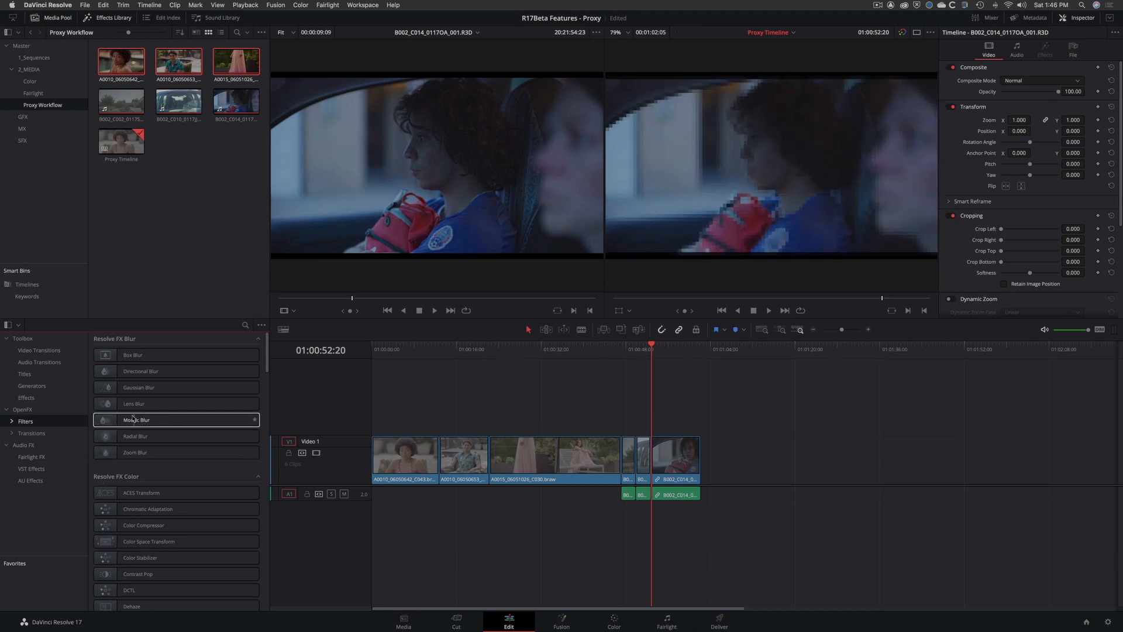
Step: Scroll the effects library down to the title presets such as Text+
scroll("down", 3)
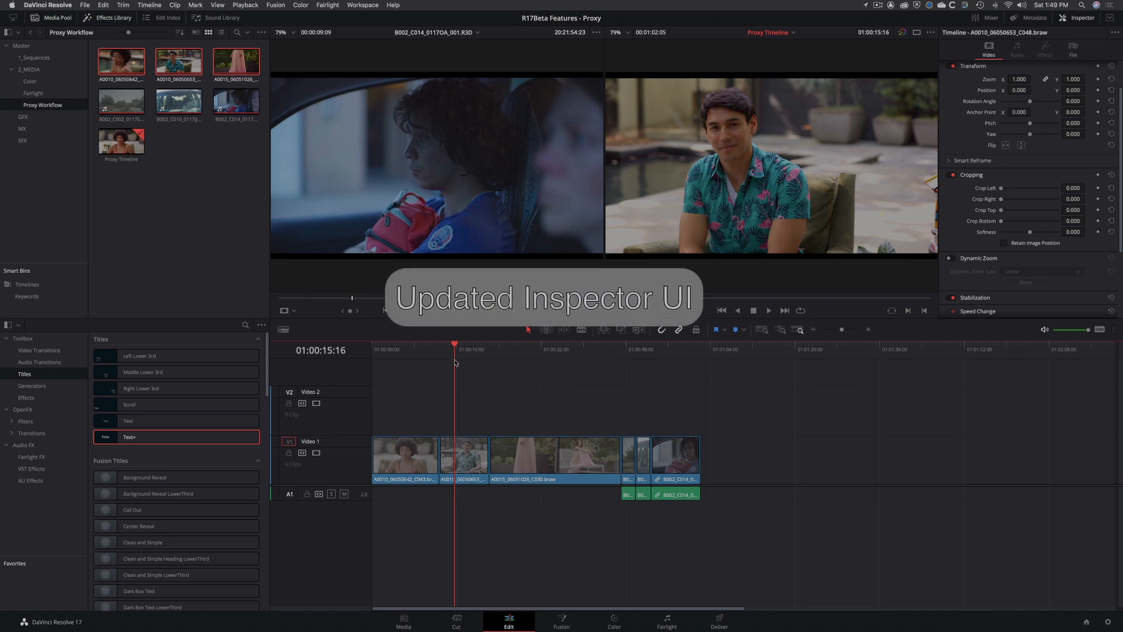
mouse_move(526, 372)
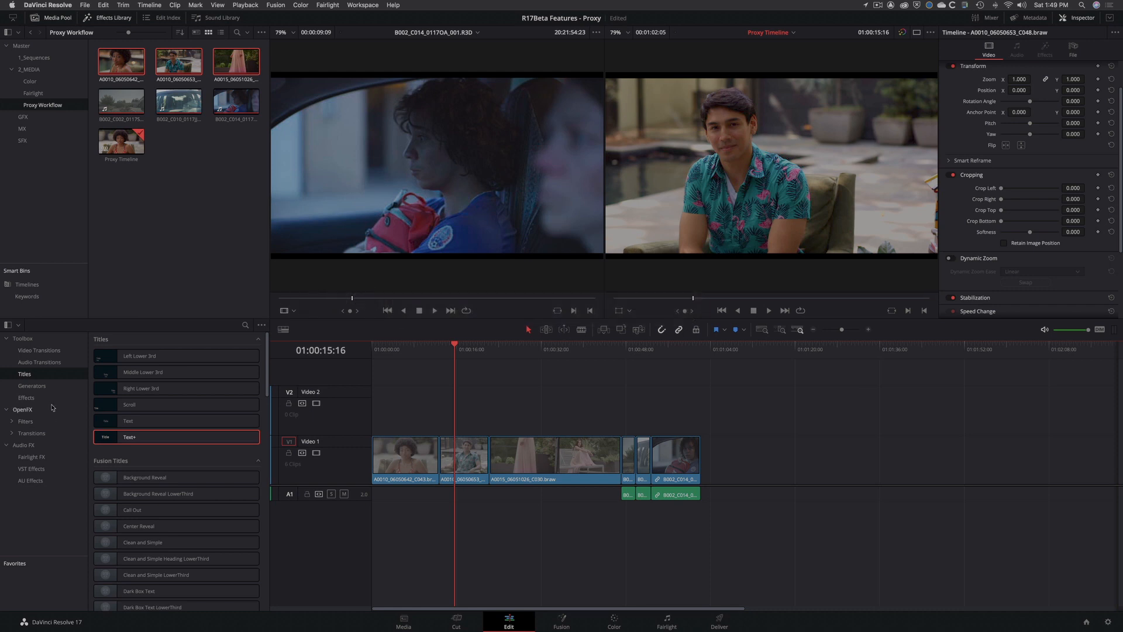
Step: Apply False Color to the poolside clip and set its creative style to 5 bands
left_click(26, 422)
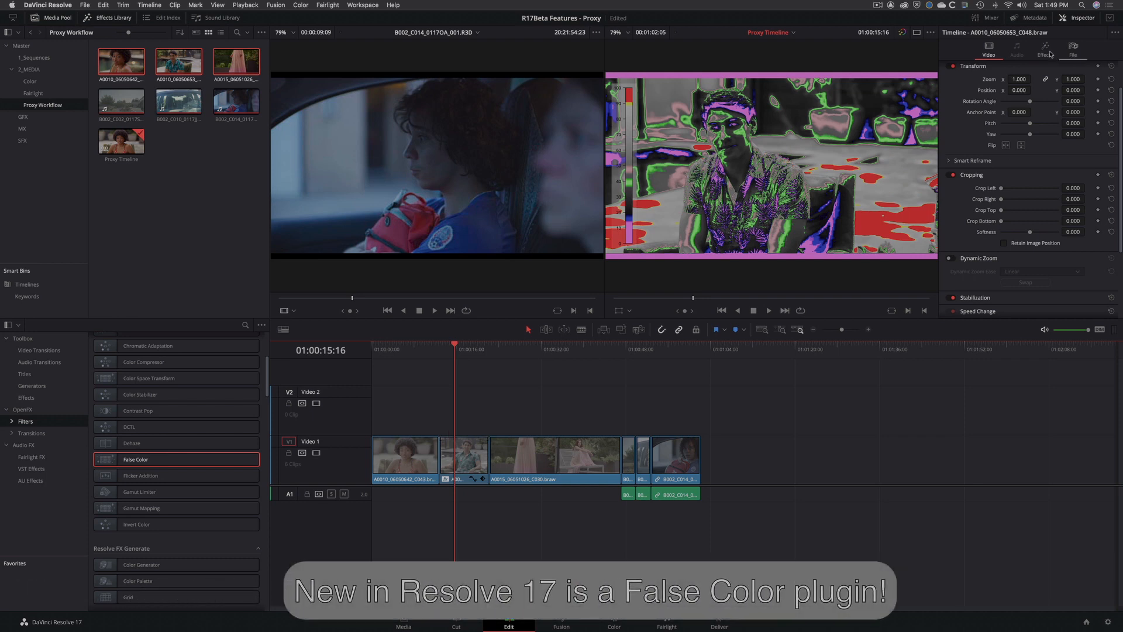
left_click(1044, 51)
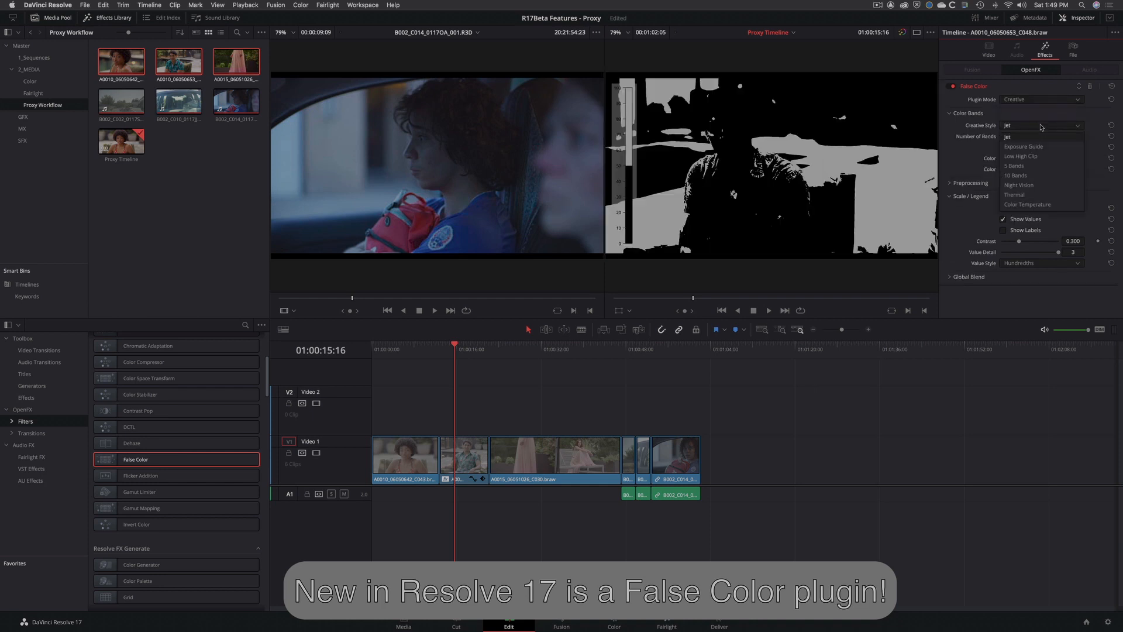
left_click(1014, 166)
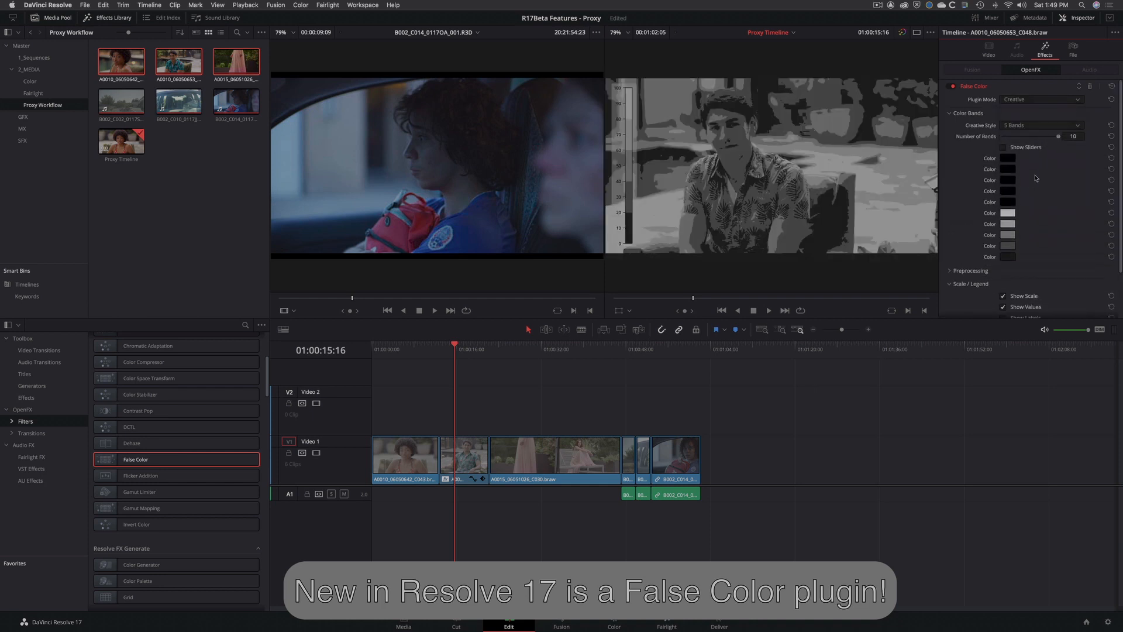
scroll("down", 3)
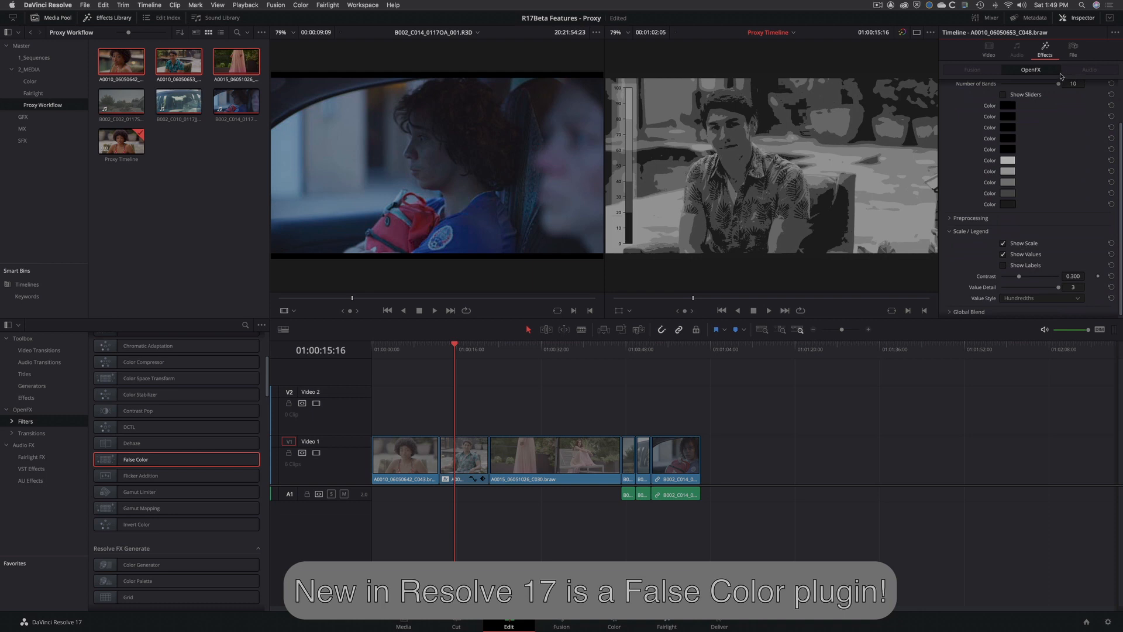
Step: Switch False Color to the camera-specific mode, then remove the effect from the clip
left_click(1039, 99)
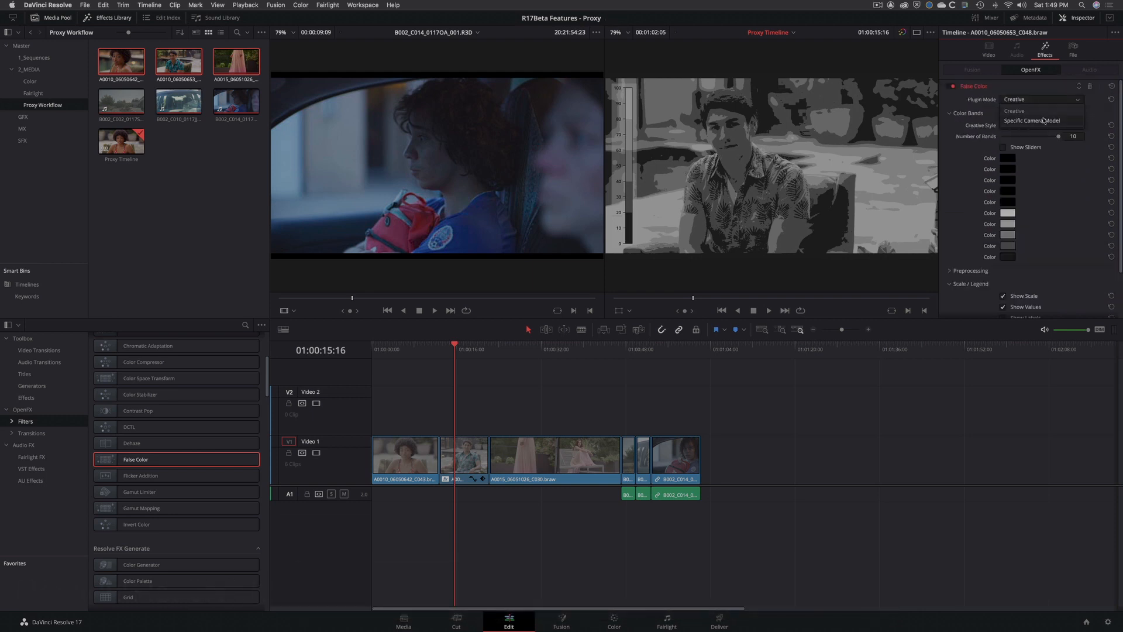
left_click(1031, 120)
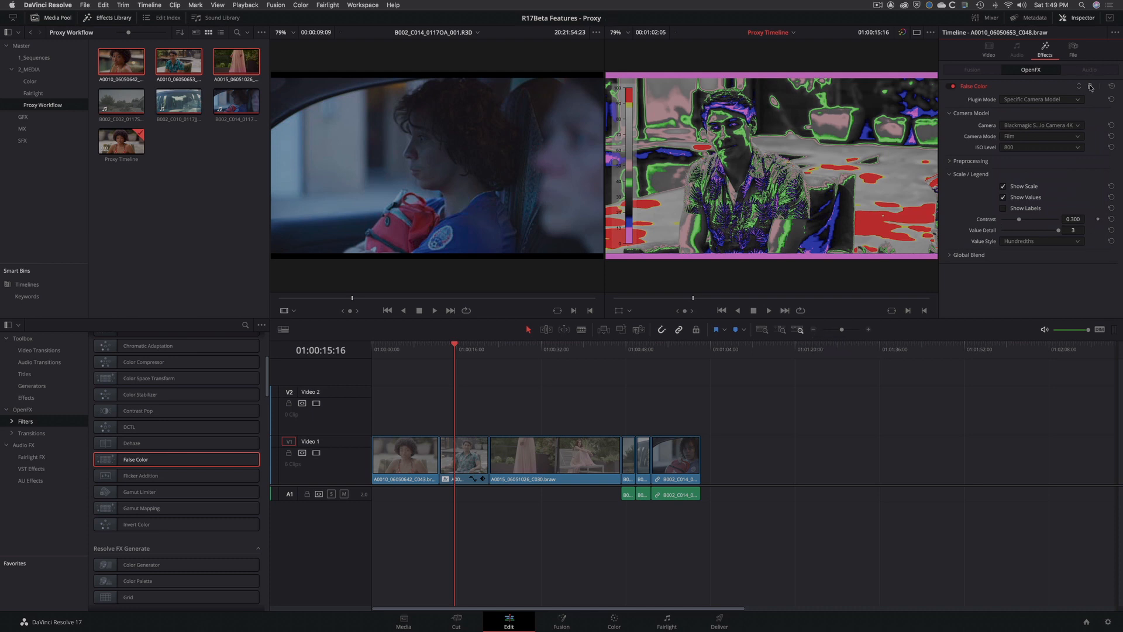
left_click(989, 49)
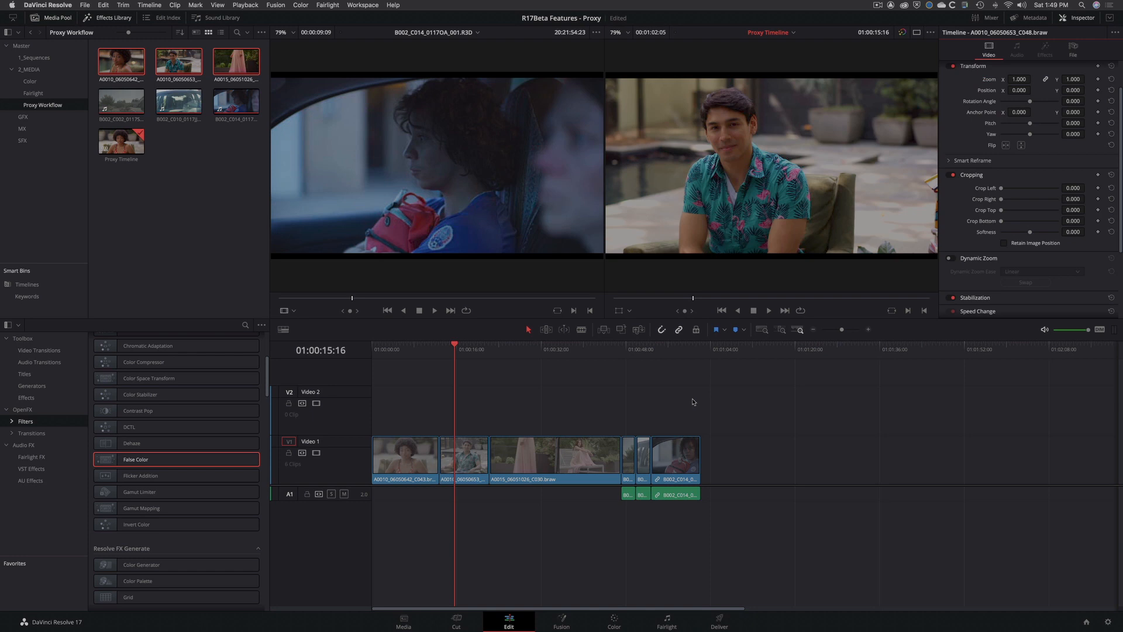
mouse_move(656, 393)
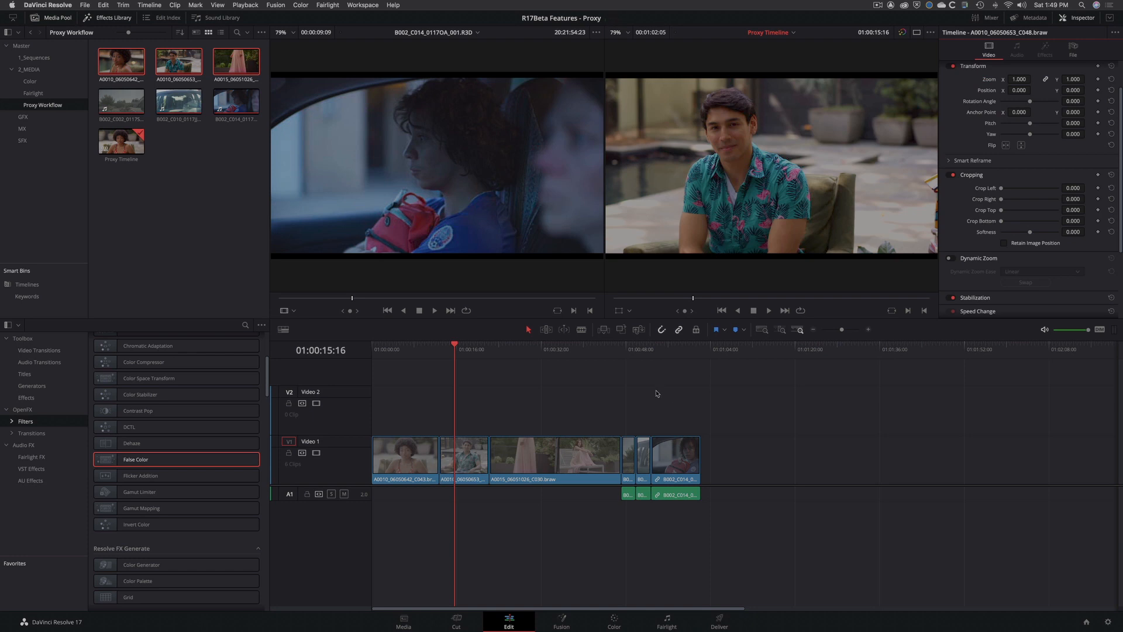
Step: Place Text+ over the pink-dress shot and Center Reveal later on V2
left_click(26, 374)
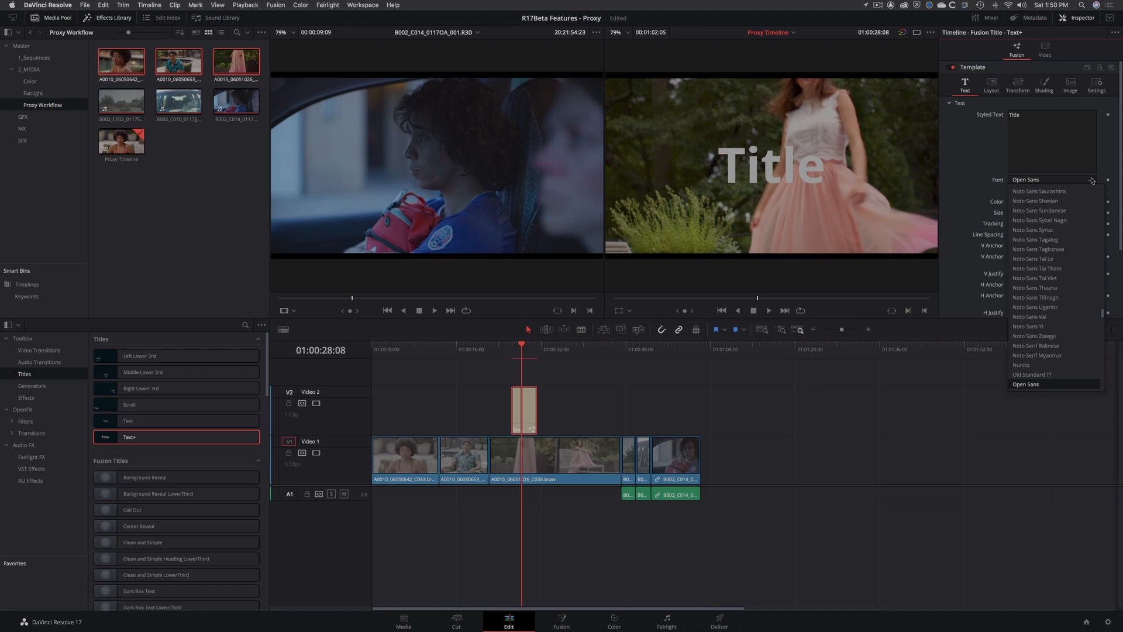
mouse_move(1034, 307)
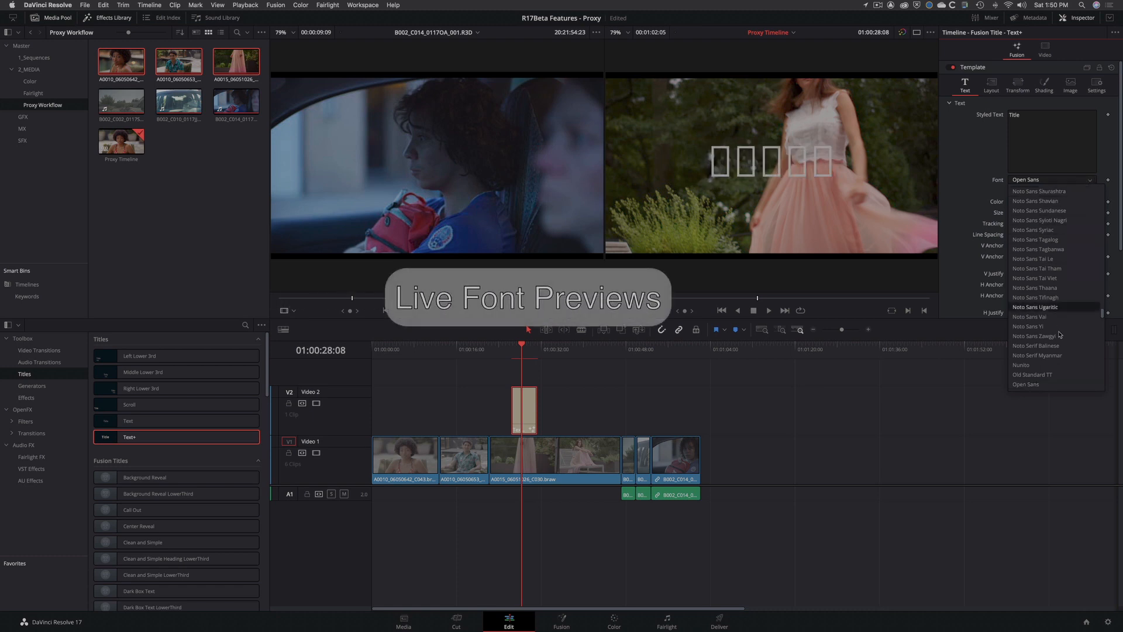
scroll("down", 3)
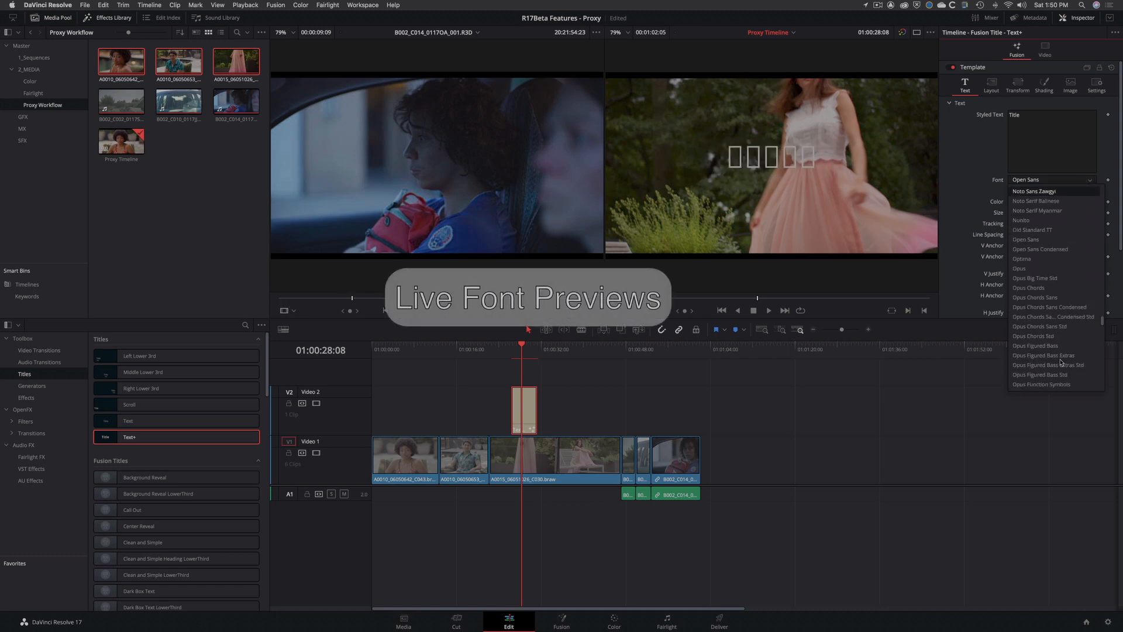
scroll("down", 3)
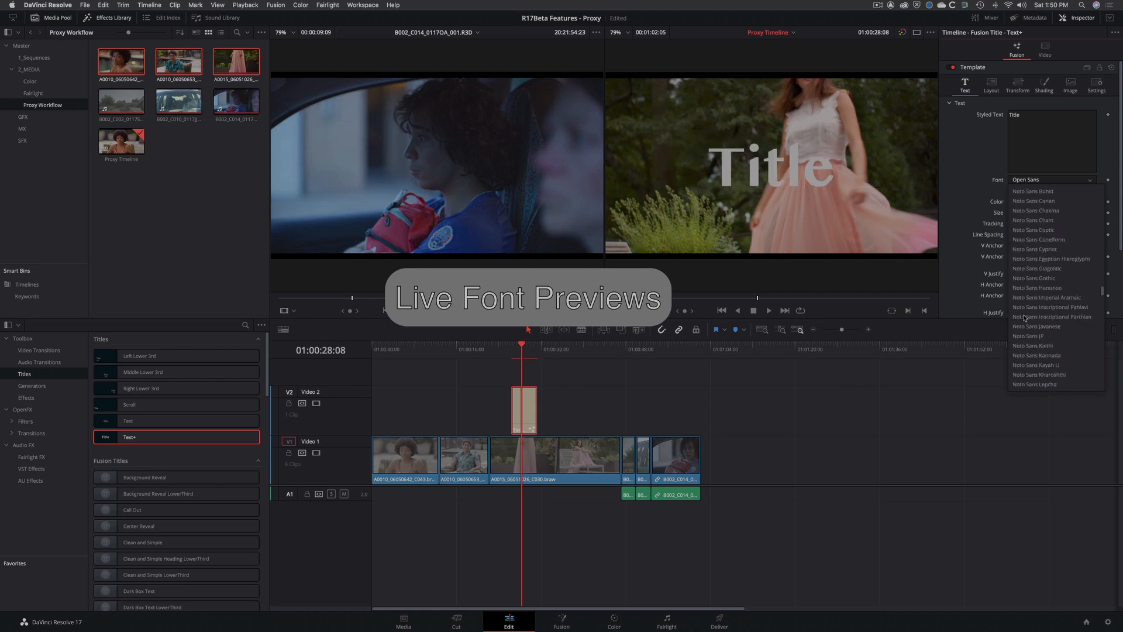
scroll("up", 3)
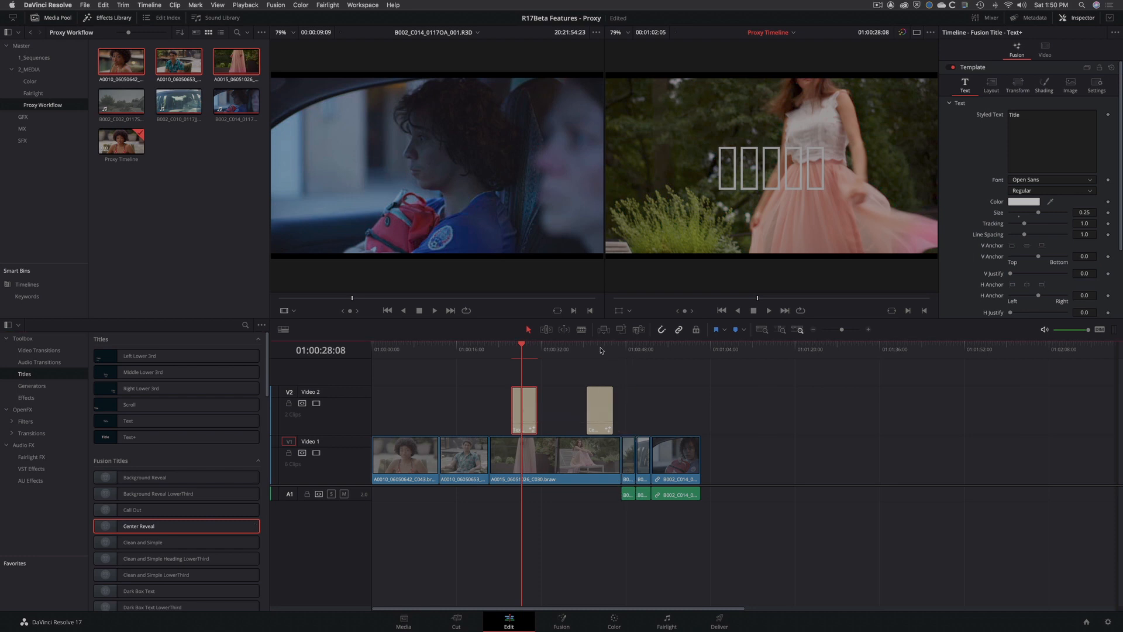
Step: Select the Center Reveal title and scroll through its Inspector font list
left_click(1050, 169)
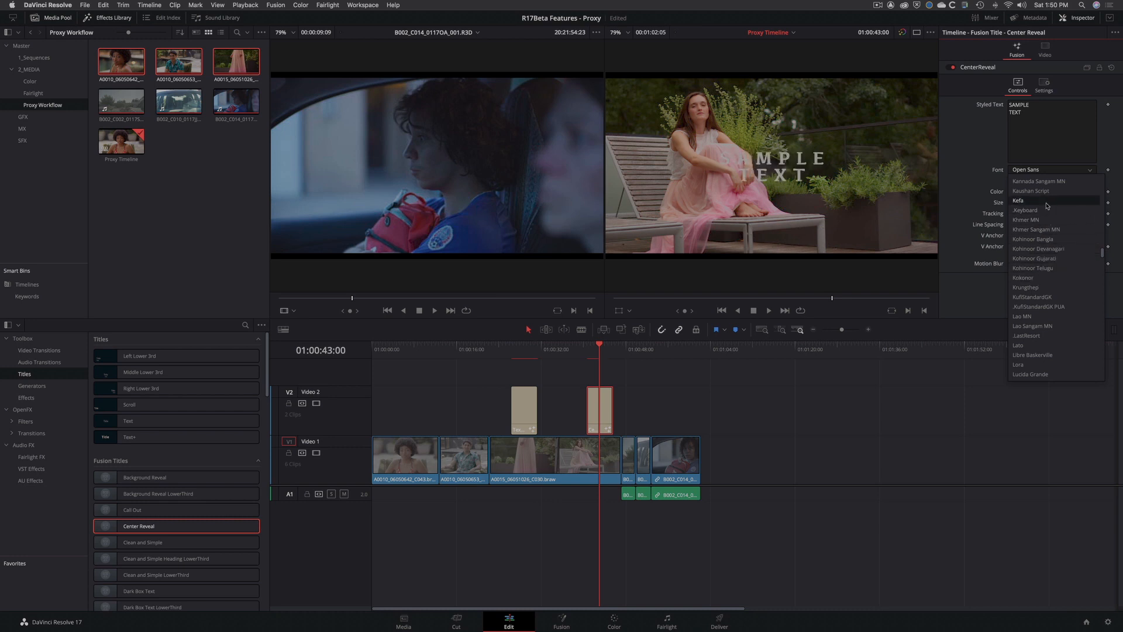
scroll("up", 3)
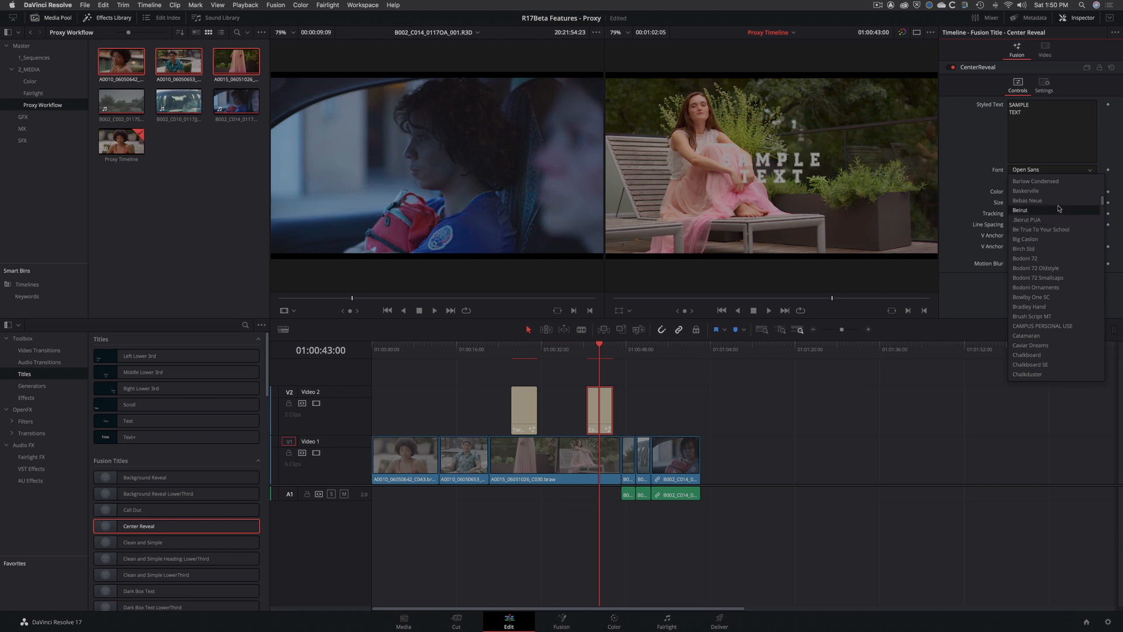
scroll("up", 3)
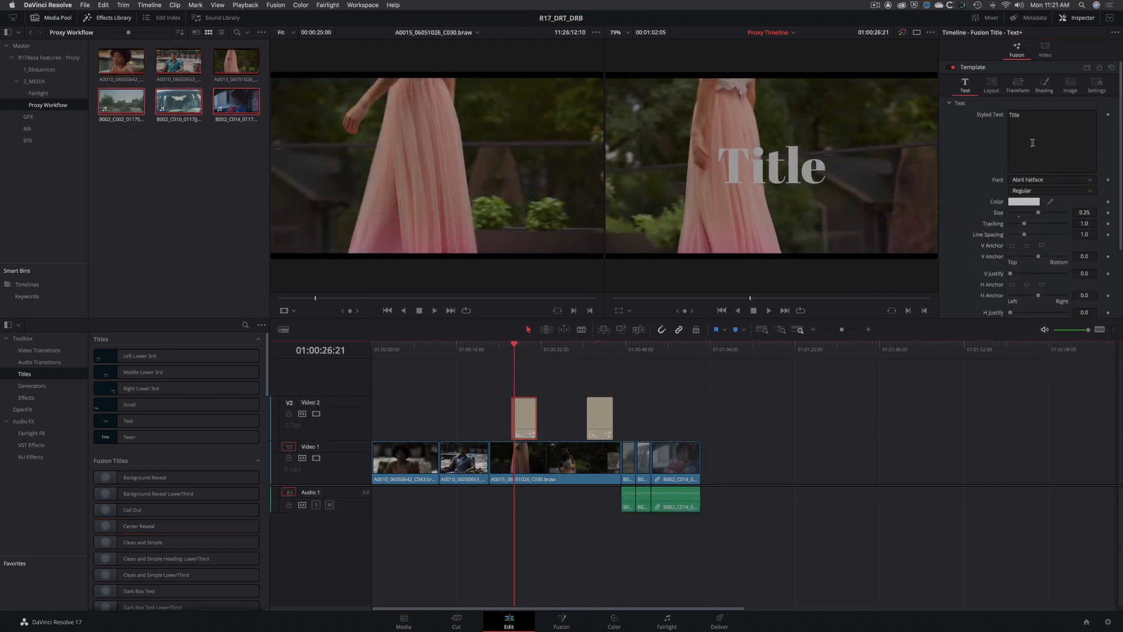
Step: Enter BRAW 12K as the title text and select the boy-in-car clip on the Color page
type("BRAW 12K")
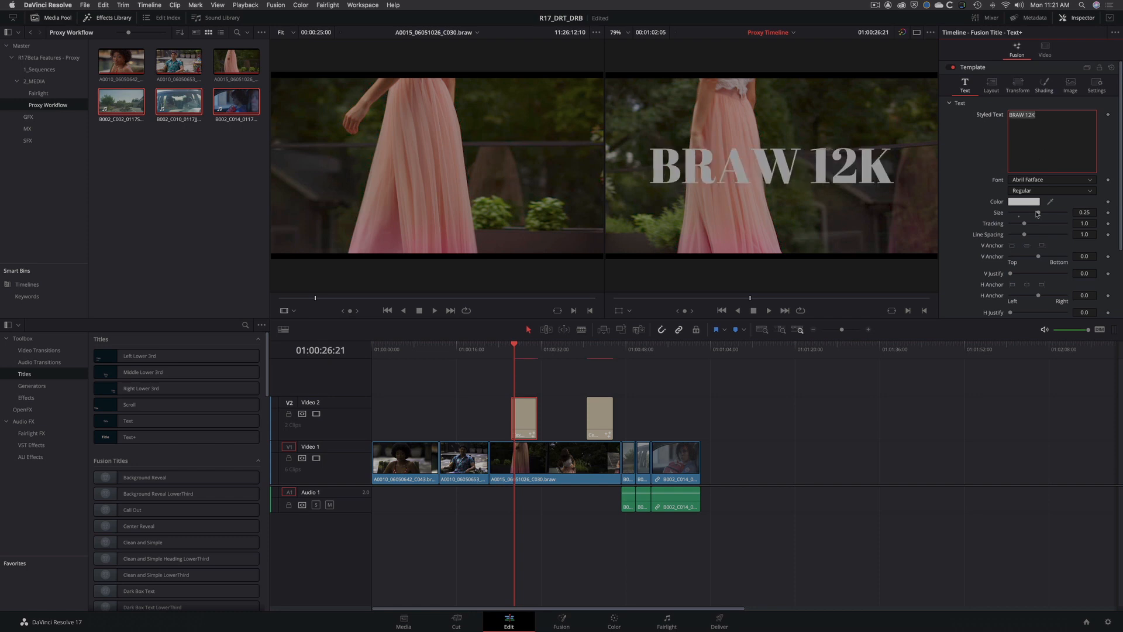
left_click(612, 621)
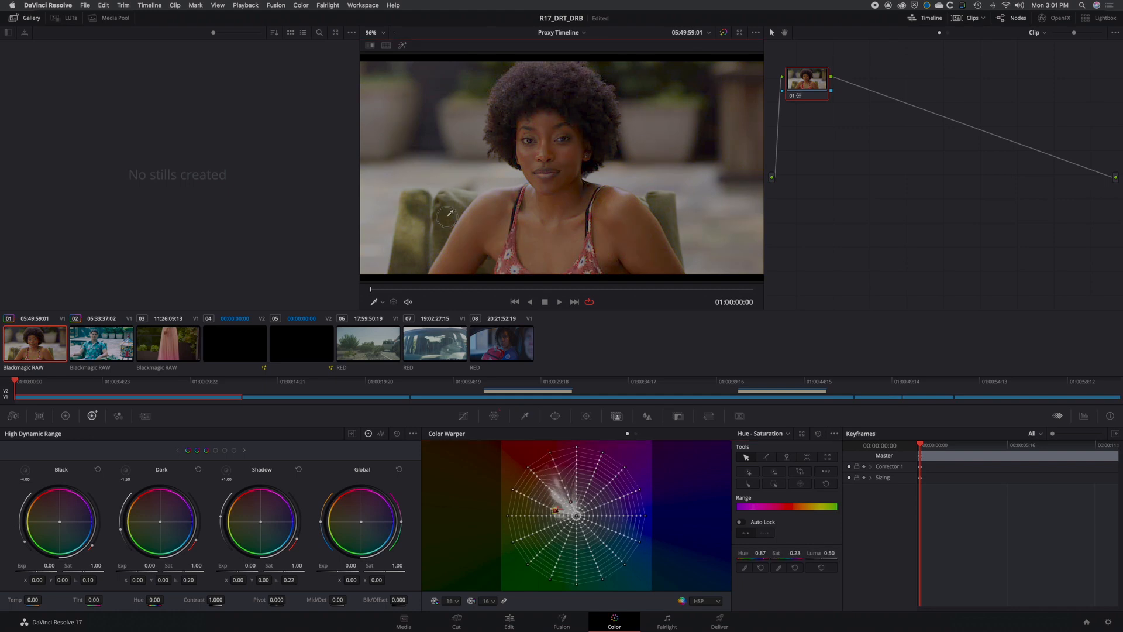
left_click(502, 343)
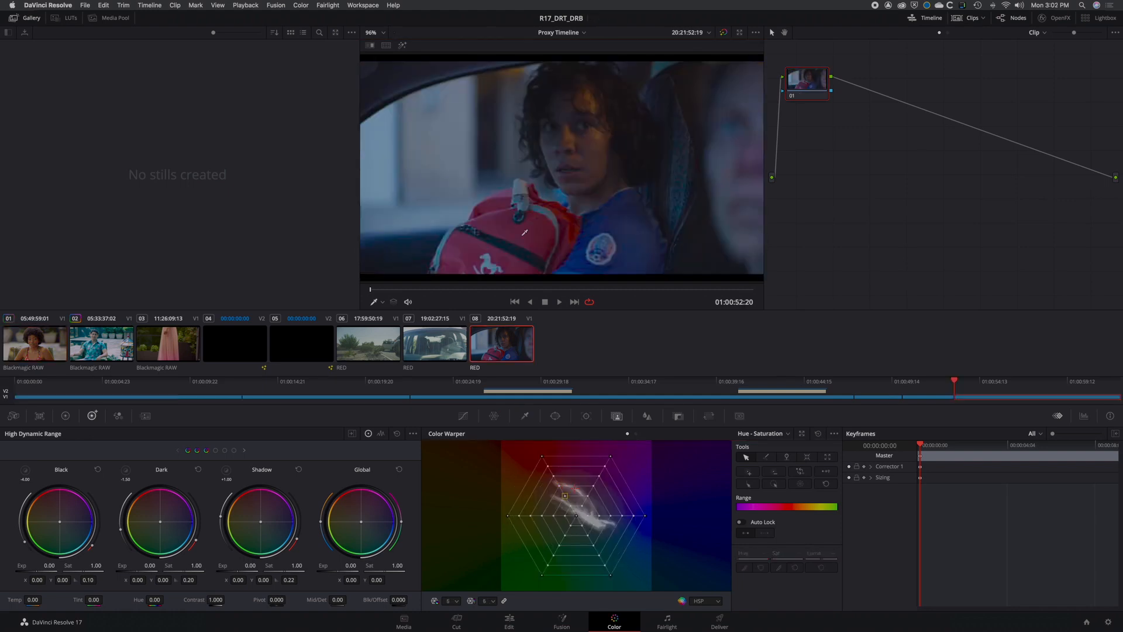
left_click(666, 621)
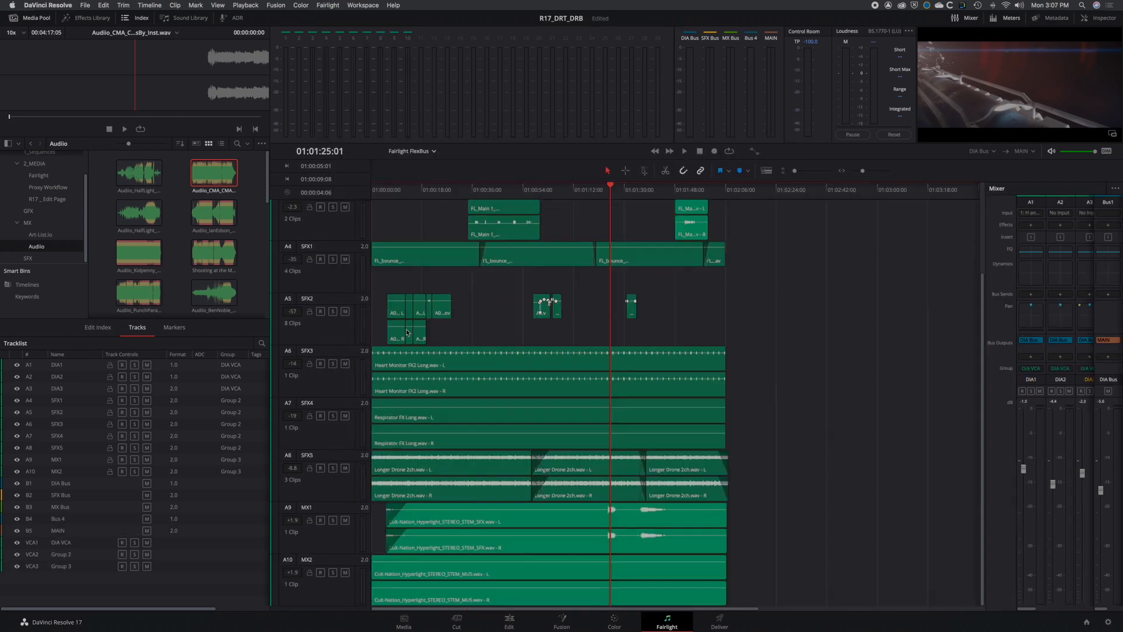
left_click(613, 621)
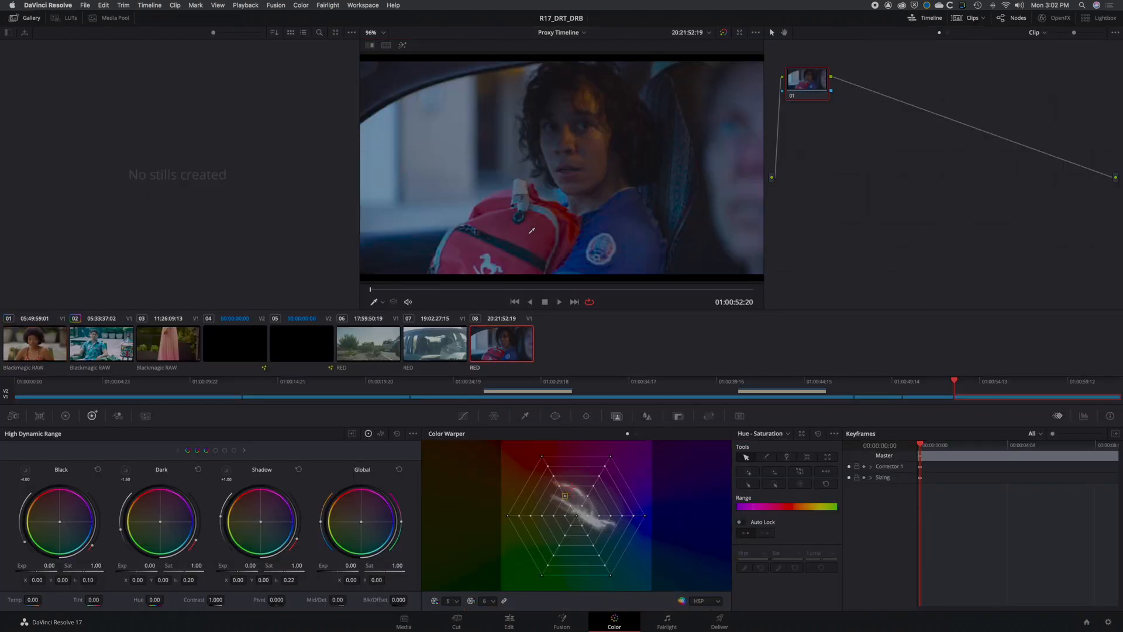
Step: Draw a Magic Mask person stroke on the woman, then show the Fairlight mixer
left_click(616, 416)
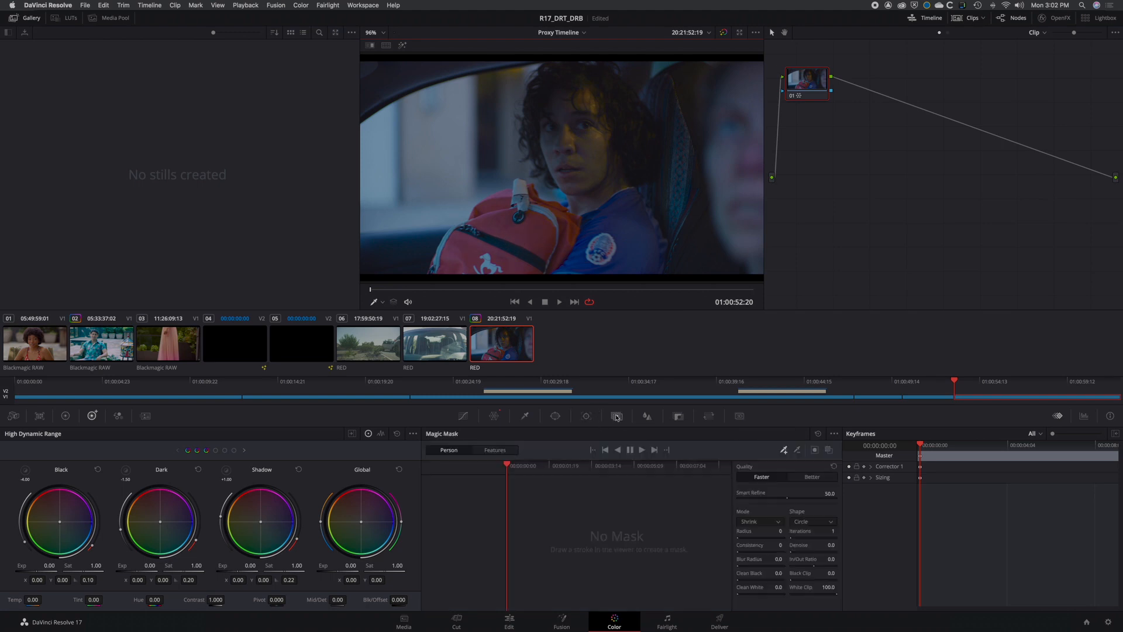
left_click(34, 343)
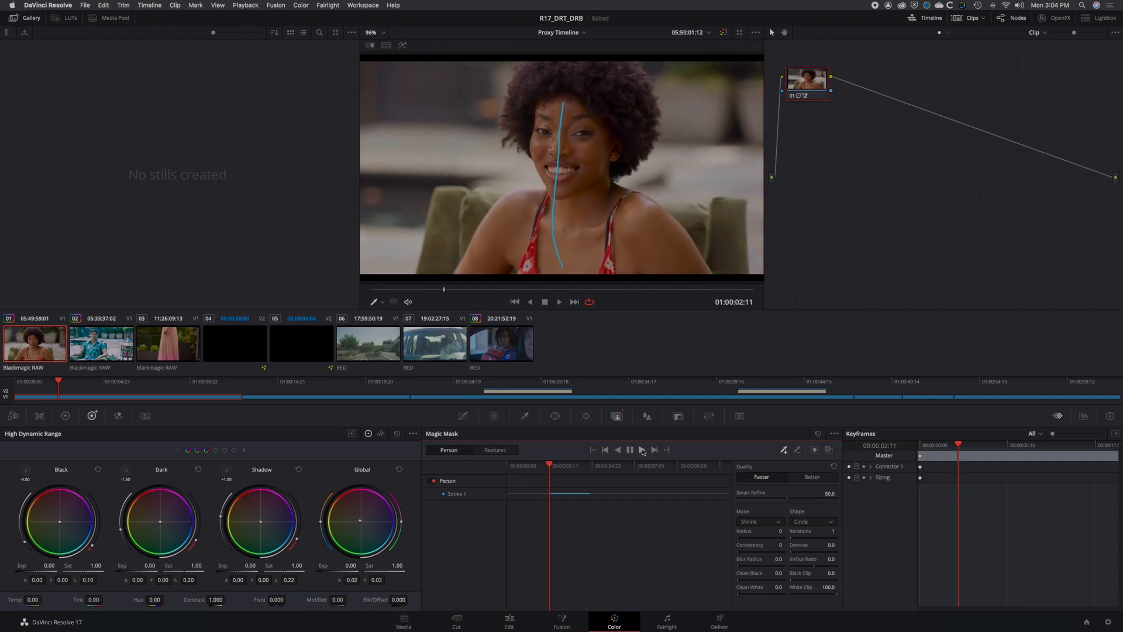
left_click(641, 449)
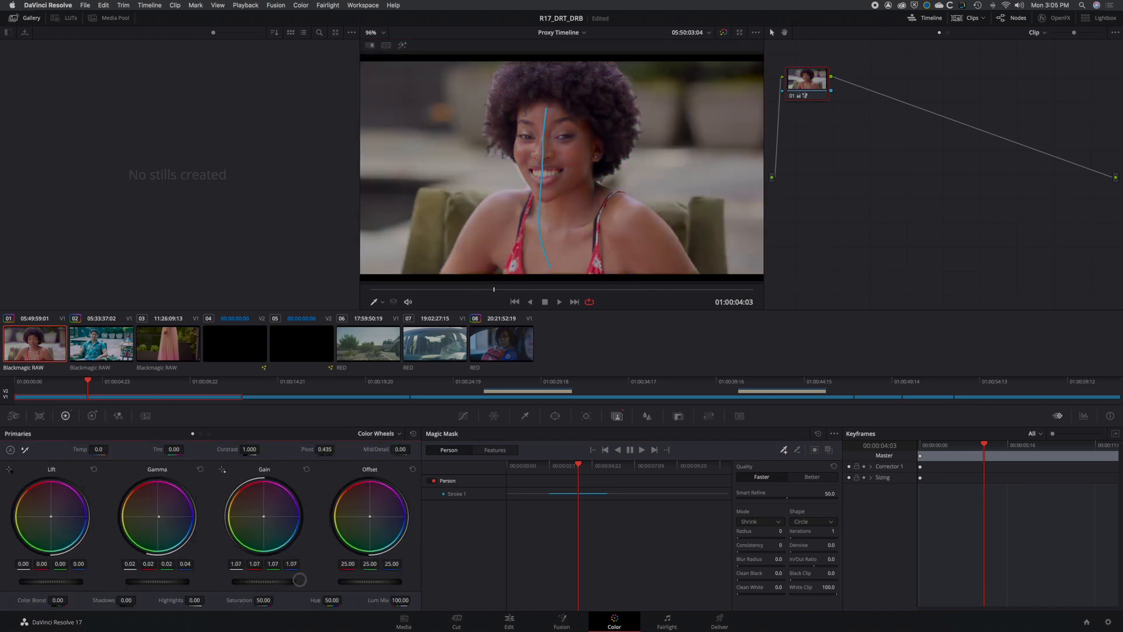
left_click(665, 621)
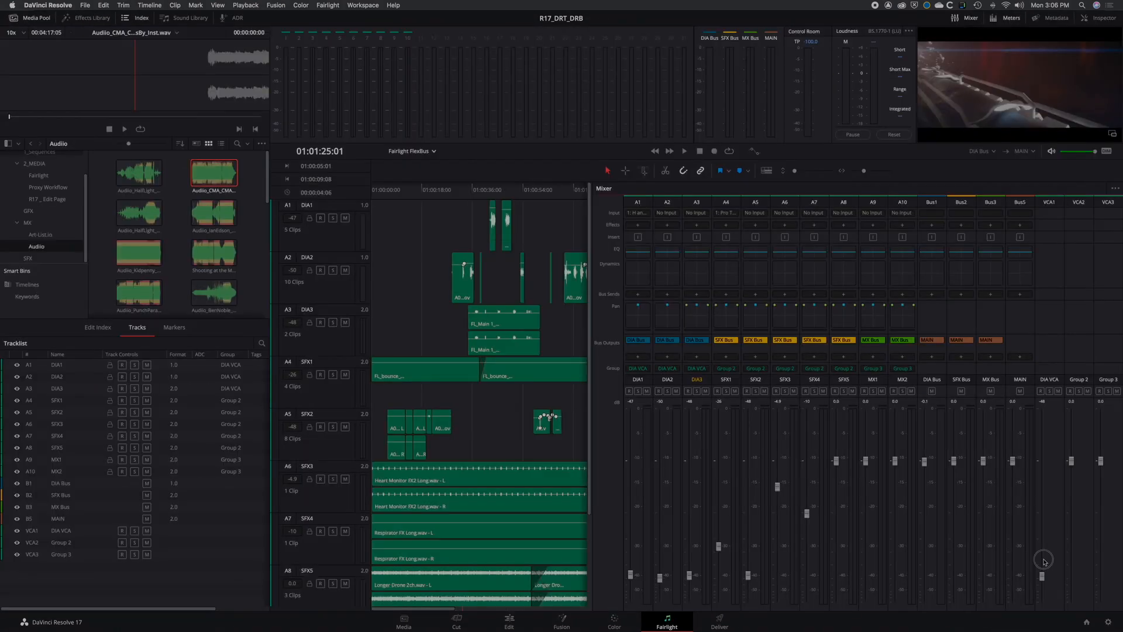